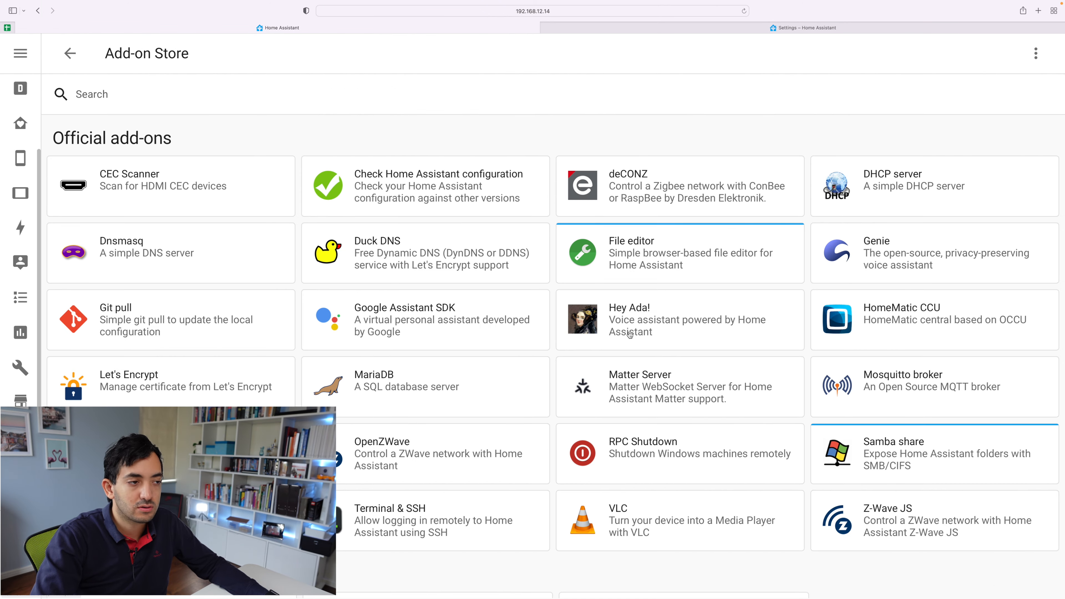
Search the Add-on Store for NODE and launch the Node-RED add-on's web UI
text(NODE)
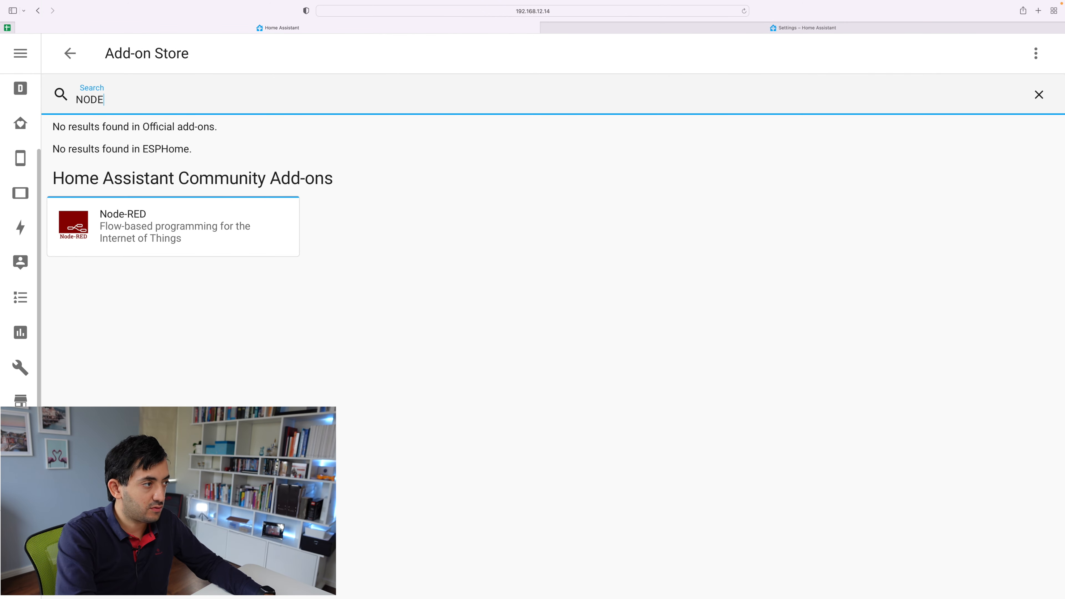
click(172, 226)
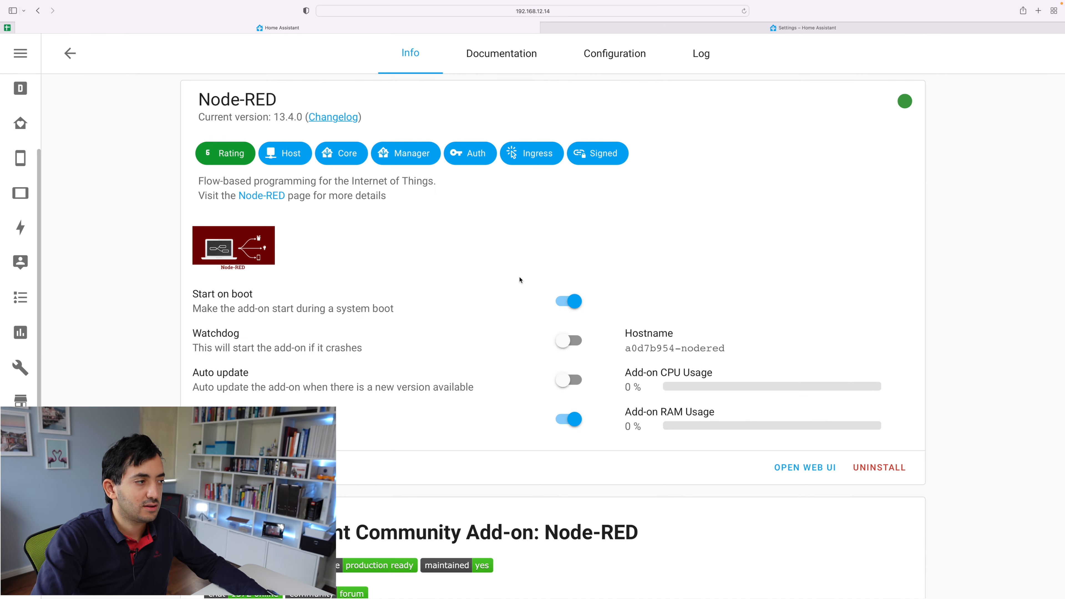
scroll(down, 3)
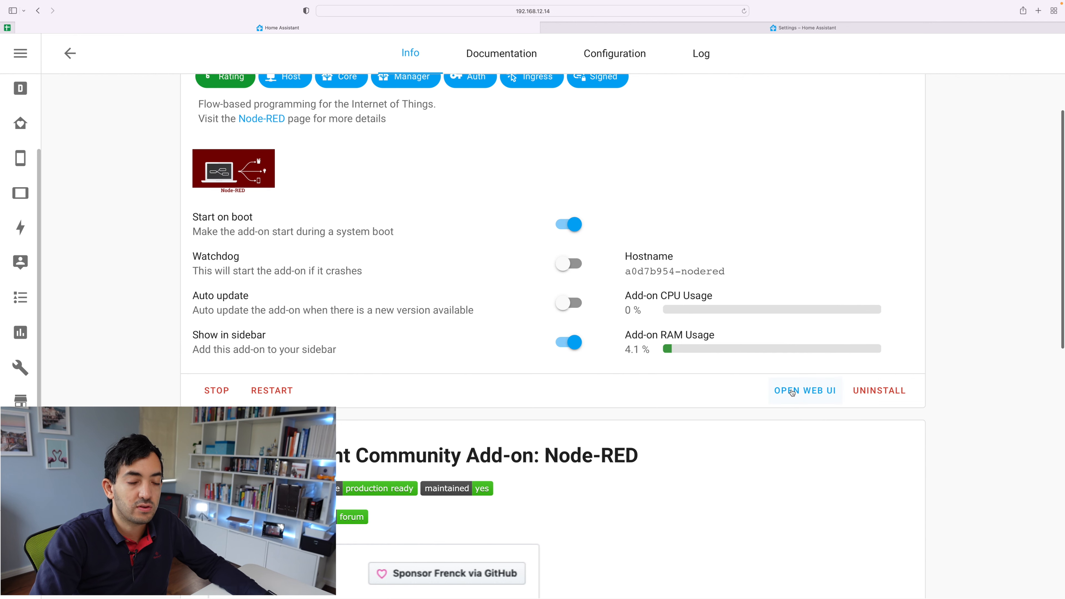
click(804, 390)
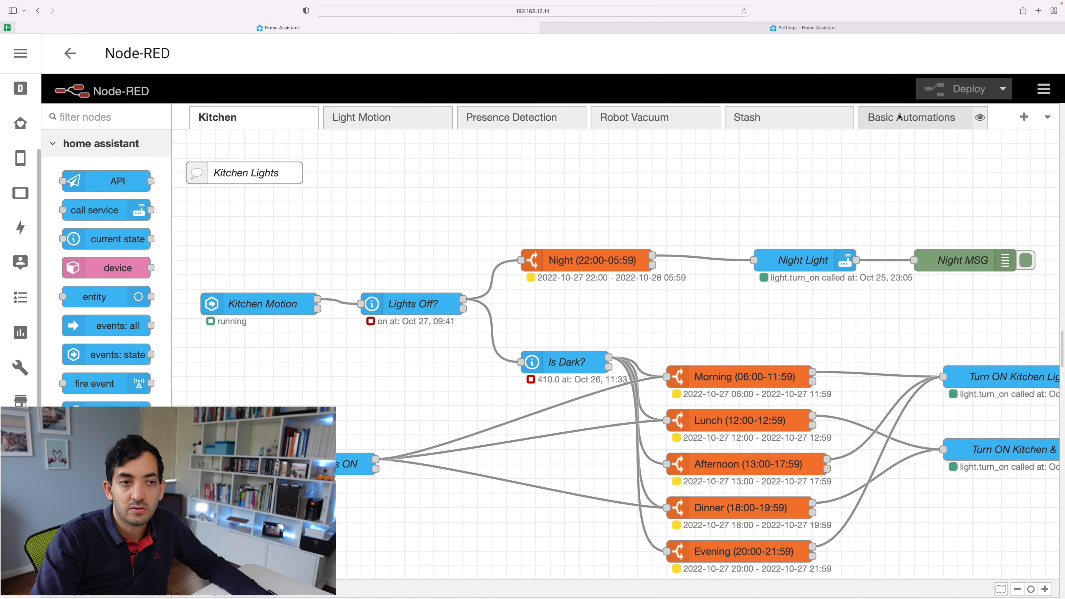
Add an inject timestamp node to Basic Automations set to repeat at a specific time
click(912, 117)
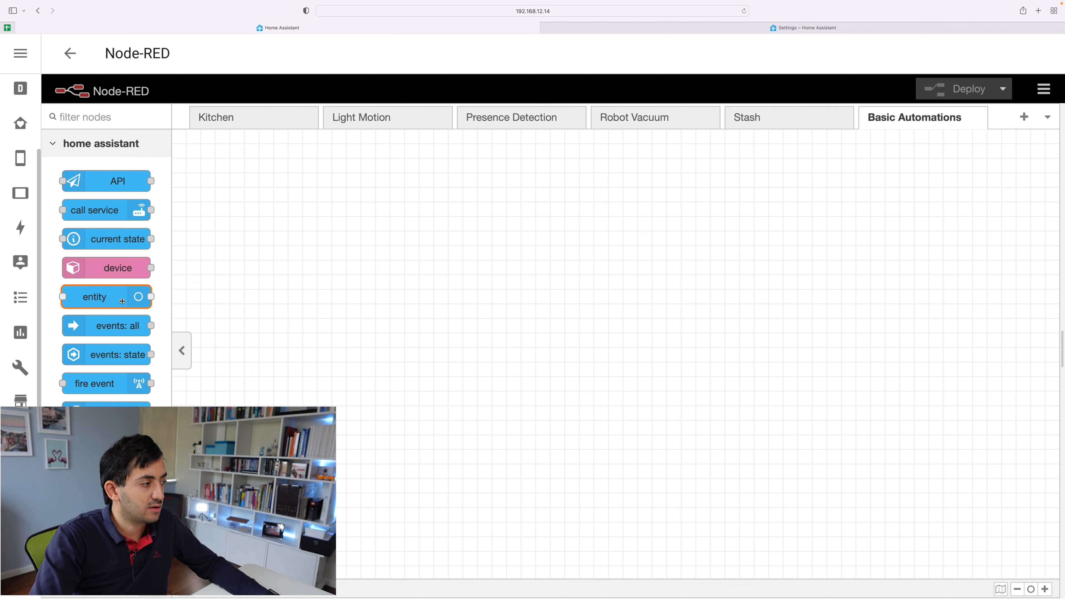
scroll(down, 3)
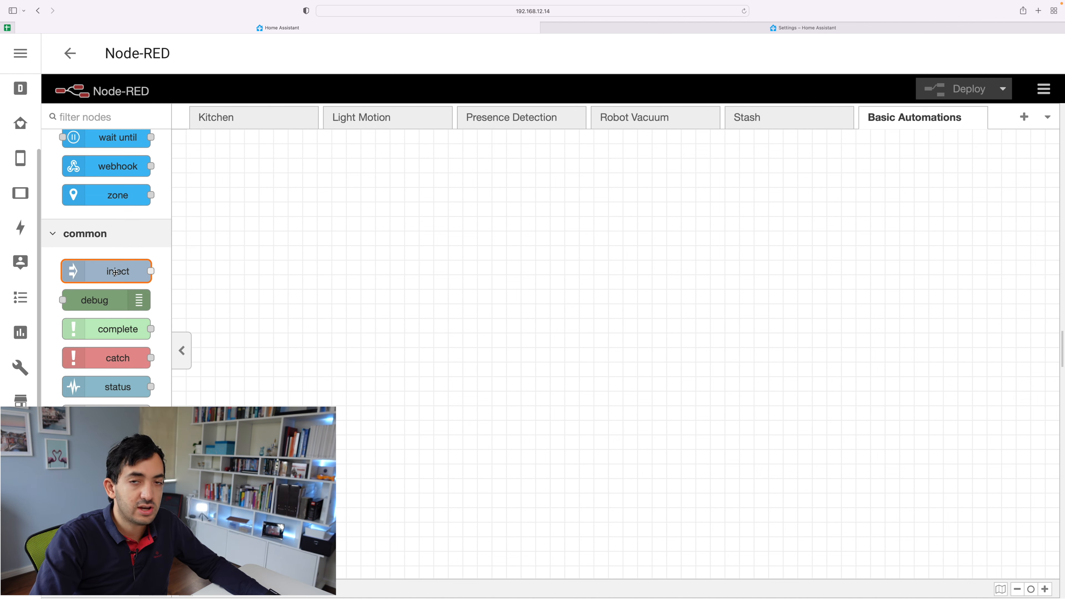
drag(106, 271, 378, 231)
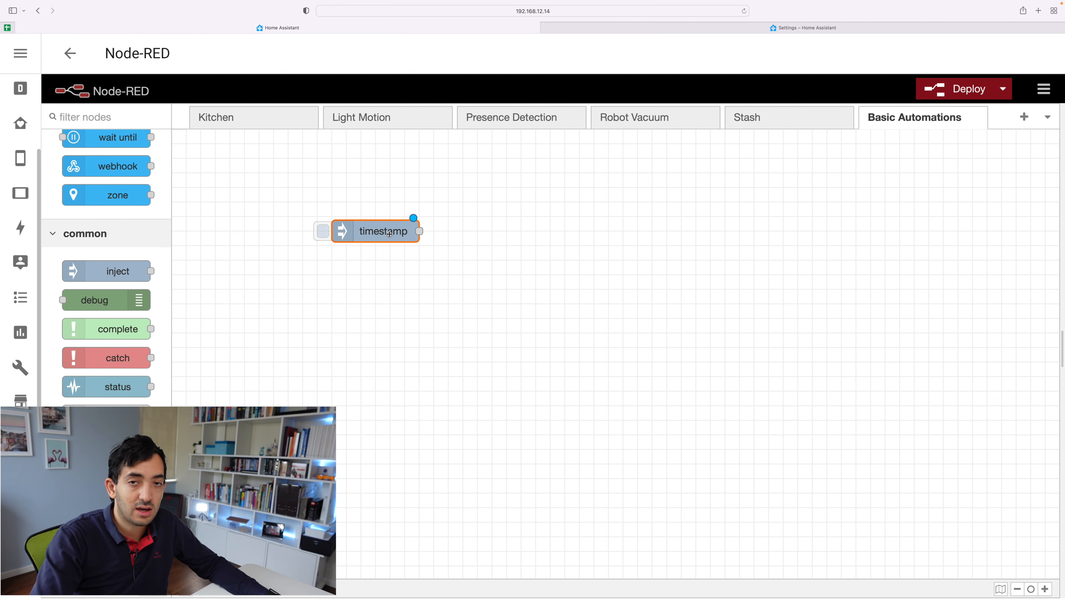
double_click(384, 231)
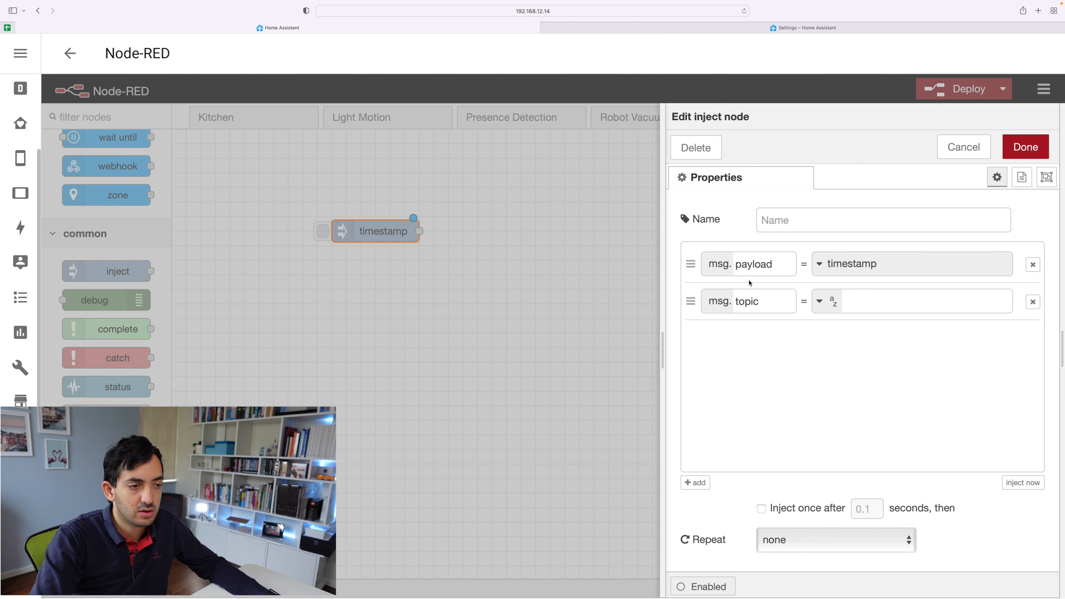
mouse_move(838, 486)
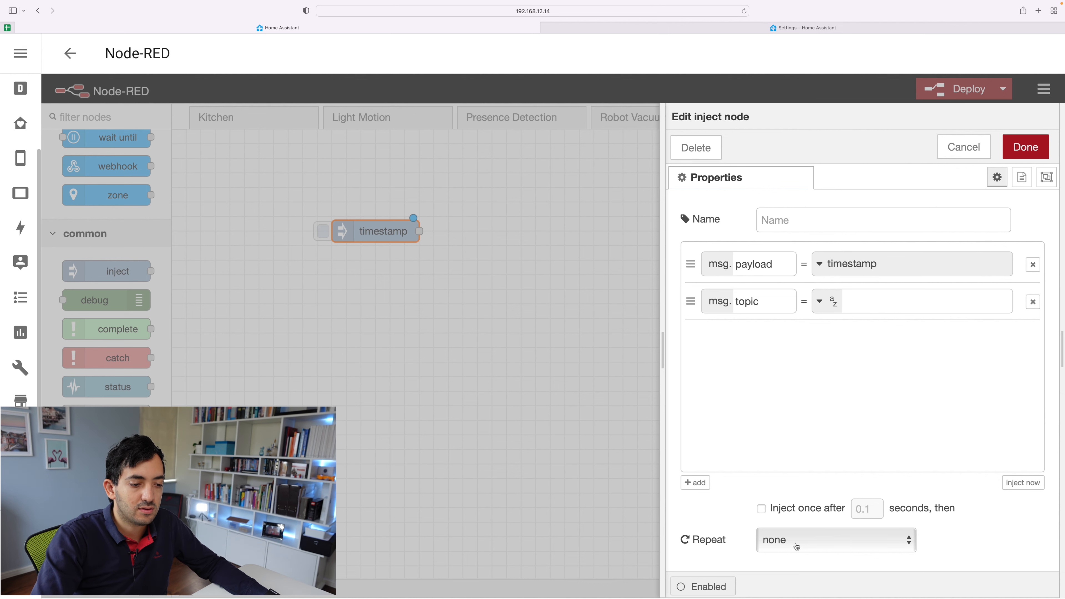
click(834, 540)
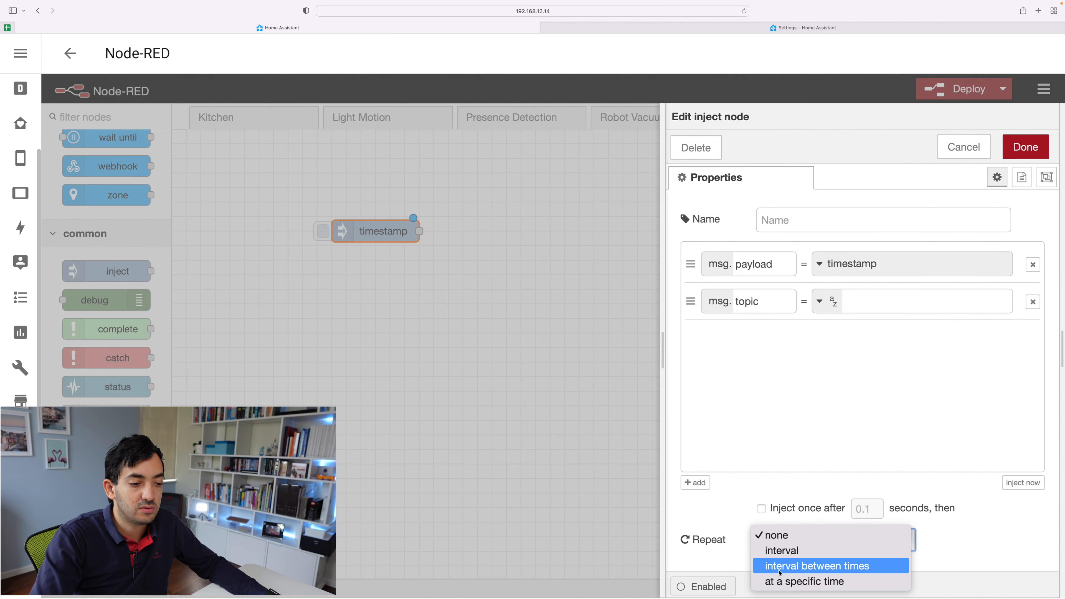
mouse_move(804, 581)
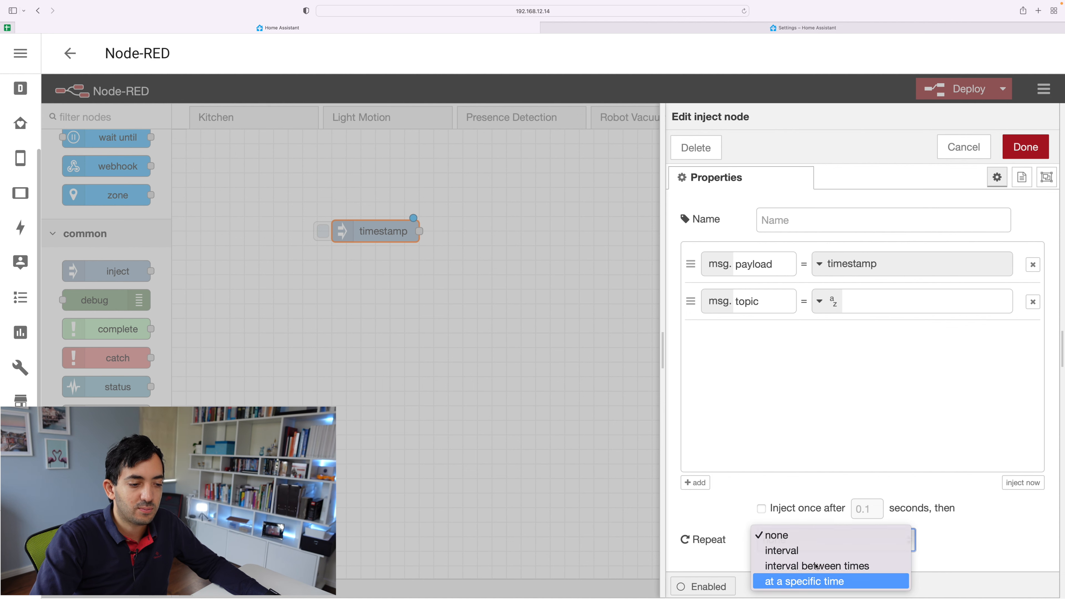
click(803, 581)
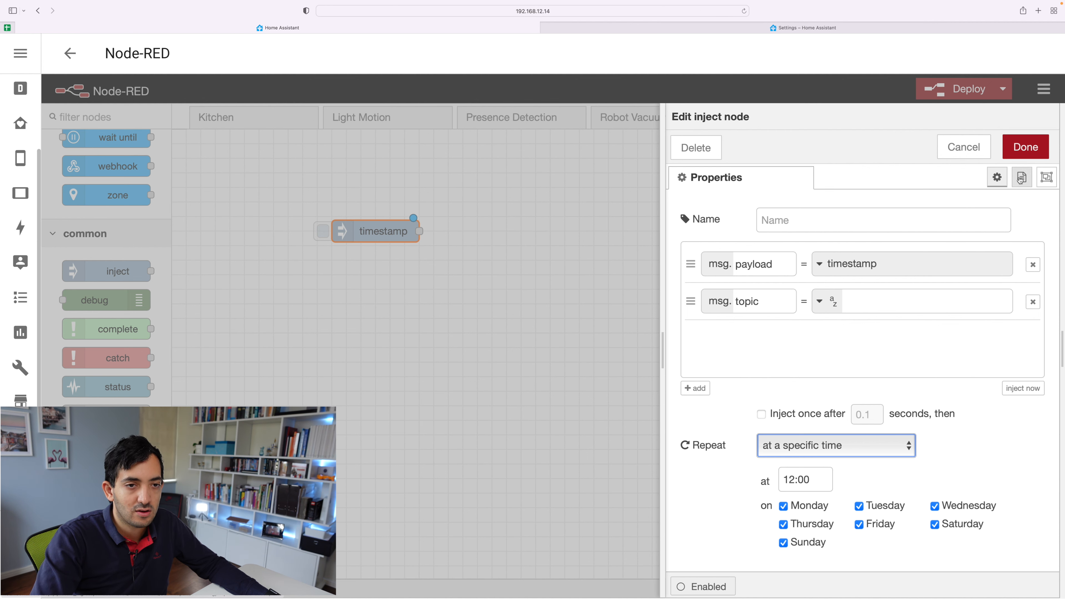
click(1025, 146)
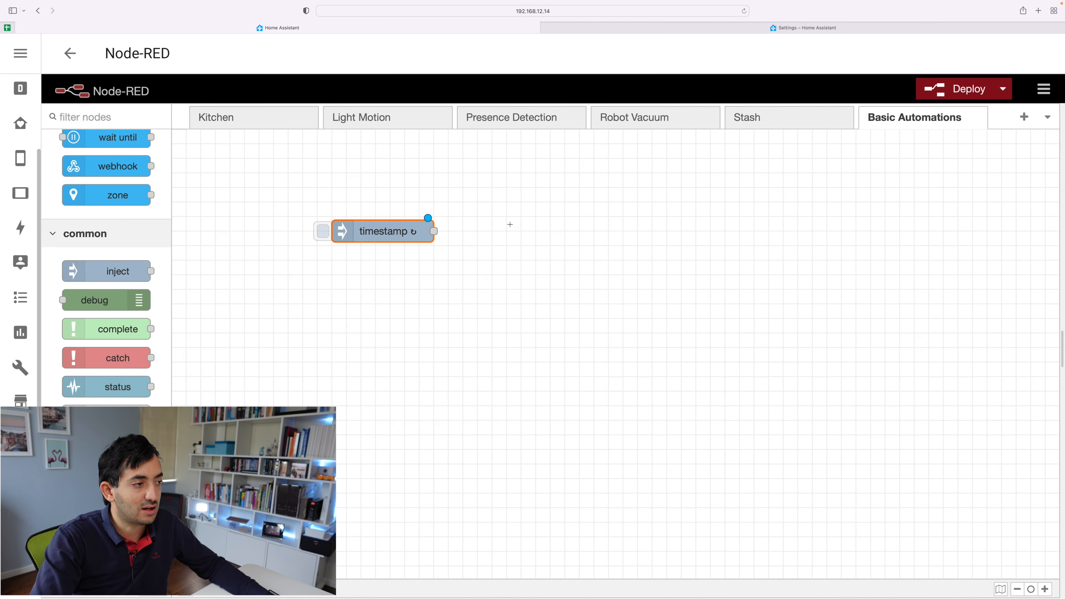
Place a call service node beside the timestamp trigger and wire its output to it
drag(383, 231, 339, 230)
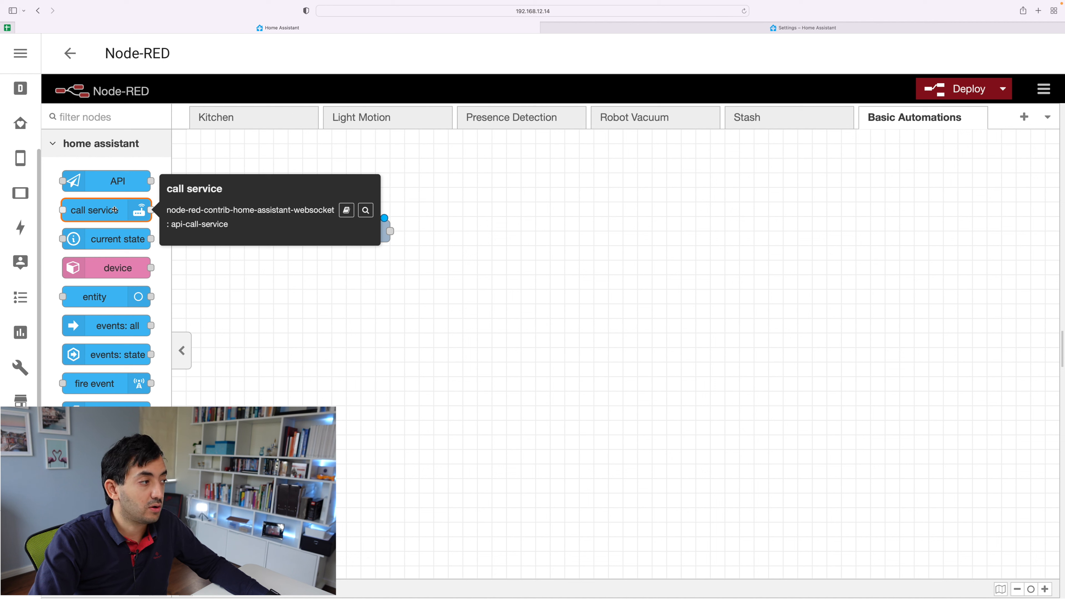
drag(106, 210, 485, 231)
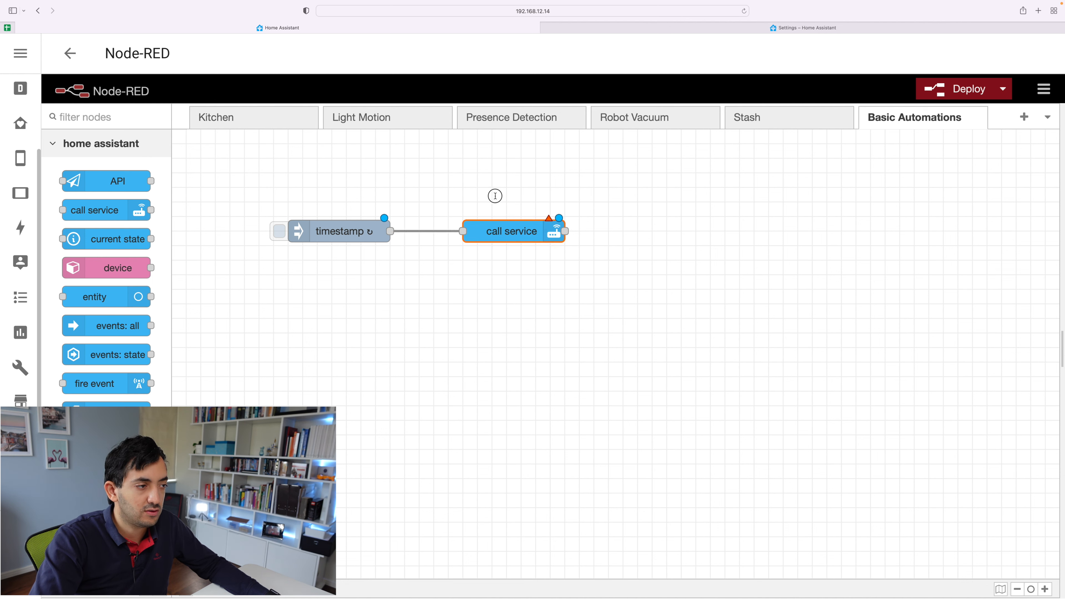
drag(514, 231, 541, 216)
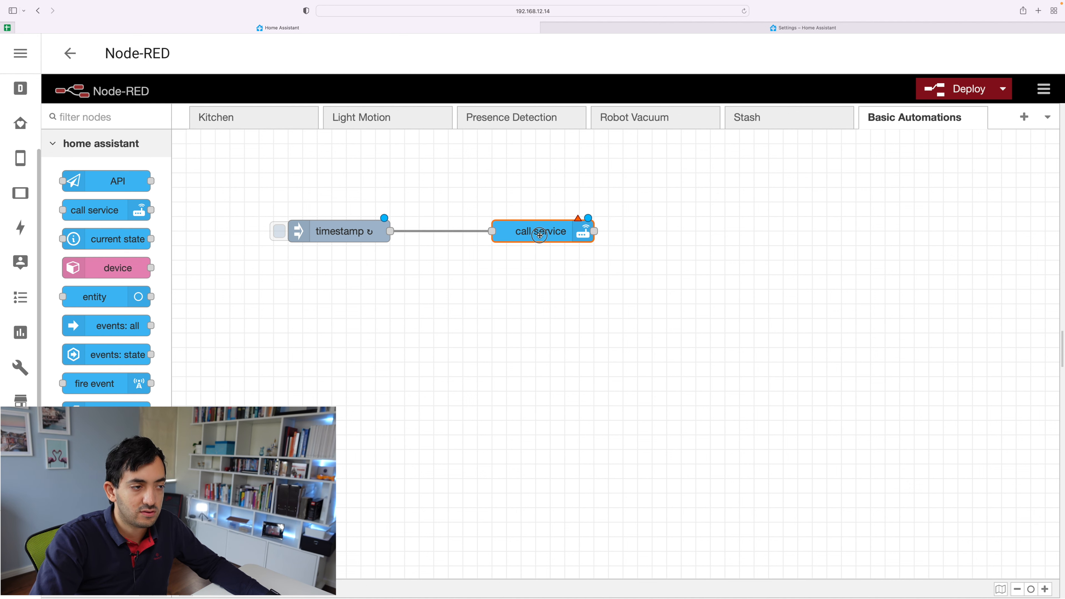
Configure the call service node with domain light and service turn_on
double_click(542, 231)
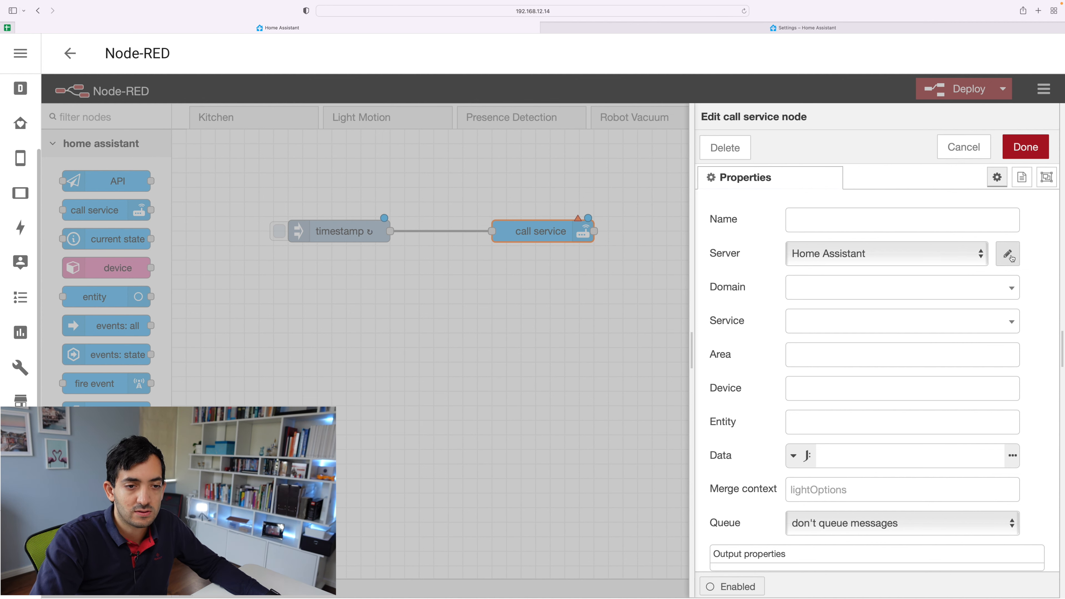
scroll(down, 3)
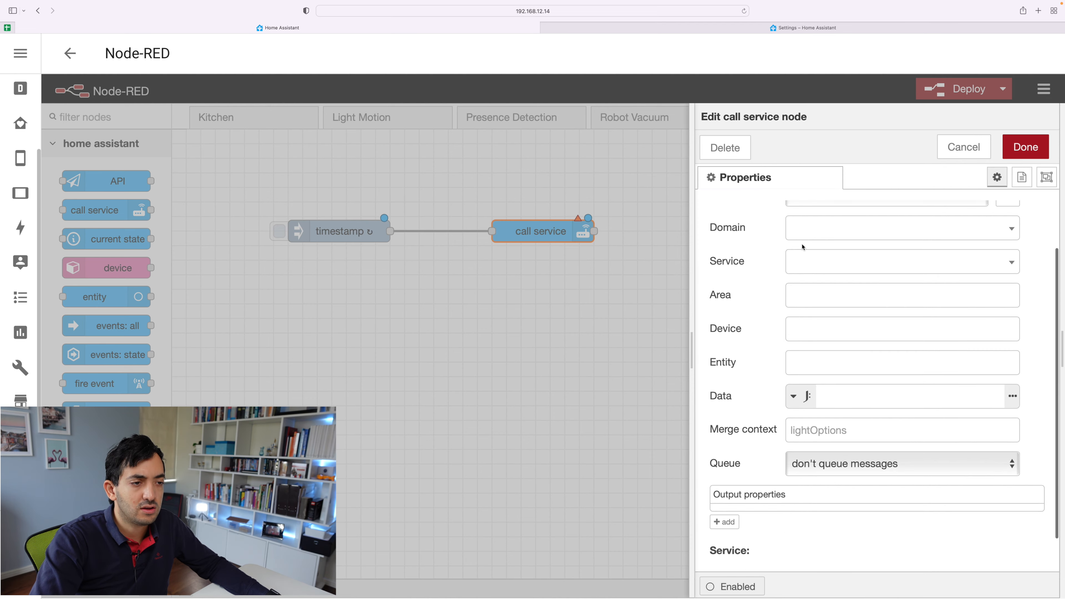
click(901, 270)
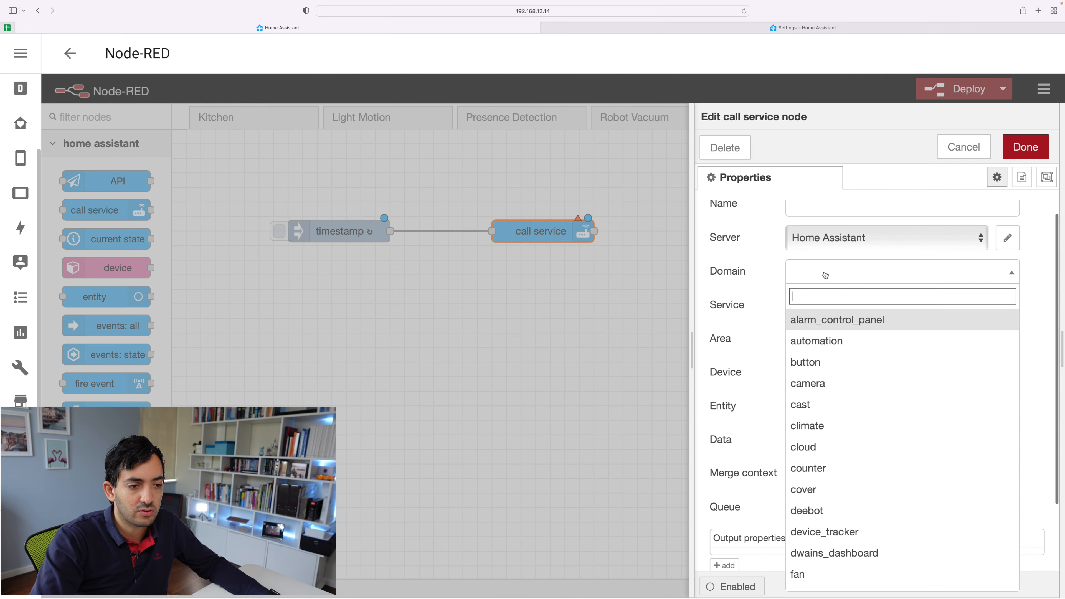
text(L)
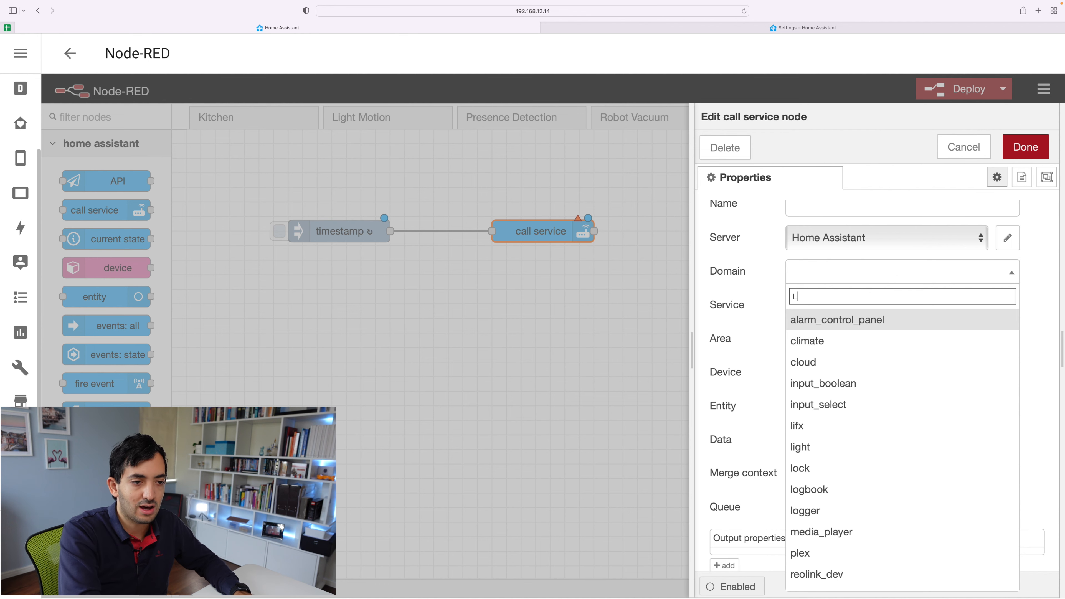
text(IG)
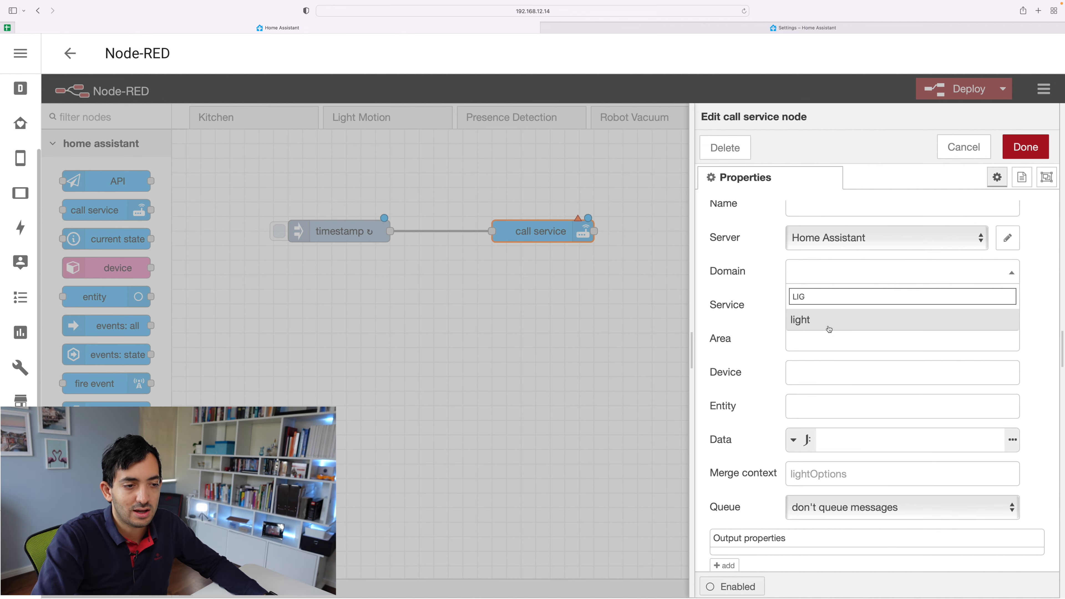
click(800, 319)
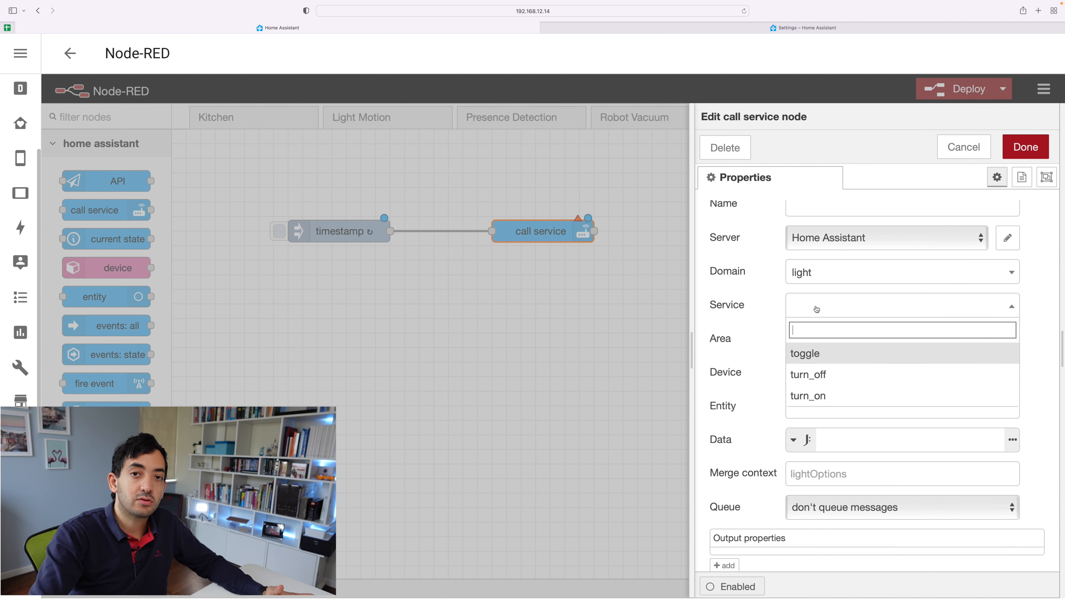
mouse_move(784, 360)
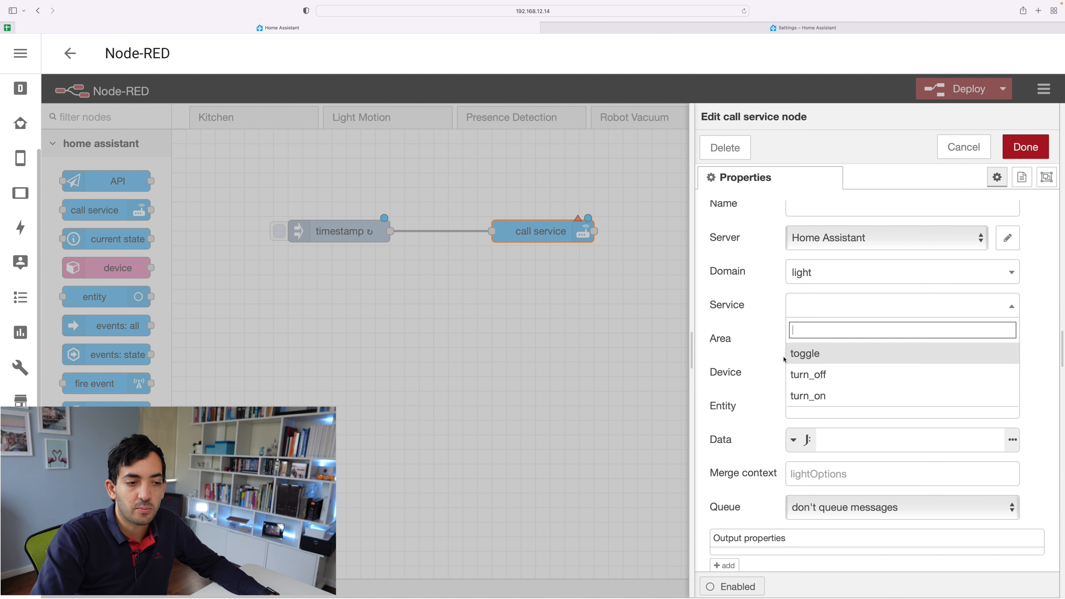
mouse_move(829, 367)
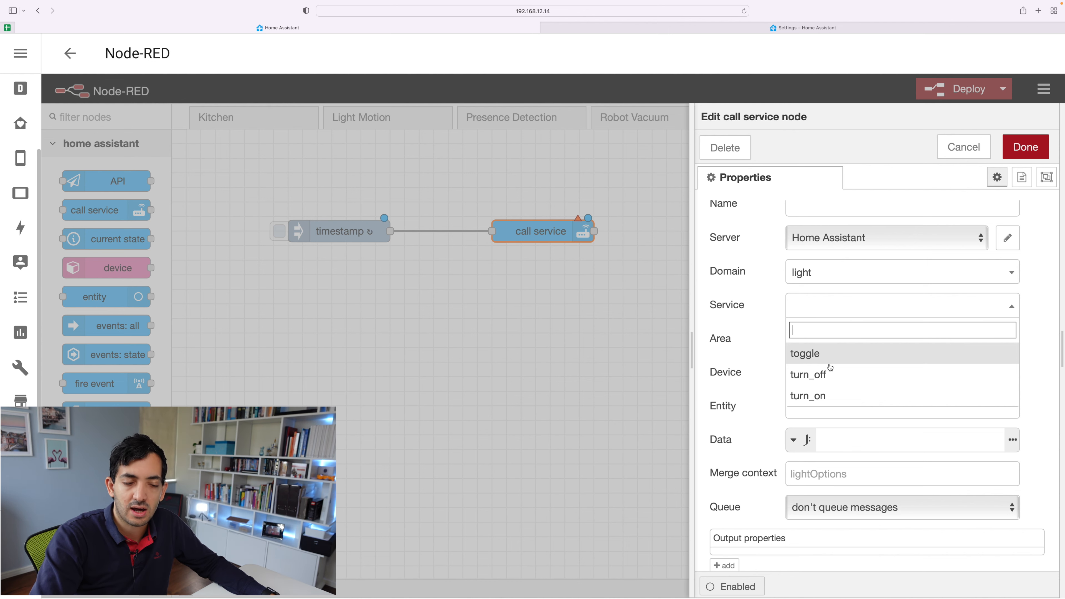
click(807, 396)
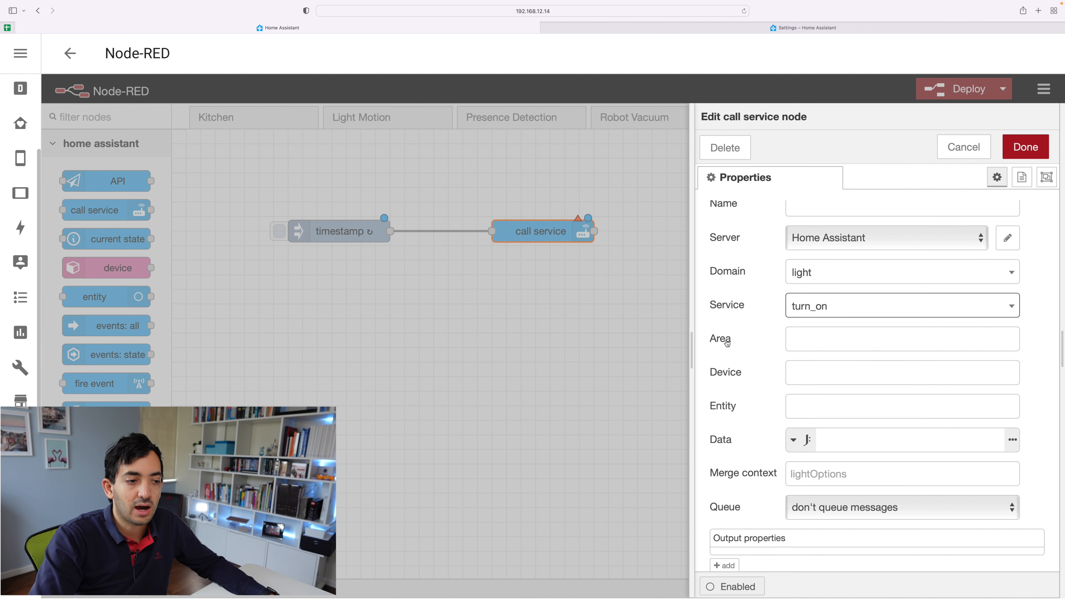
Target the Imac Lamp entity and confirm the node settings
click(901, 406)
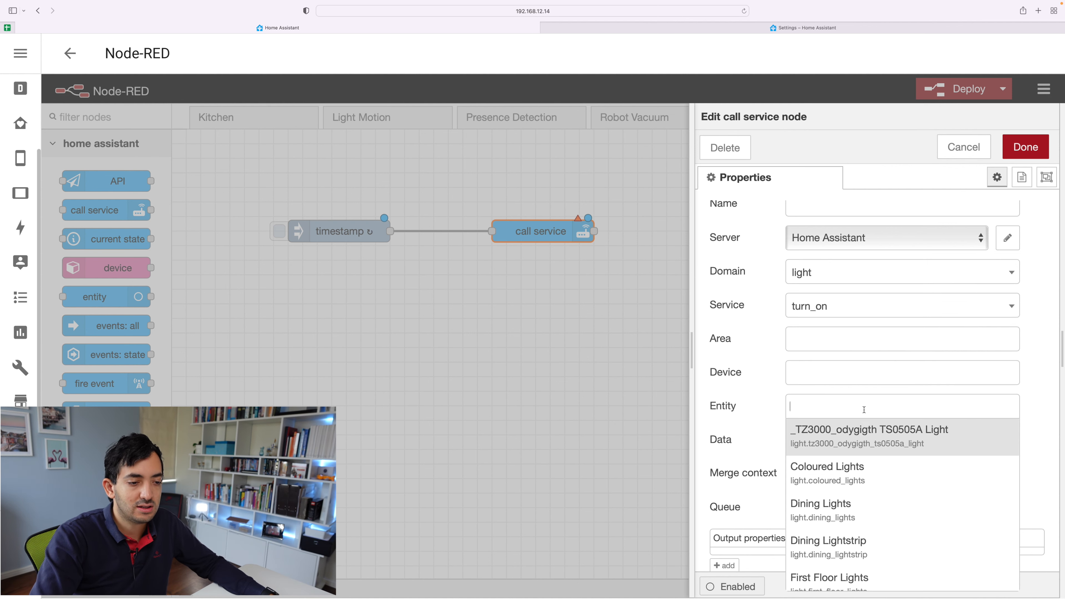
text(IMAC)
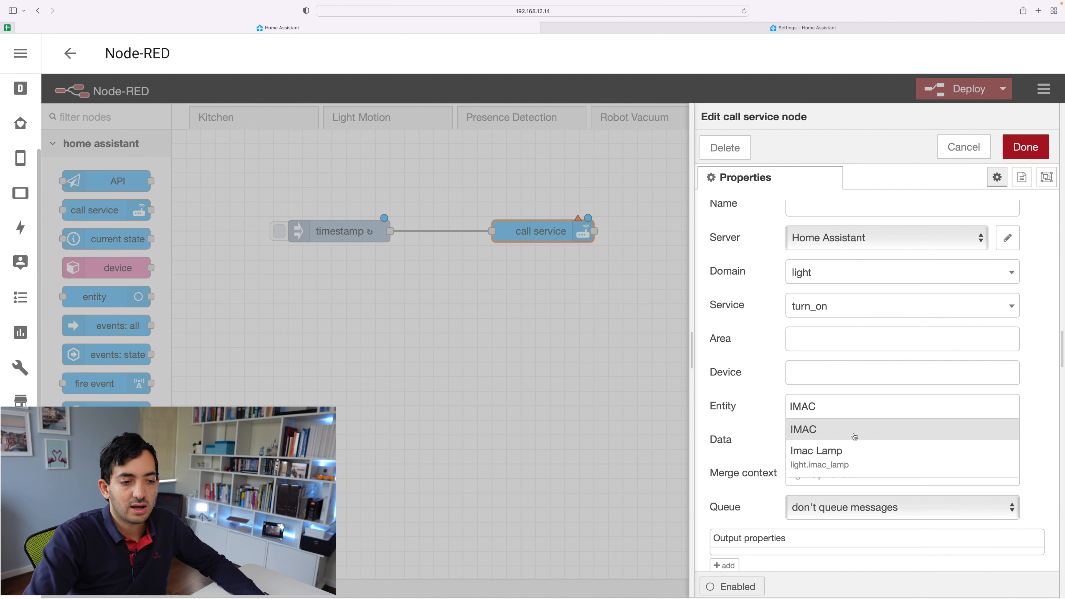
click(816, 451)
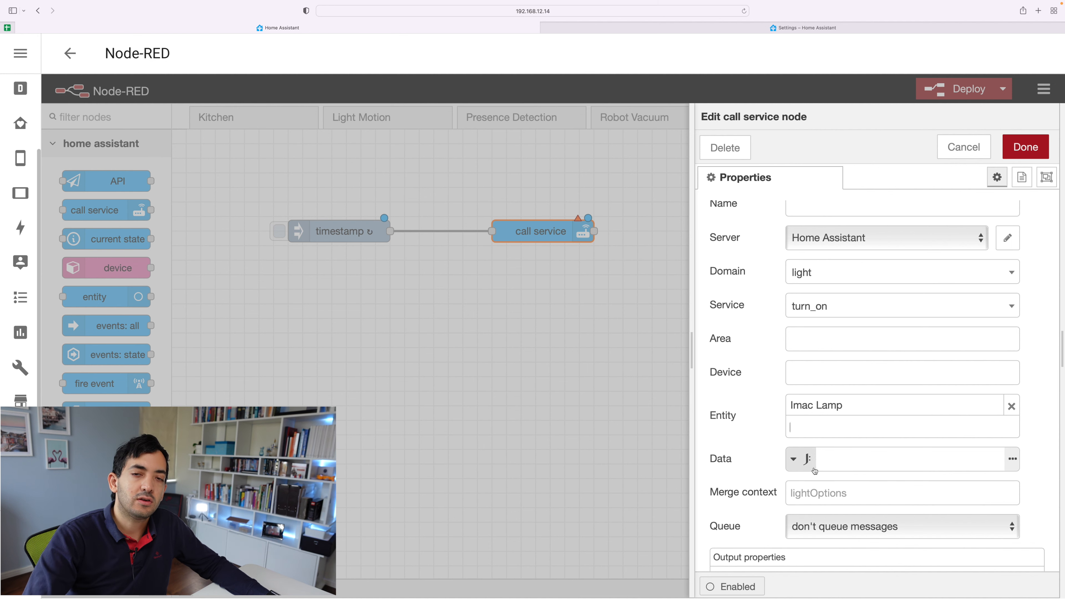
mouse_move(793, 460)
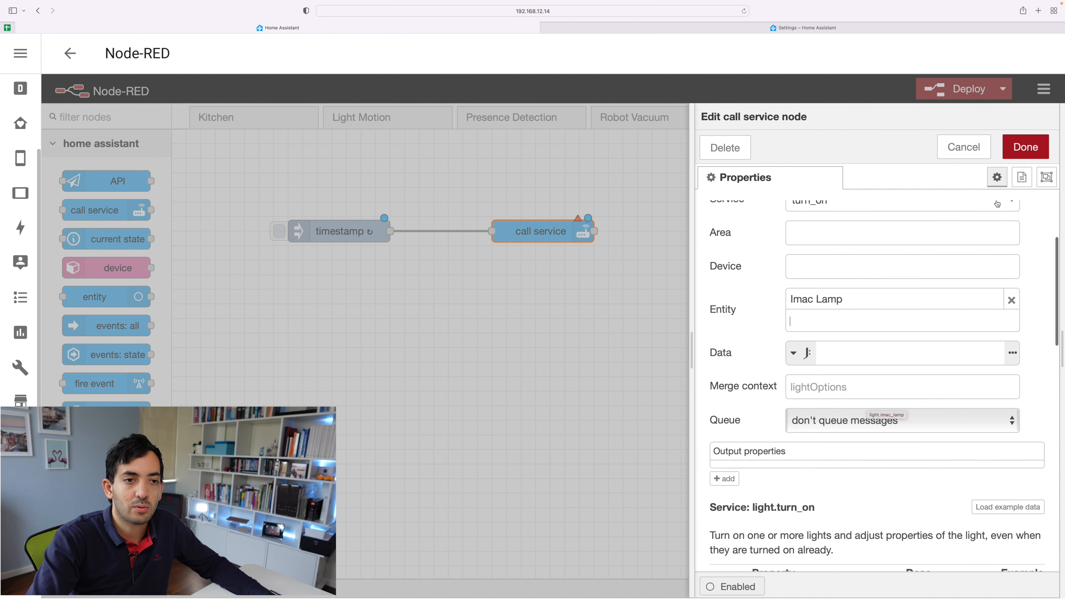
click(1025, 147)
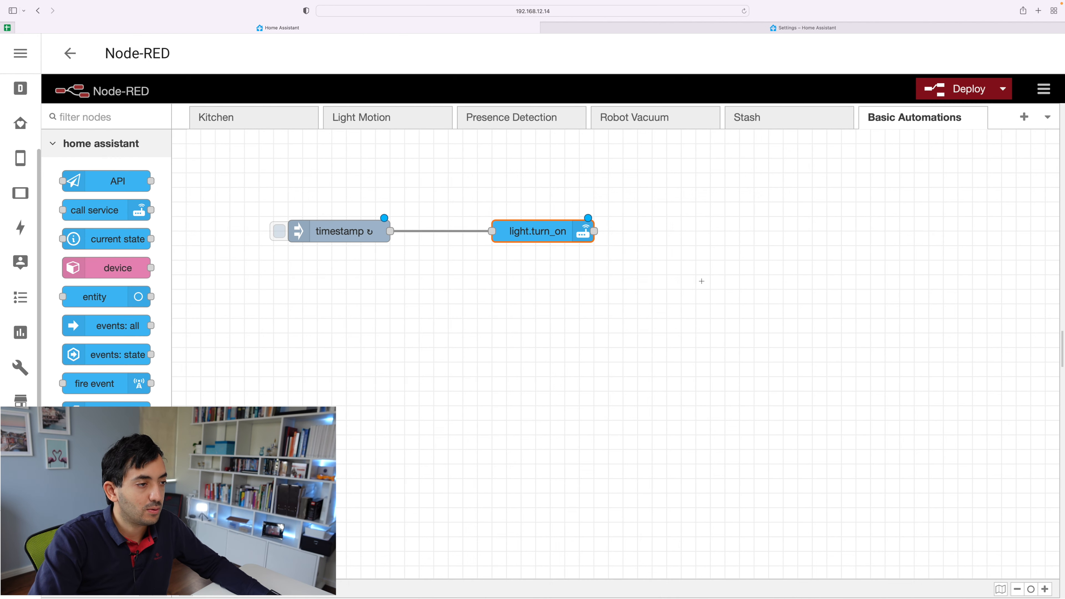
Deploy the flow and fire the timestamp trigger so light.turn_on is called
click(700, 280)
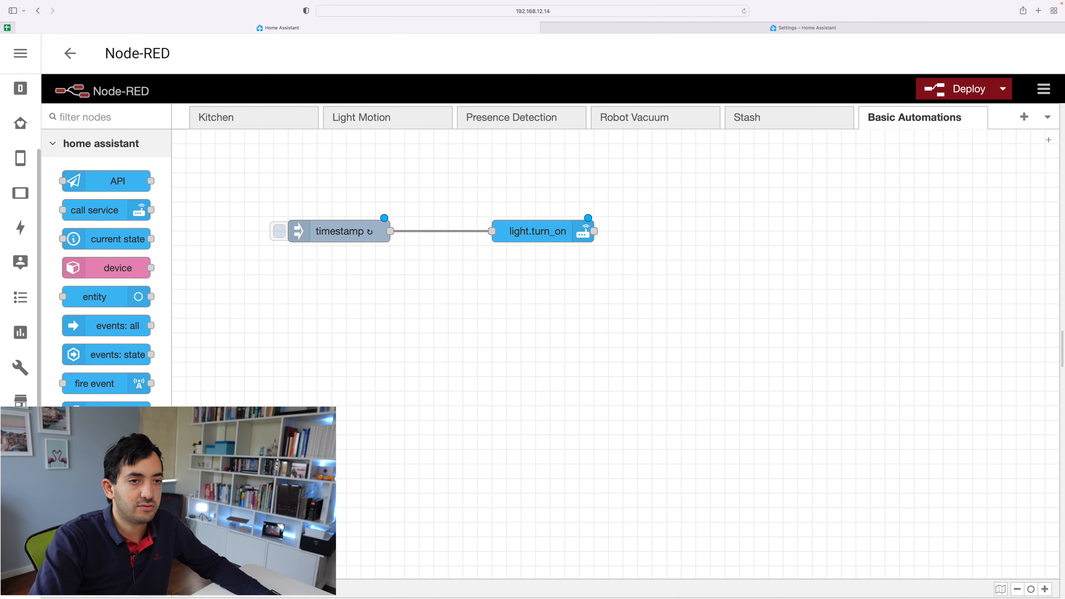
click(962, 88)
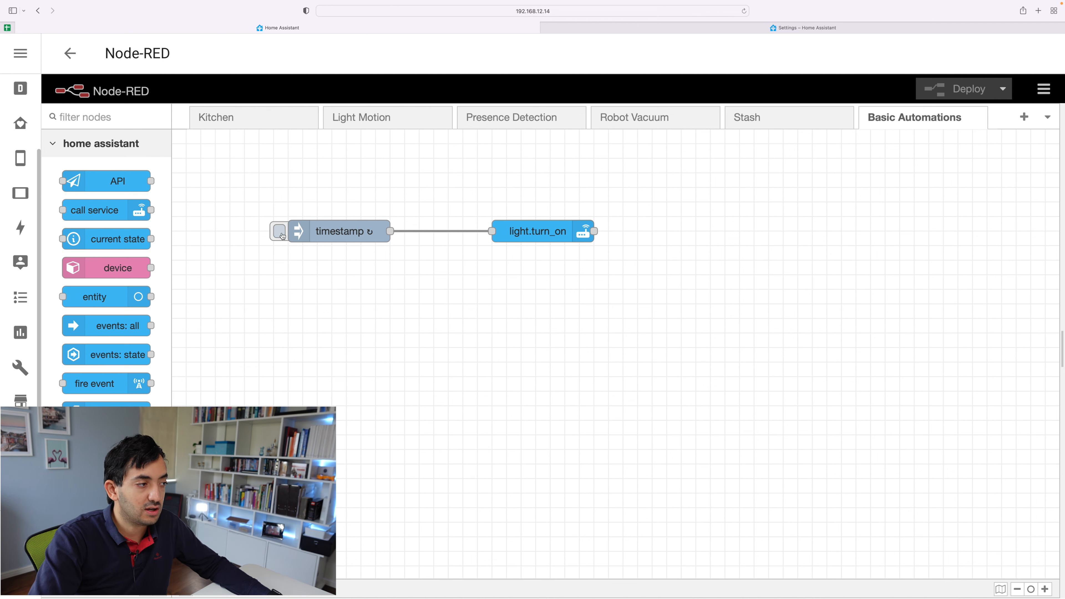
click(279, 231)
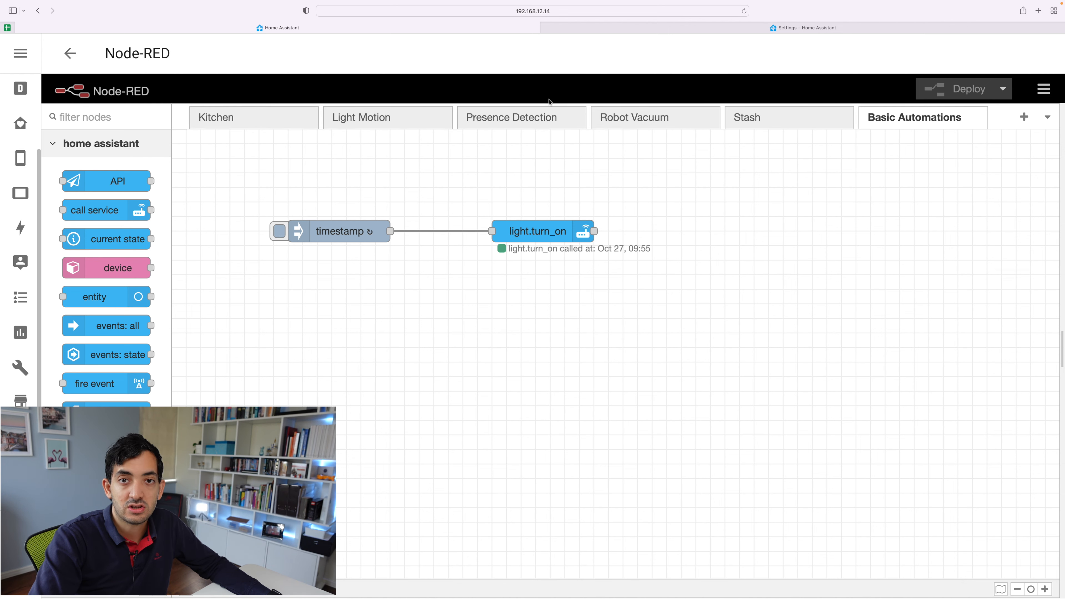
click(802, 27)
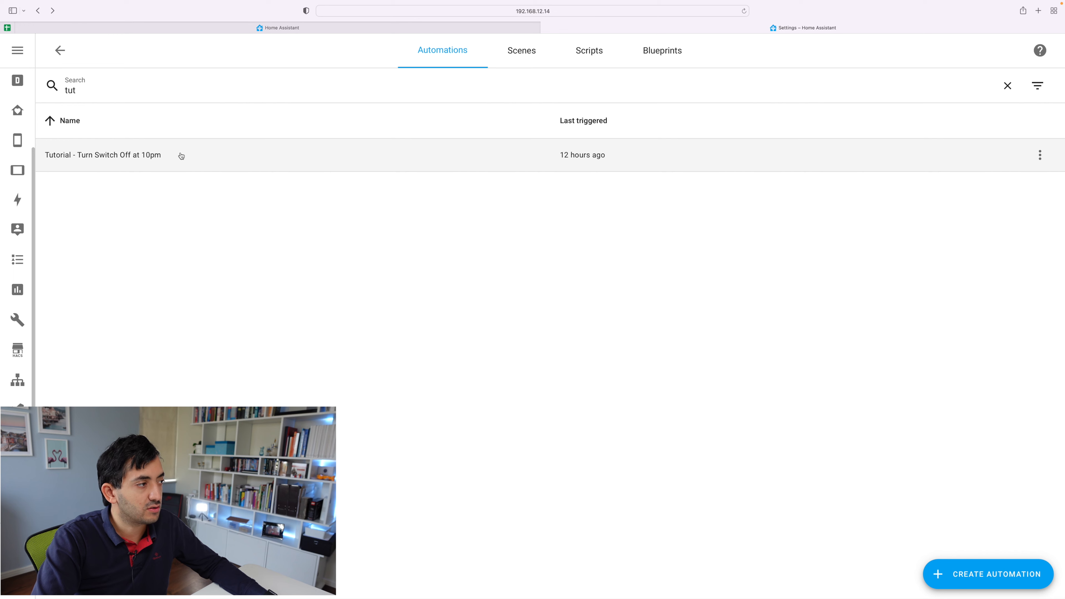
mouse_move(961, 517)
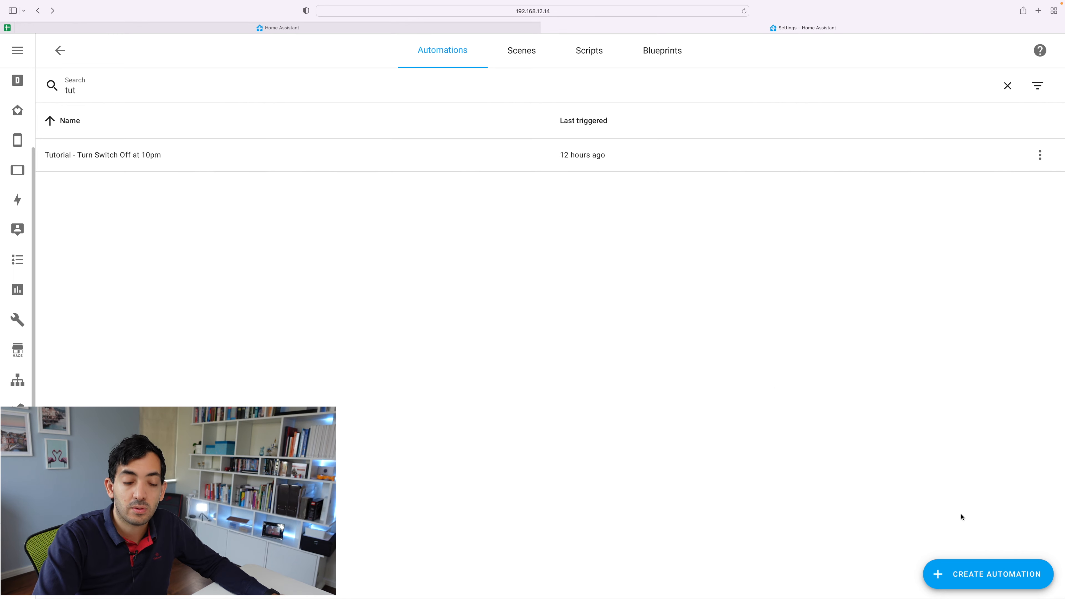
Create a new blank automation from the Automations page
click(987, 575)
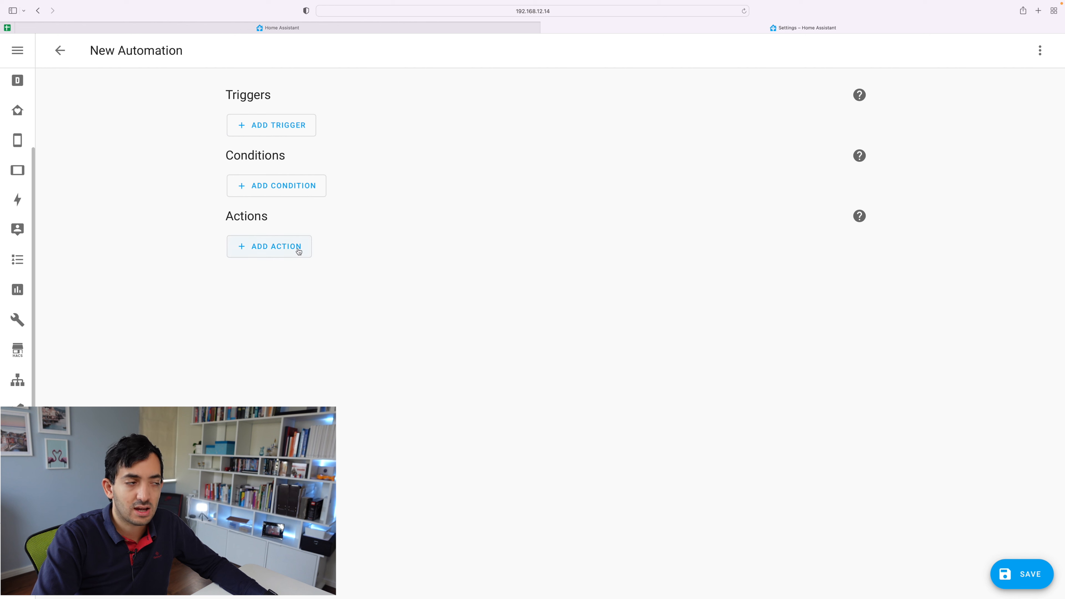
mouse_move(272, 125)
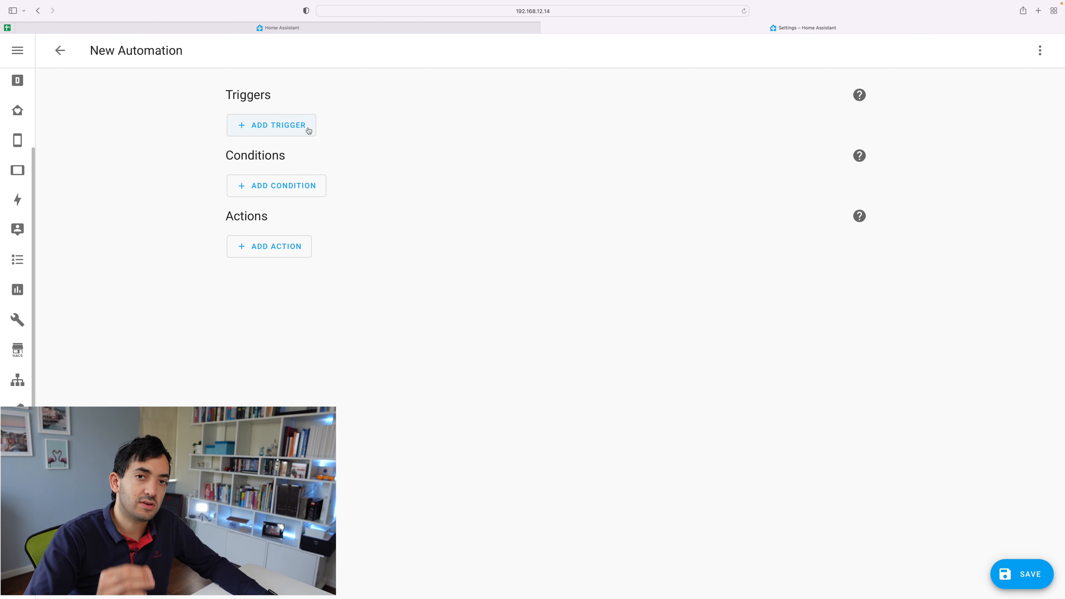
Add a Time trigger at 10:00:00 and collapse its card
click(271, 125)
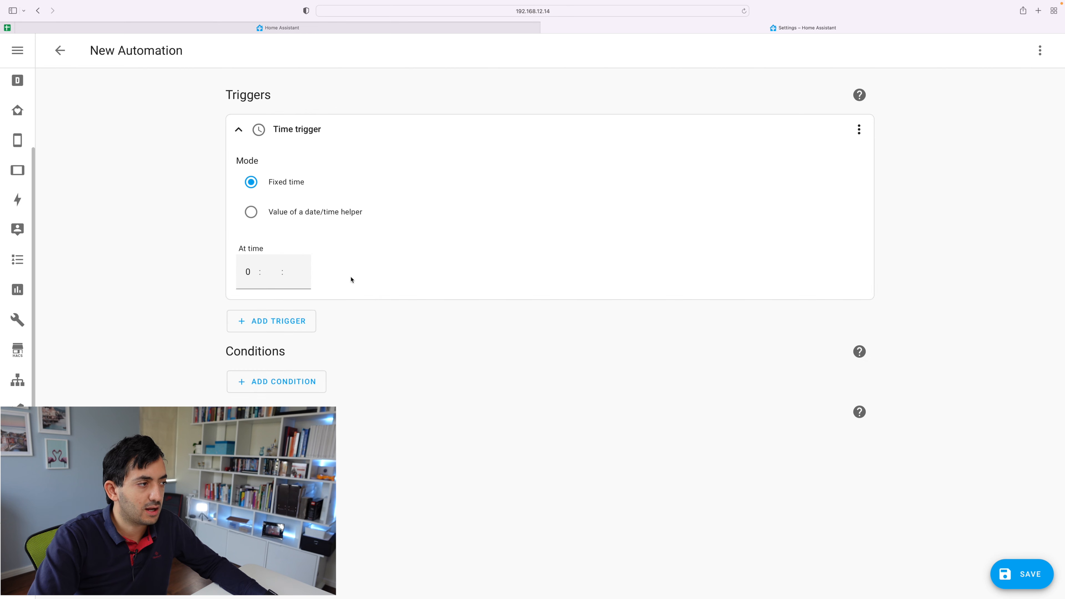
mouse_move(378, 213)
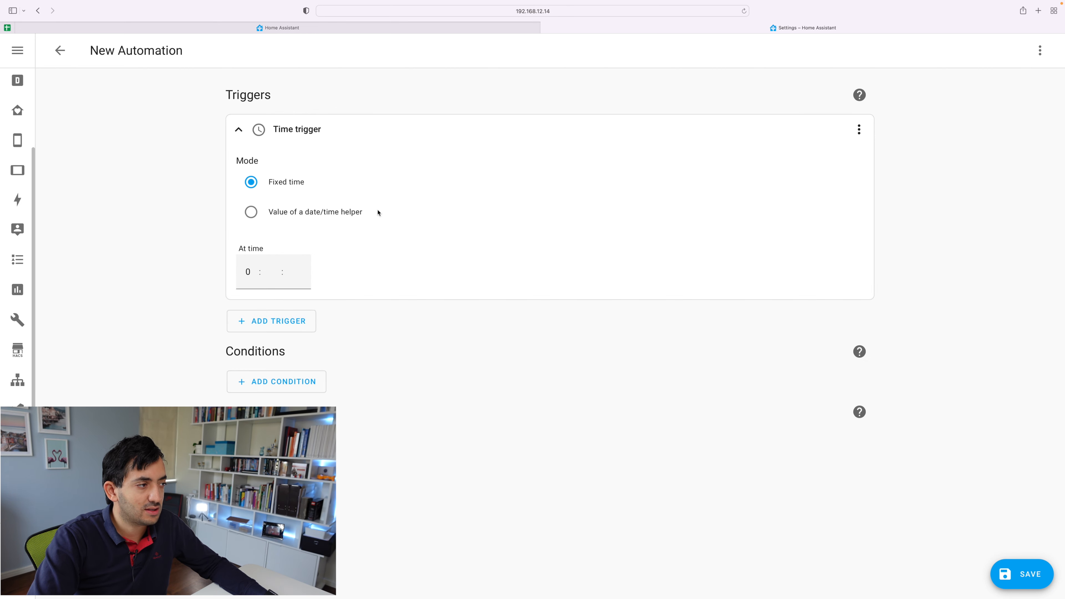
click(248, 272)
text(10)
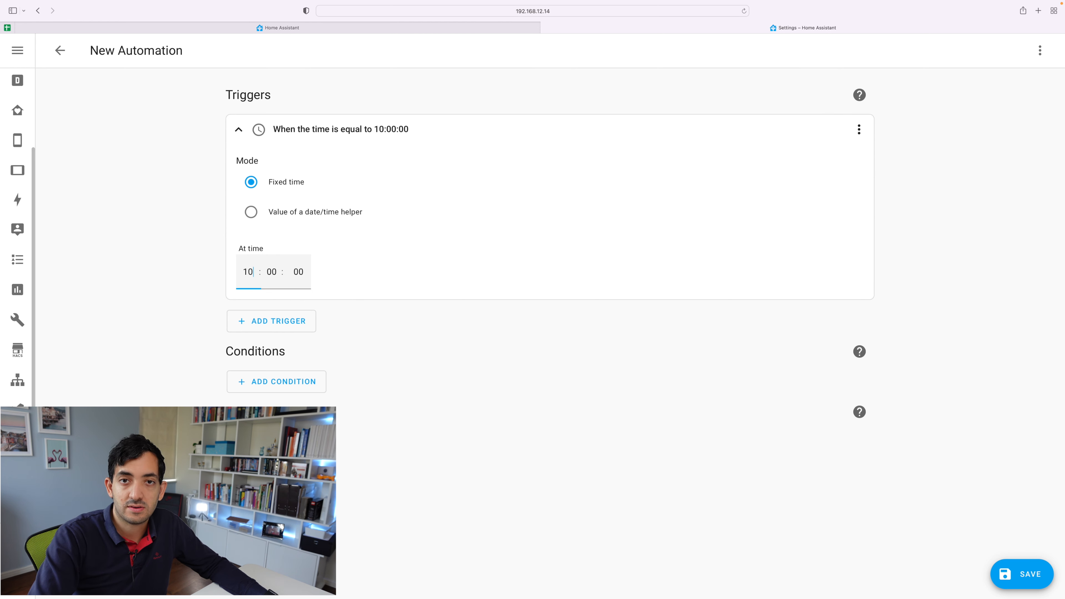
mouse_move(312, 316)
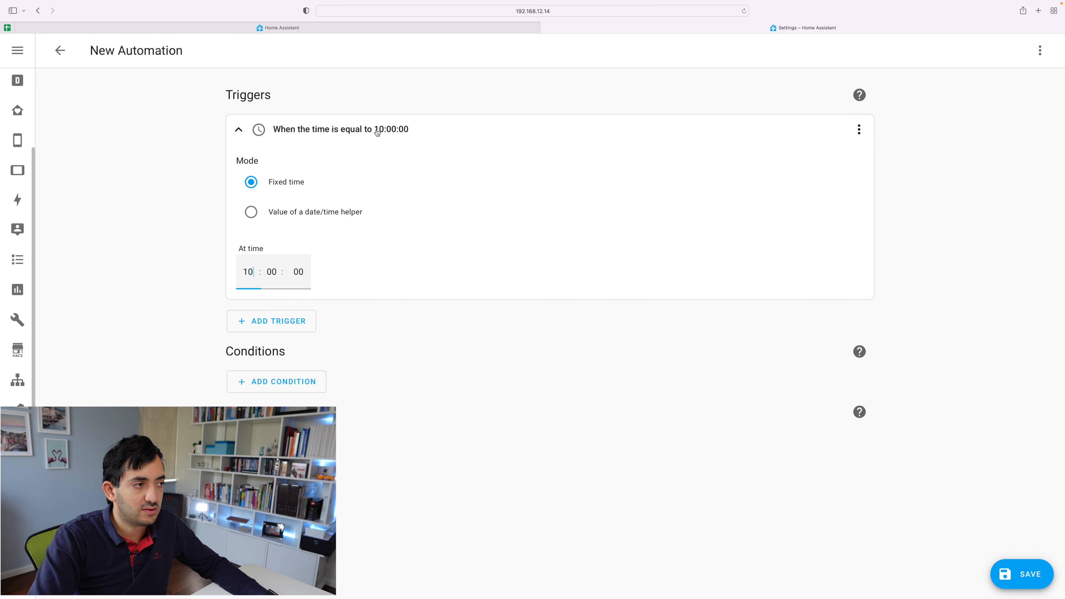
click(239, 129)
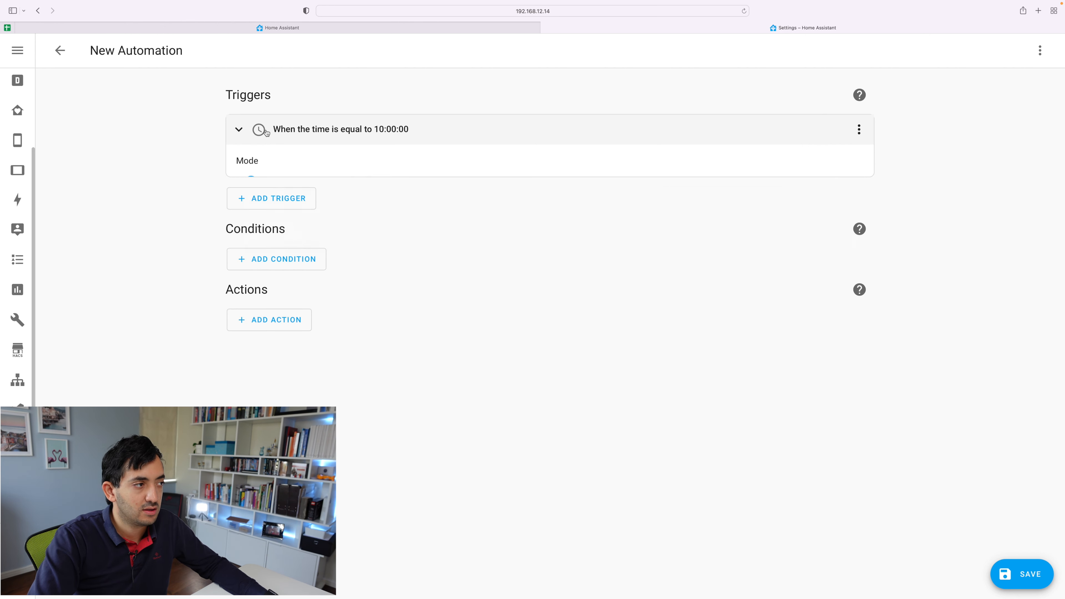
click(238, 129)
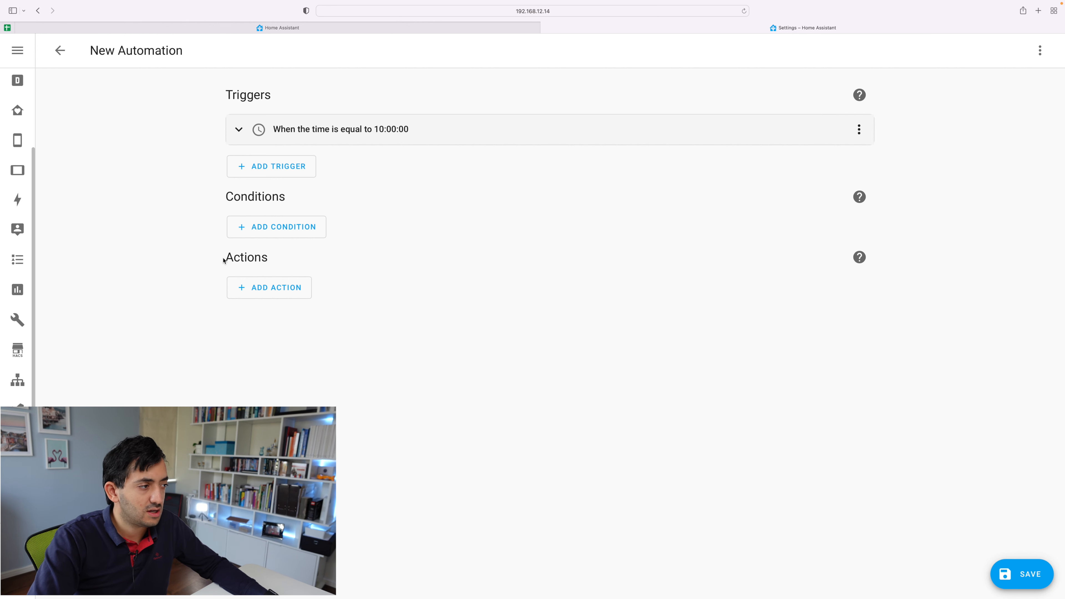
Make the action a service call using Light: Turn on
click(269, 288)
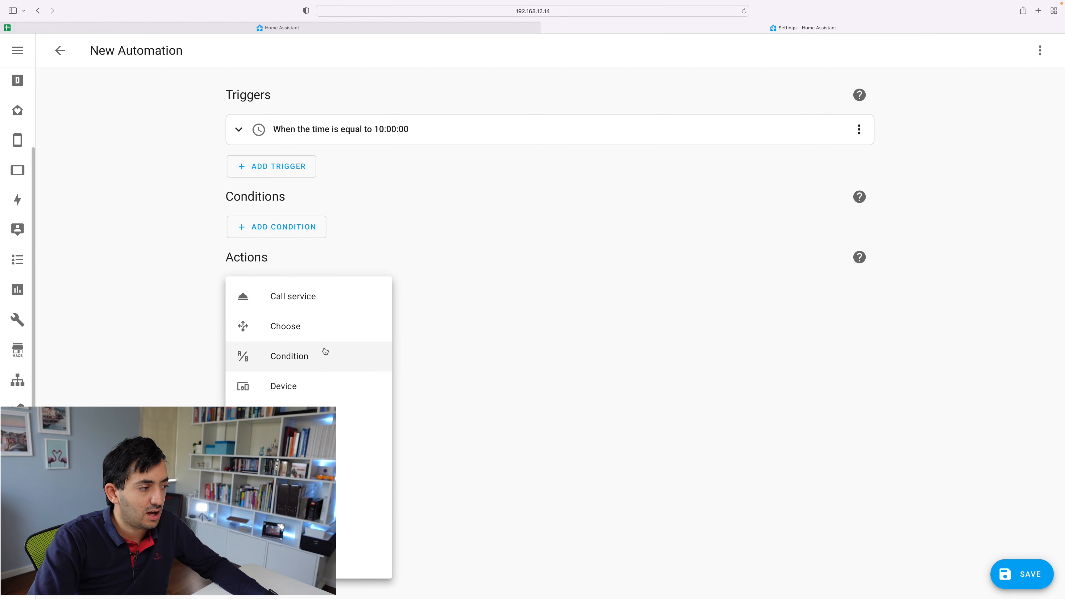
mouse_move(354, 301)
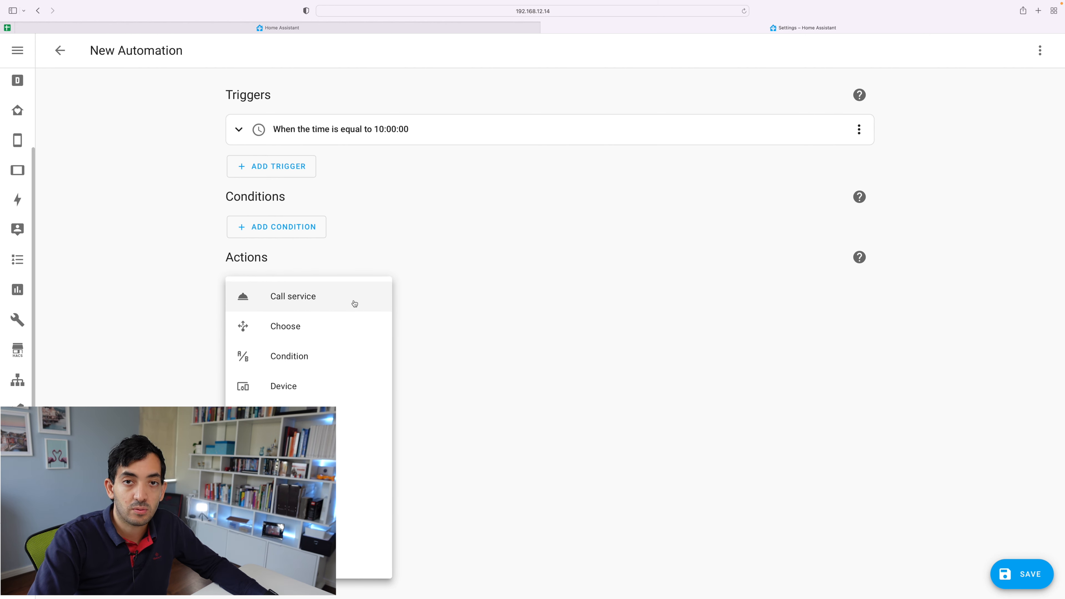
click(292, 296)
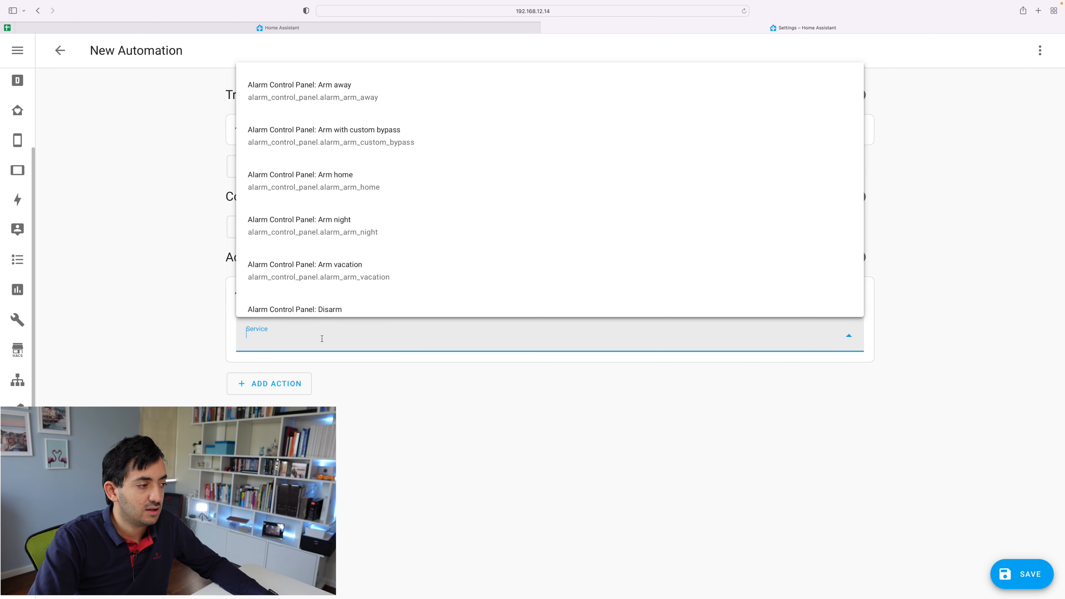
text(light)
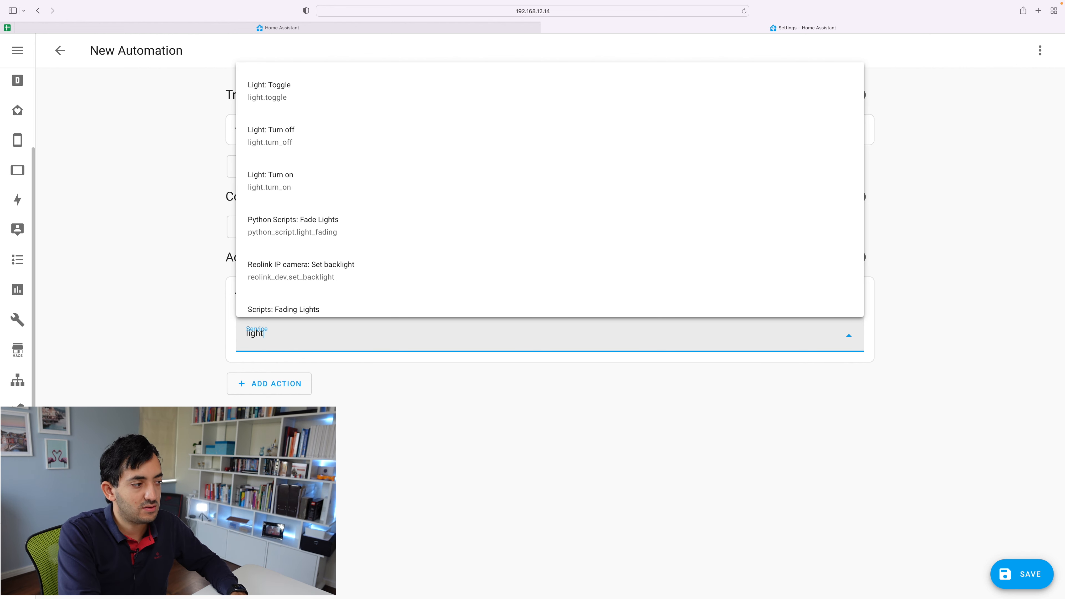
text(.)
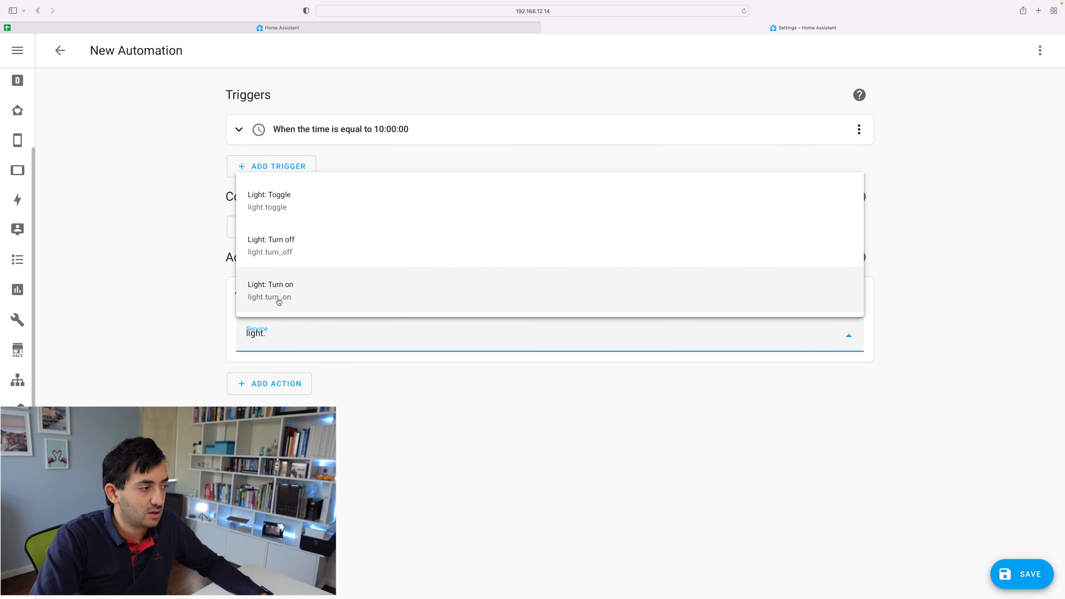
click(270, 290)
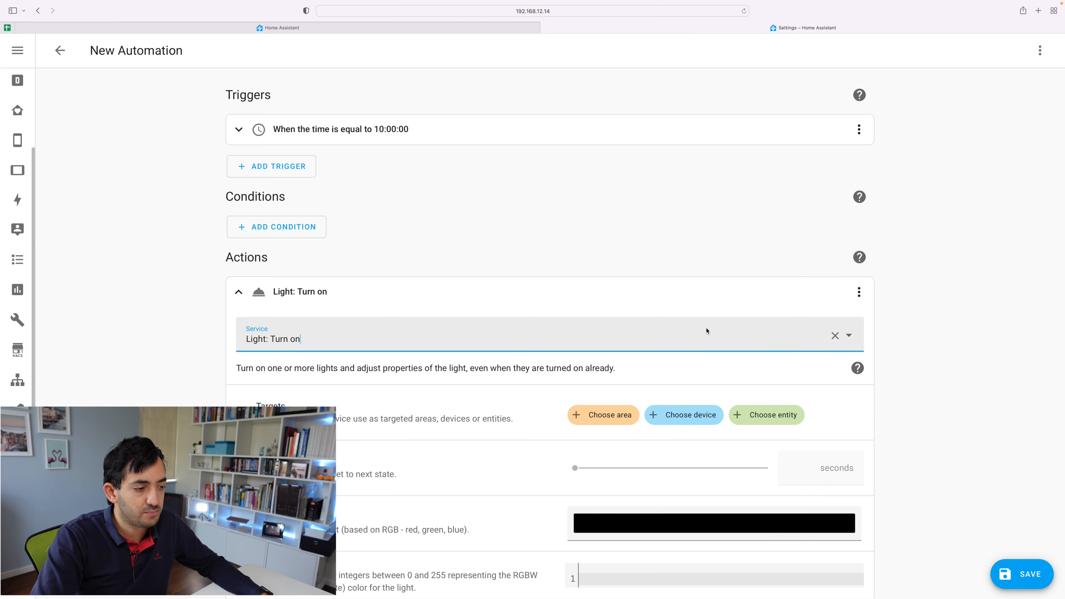
Target the Imac Lamp light entity for the action
scroll(down, 3)
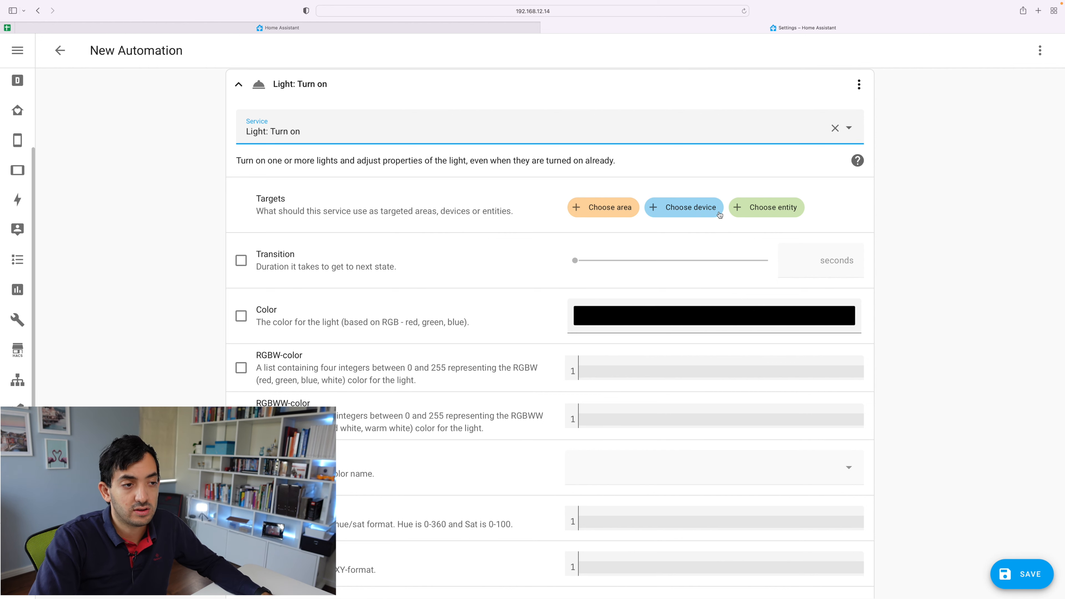
click(765, 207)
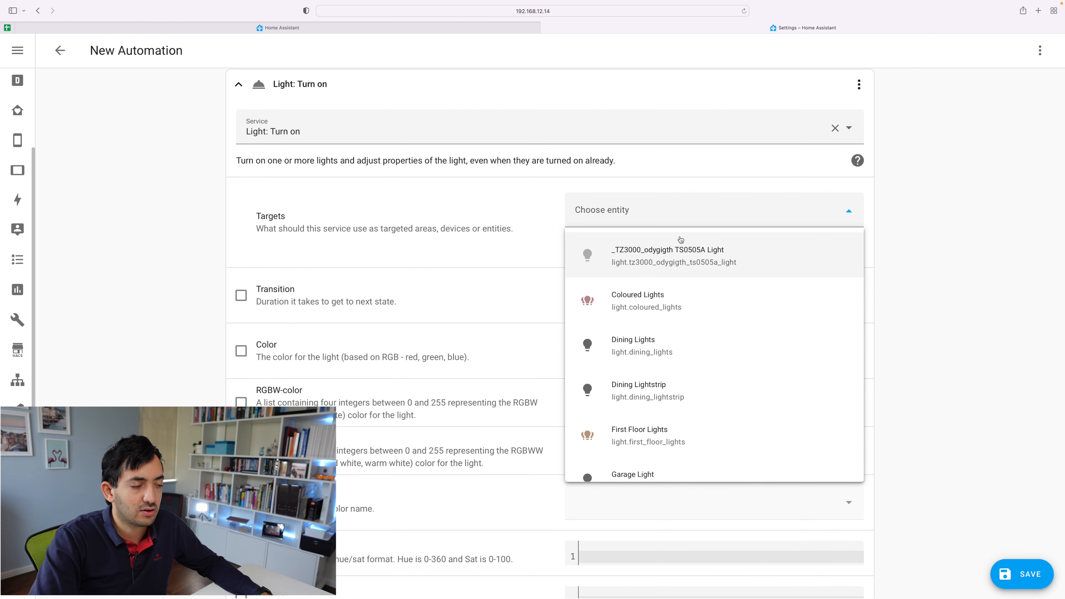
click(679, 209)
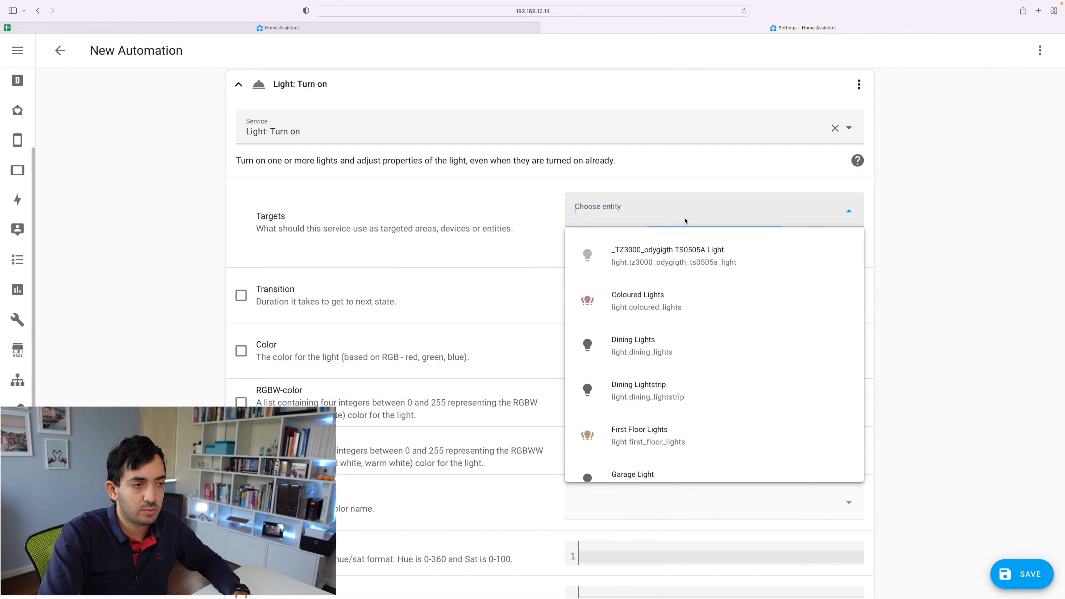
text(imac)
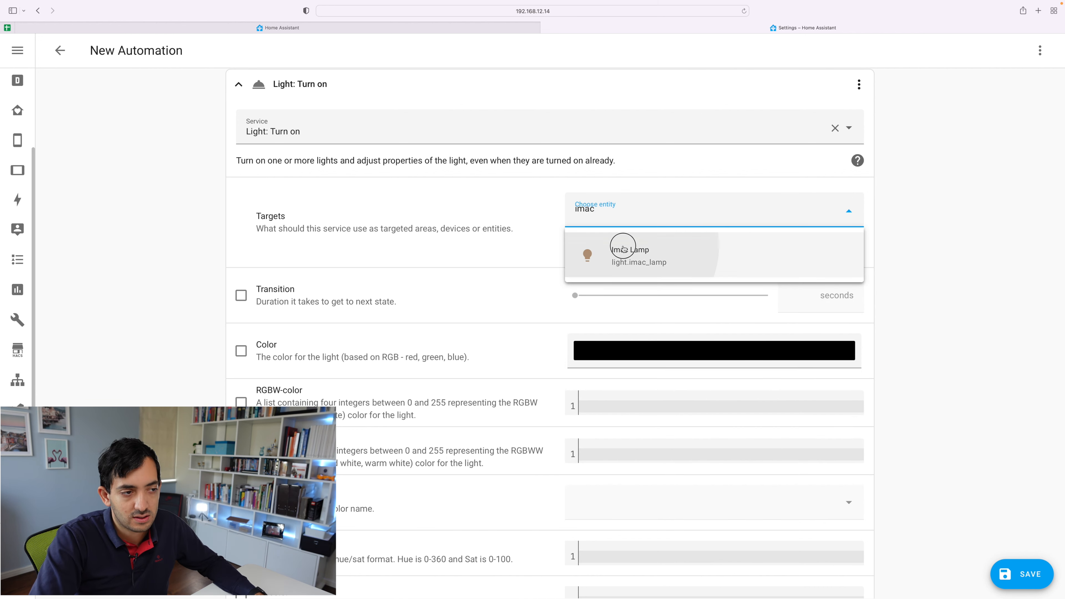
click(639, 250)
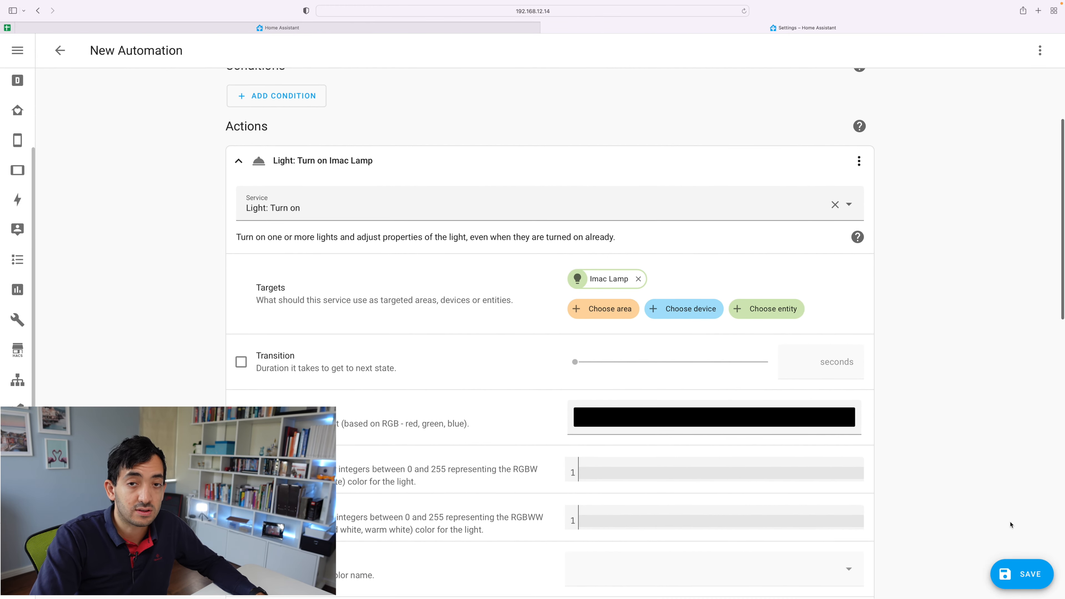
Save the automation as 'Turn off tutorial' and bring up its options menu
click(1021, 574)
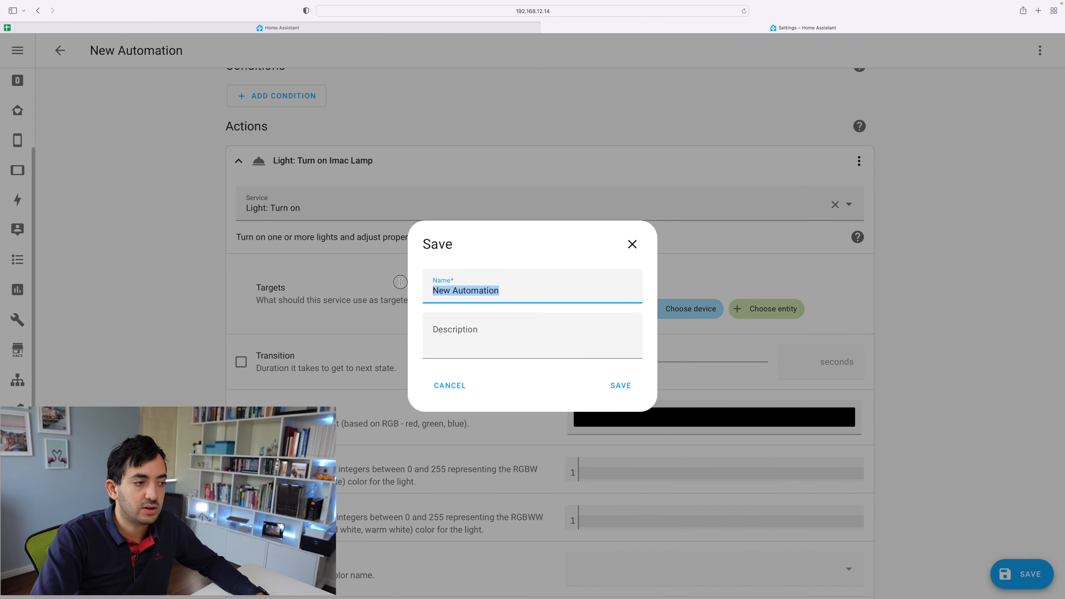
text(T)
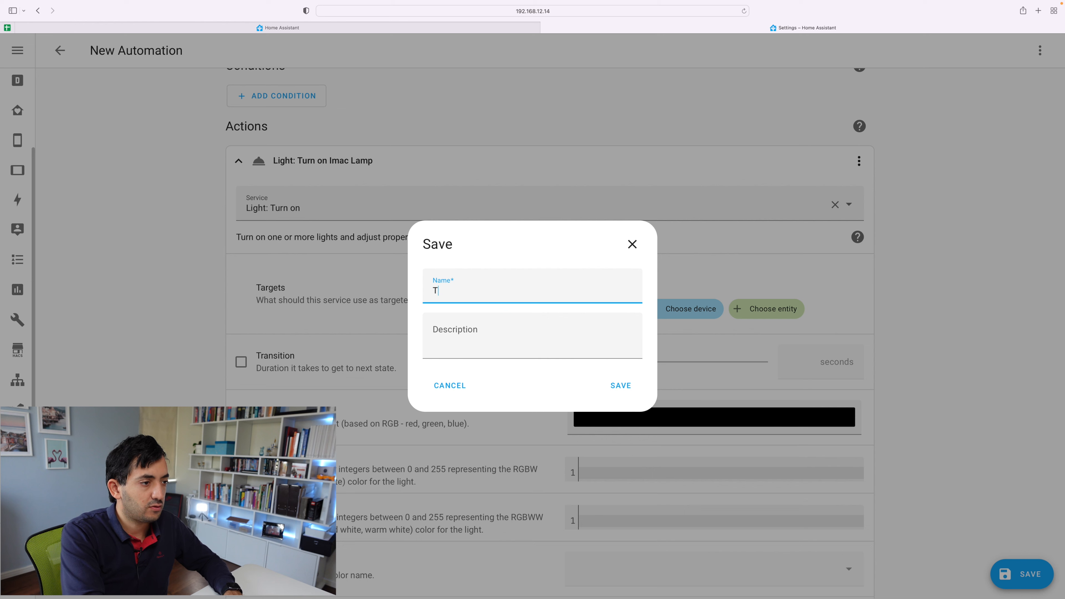
text(urn)
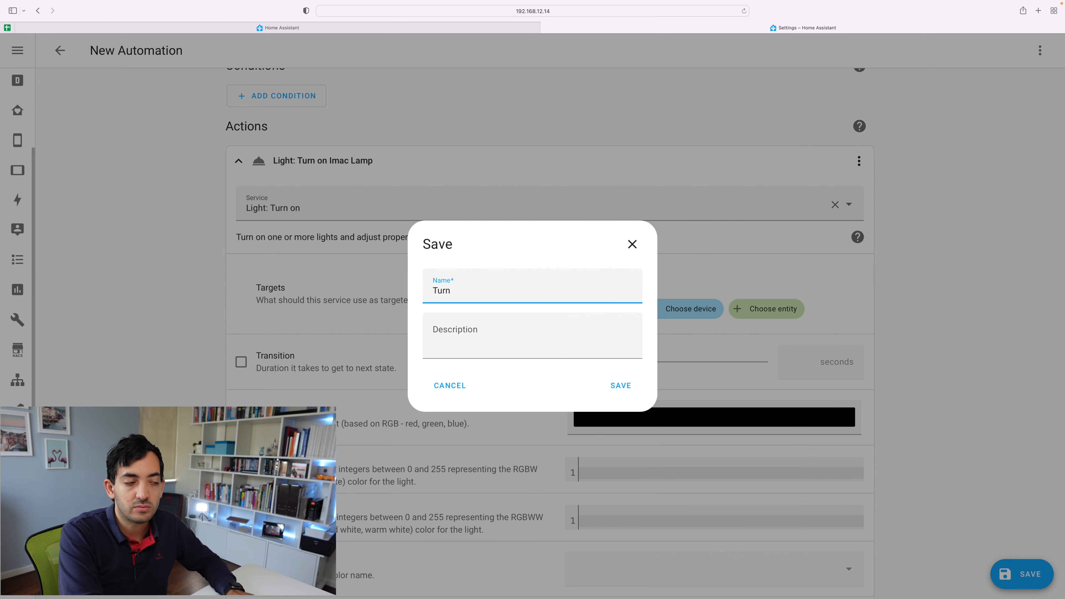
click(619, 385)
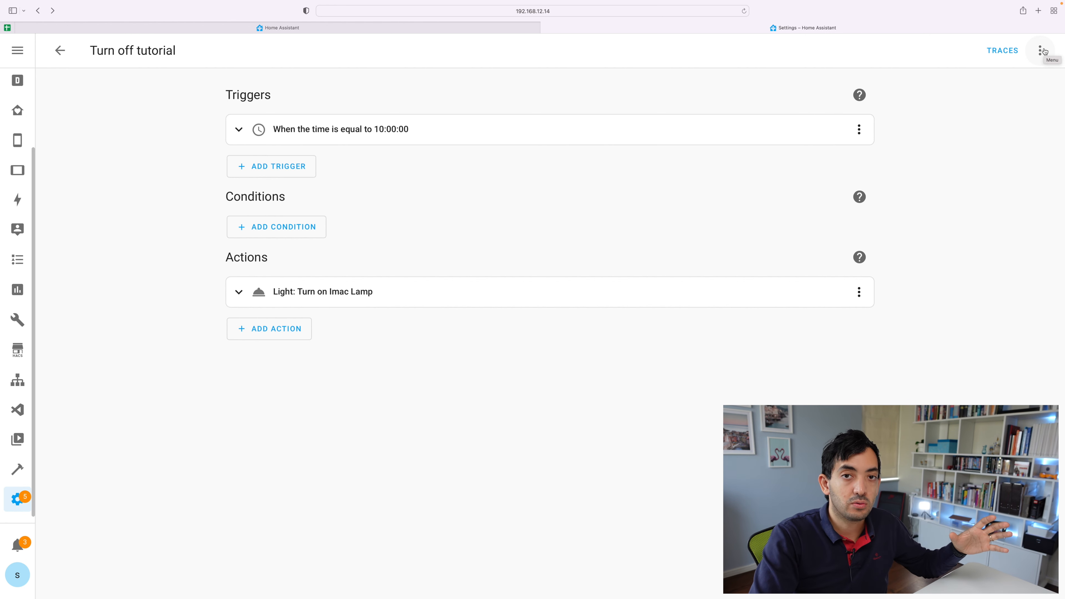
click(1041, 50)
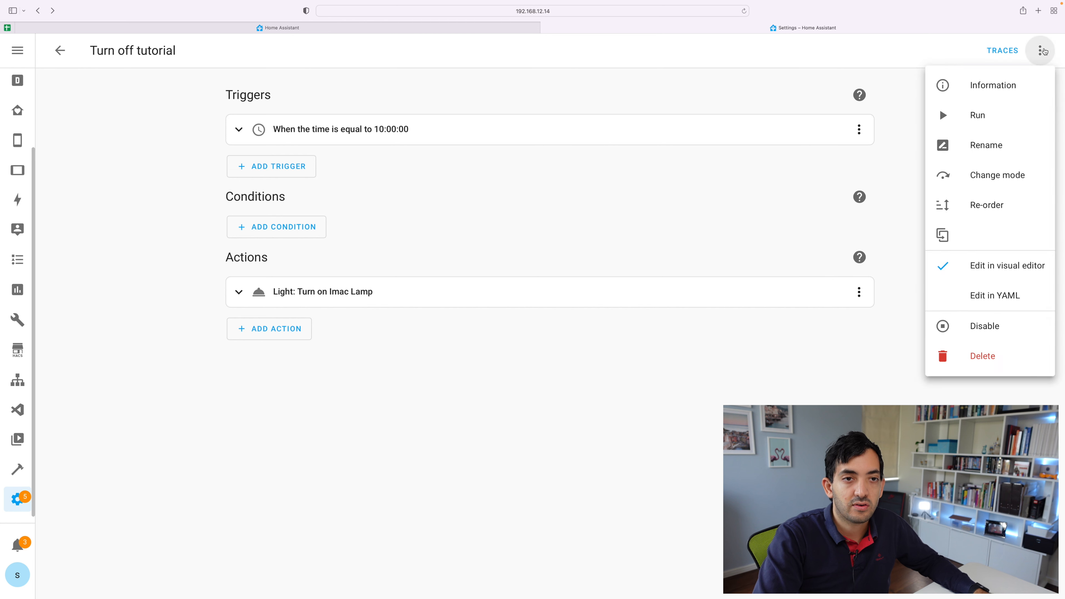
mouse_move(997, 294)
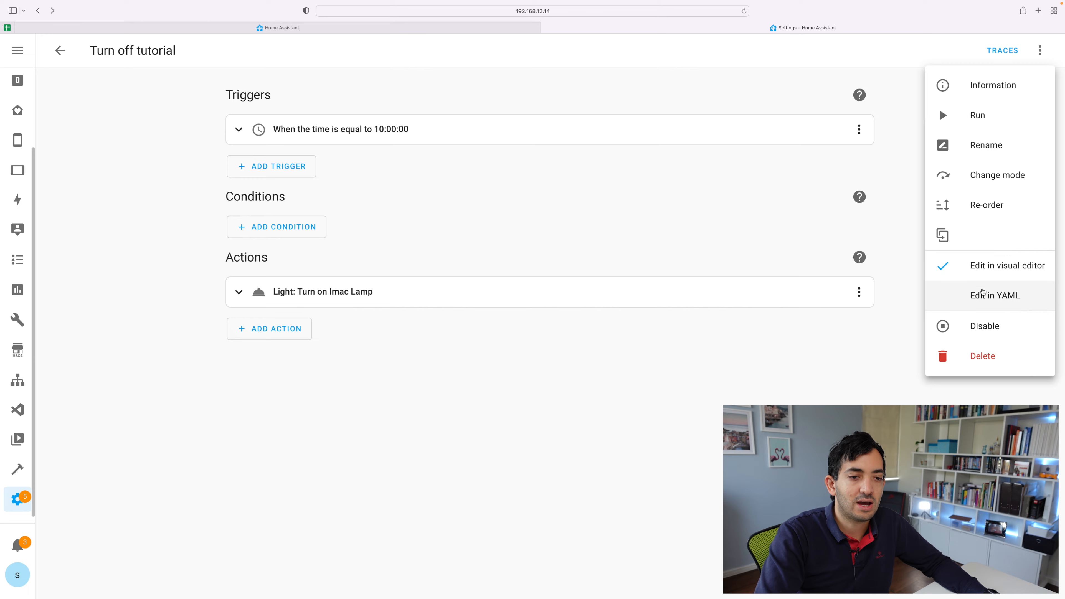
Switch to YAML editing and highlight the trigger and action sections
click(995, 295)
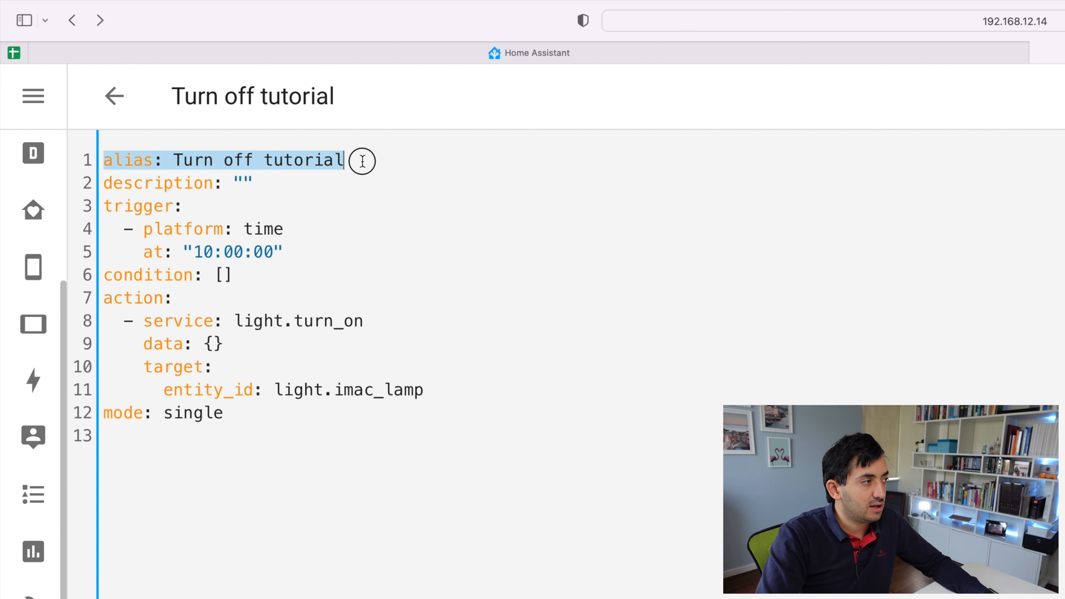
click(346, 161)
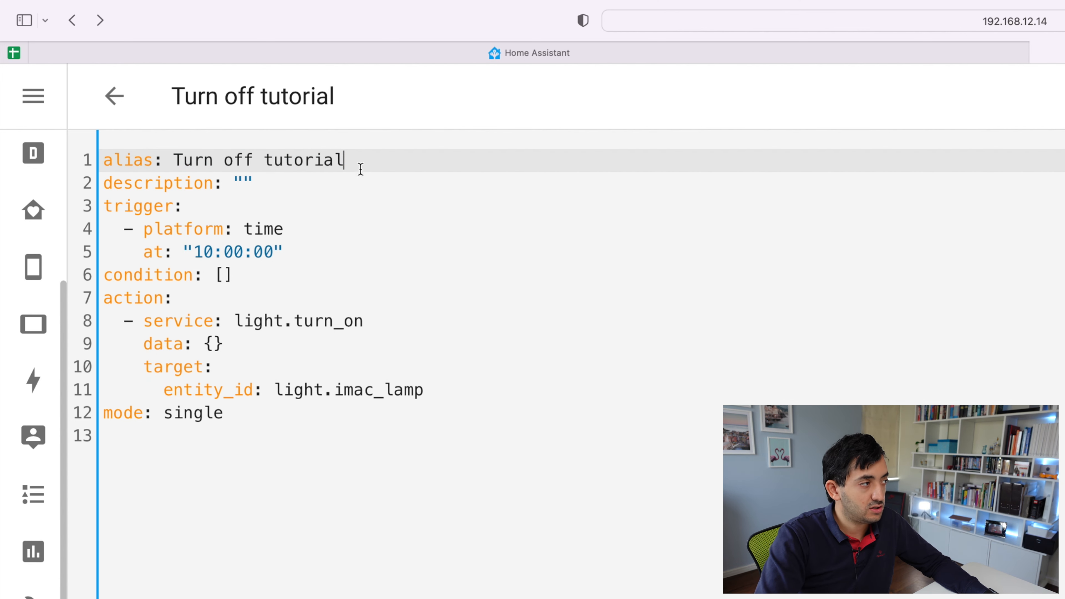
mouse_move(33, 152)
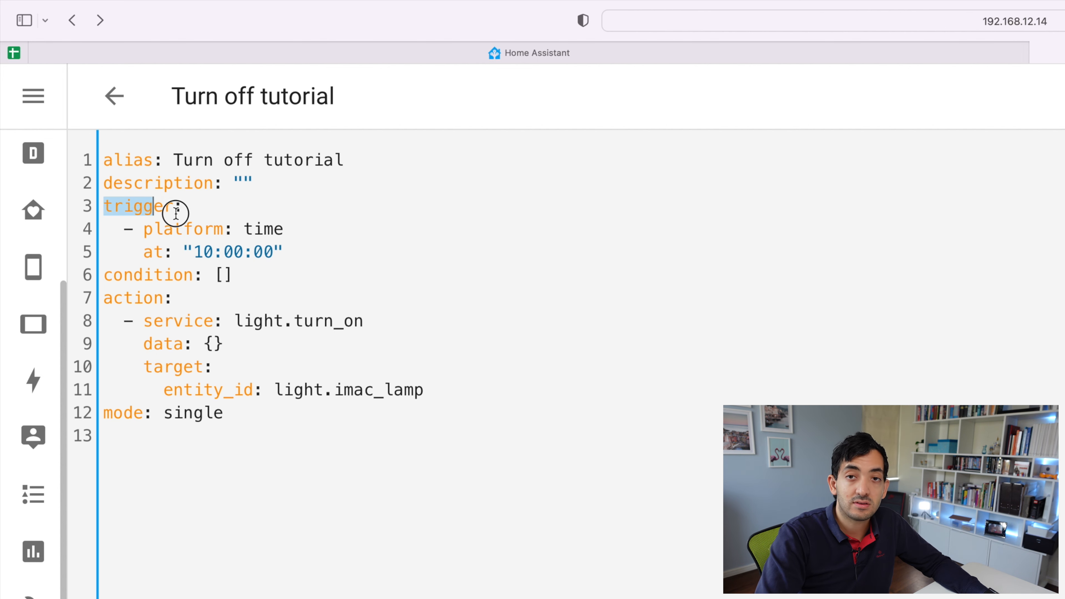
drag(173, 211, 284, 252)
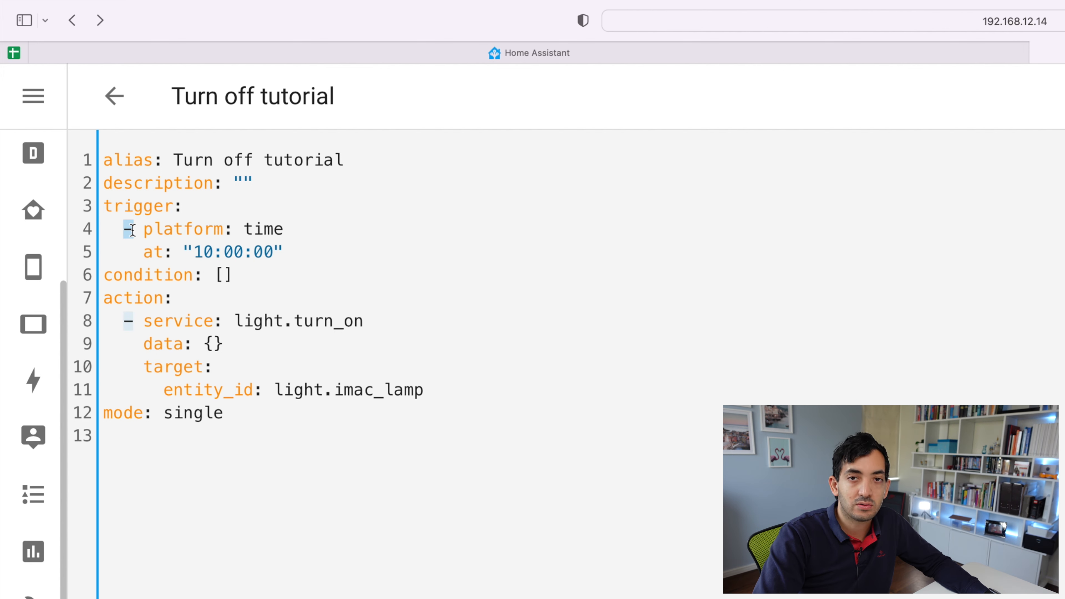
drag(132, 229, 284, 251)
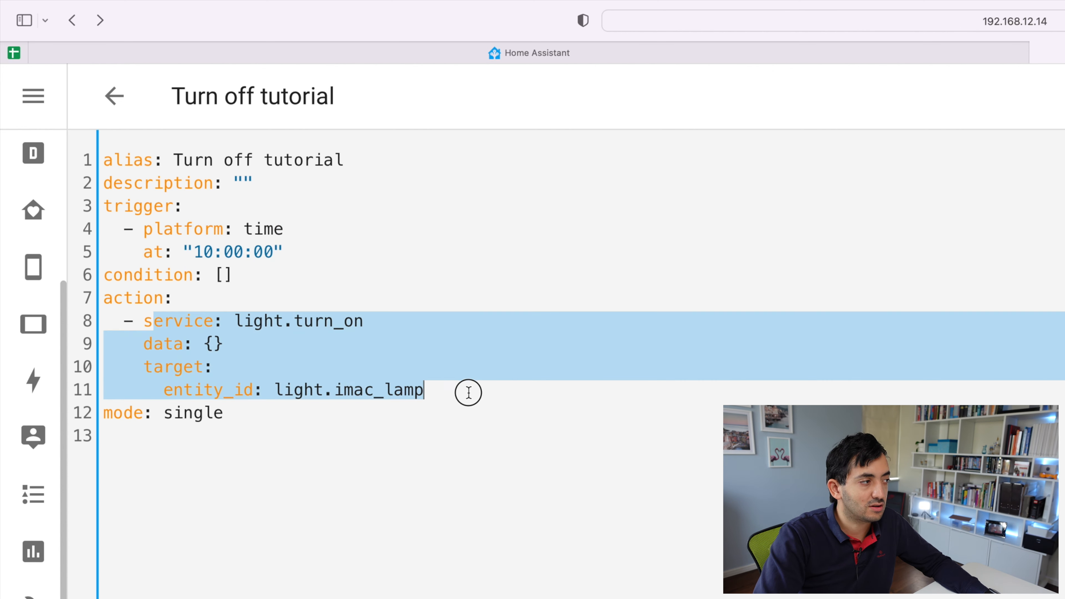
Change the hour of the at: trigger time, entering 1
click(145, 366)
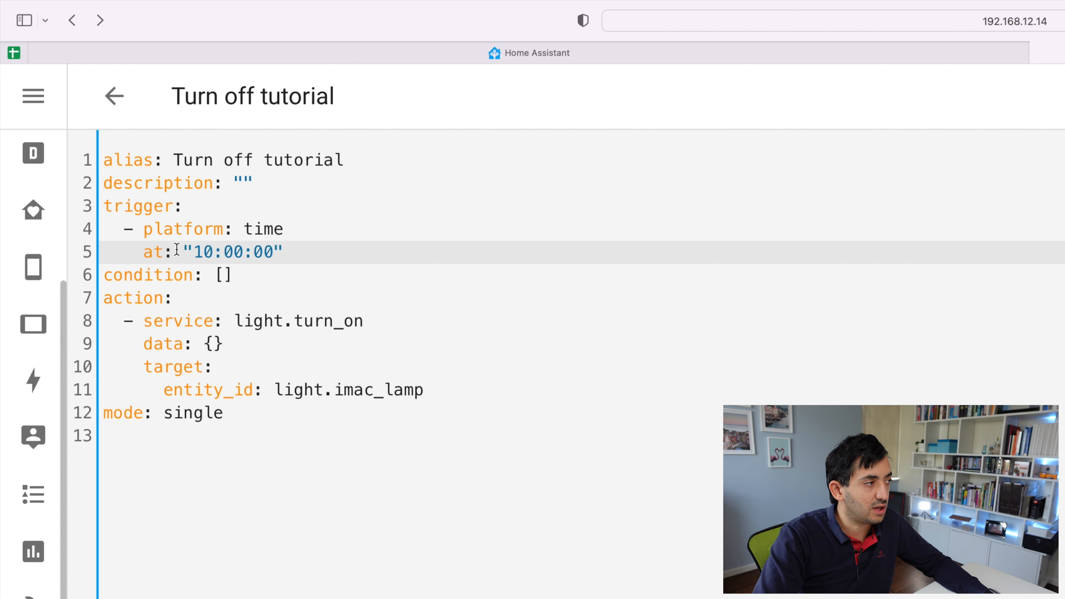
double_click(182, 230)
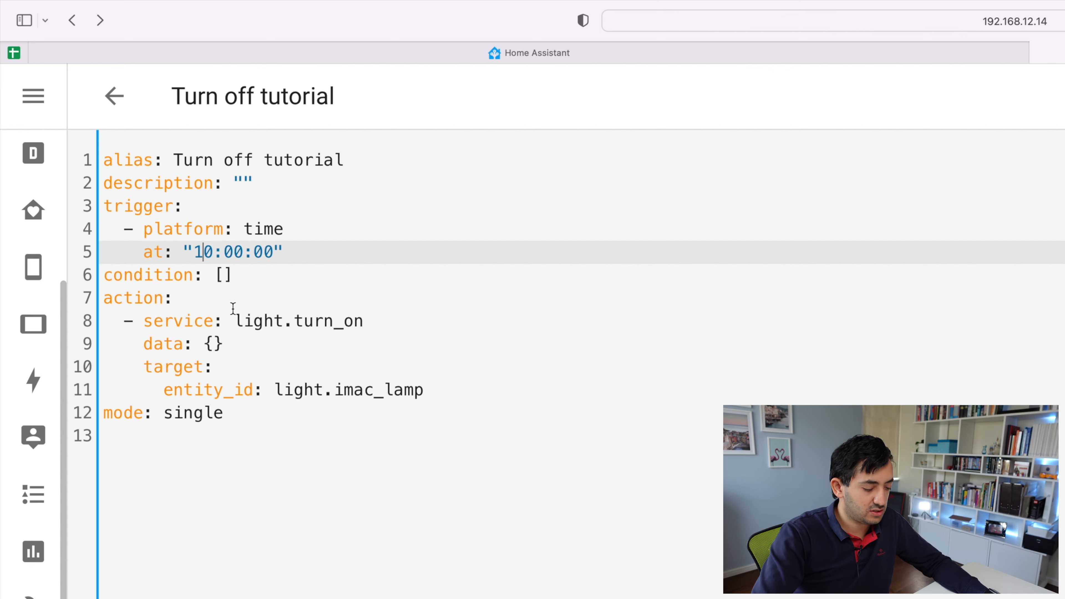
text(1)
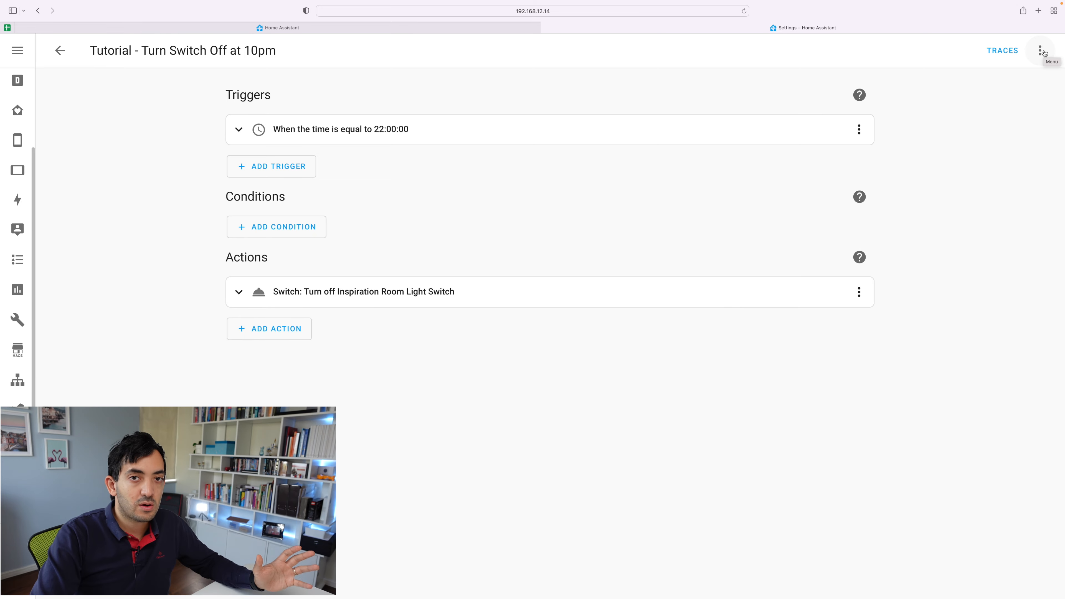
Replace the 22:00:00 time trigger with a Sun trigger set to fire at sunset
click(1040, 50)
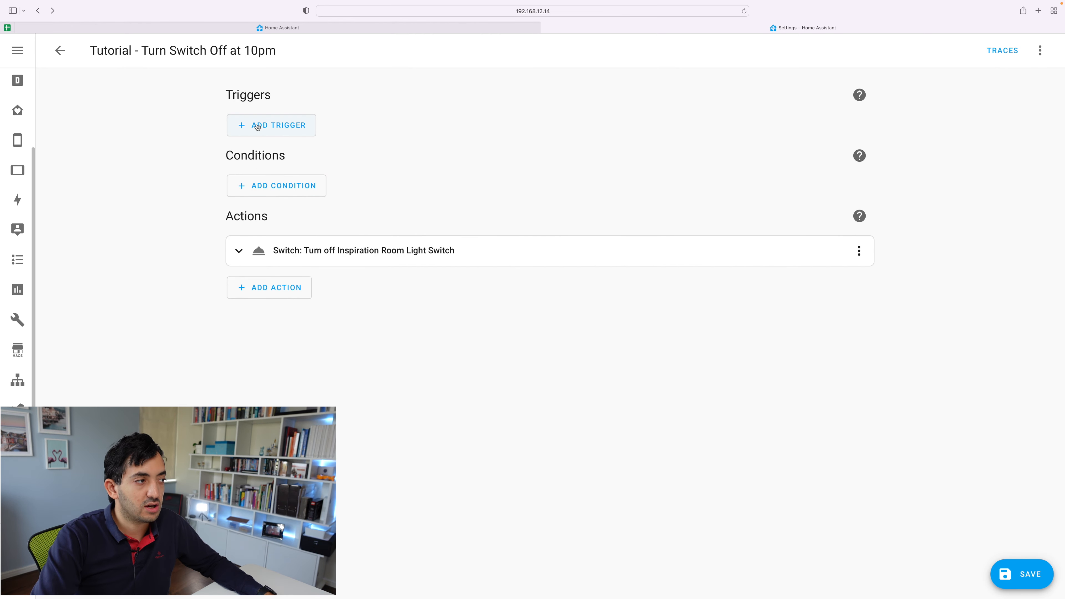
click(271, 125)
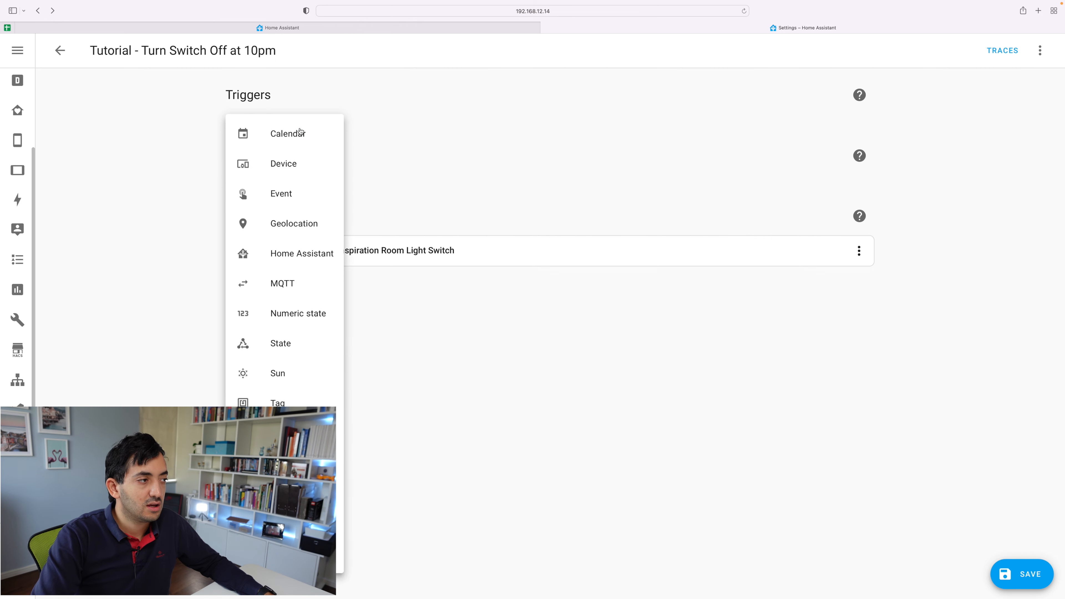
mouse_move(290, 377)
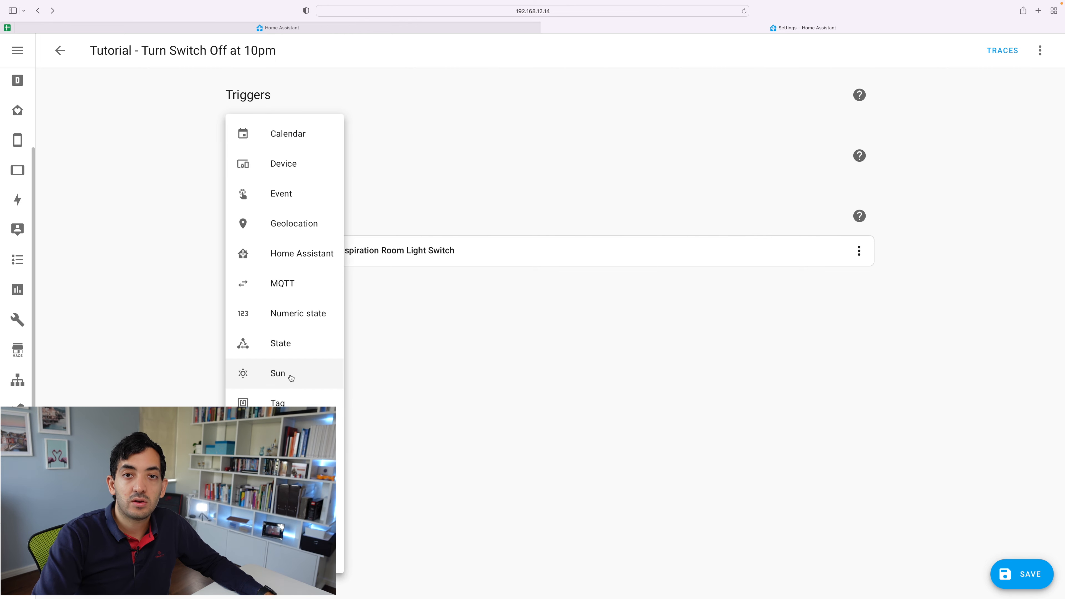
click(278, 373)
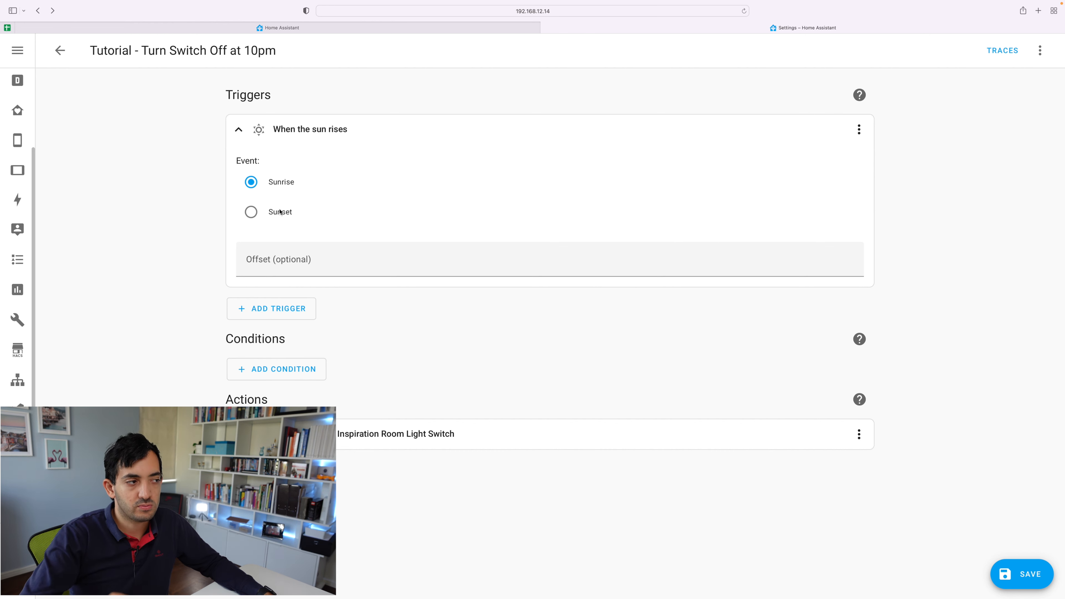
click(251, 212)
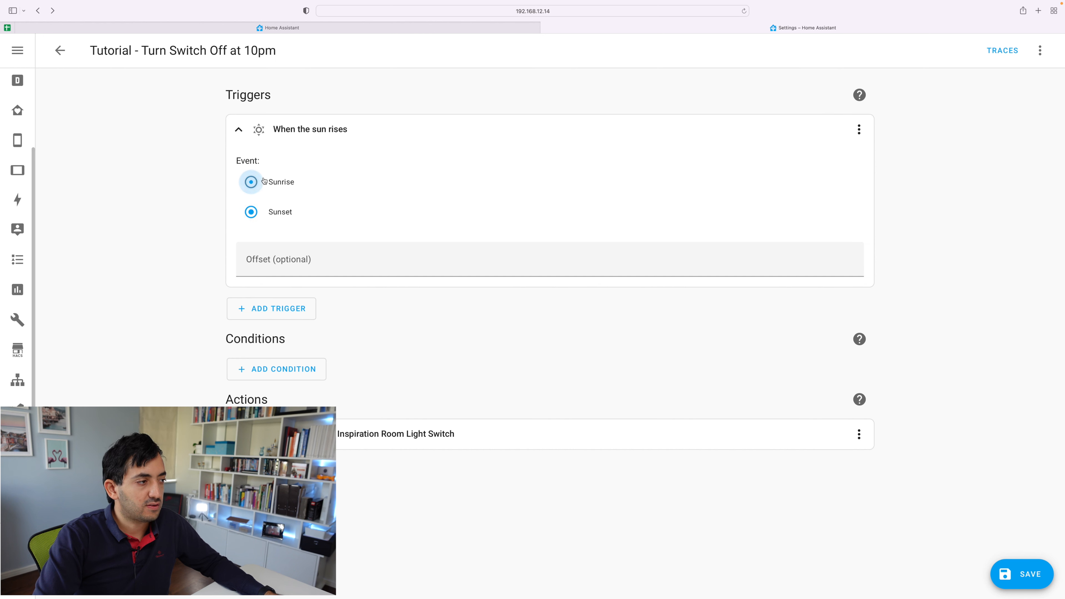
click(250, 212)
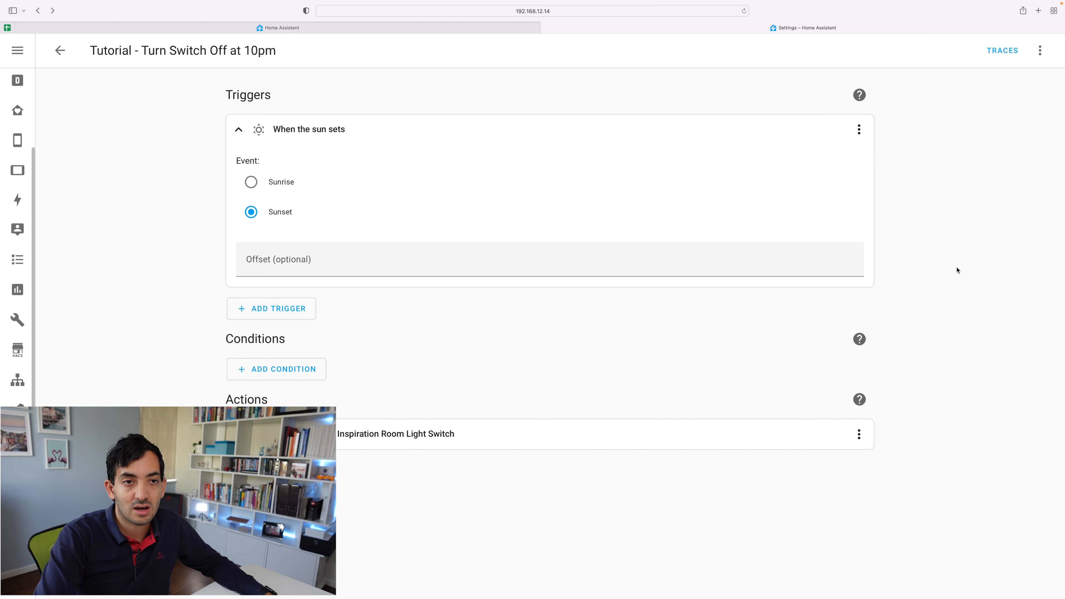
View the automation as YAML from its options menu, then head to the File editor add-on
click(1039, 51)
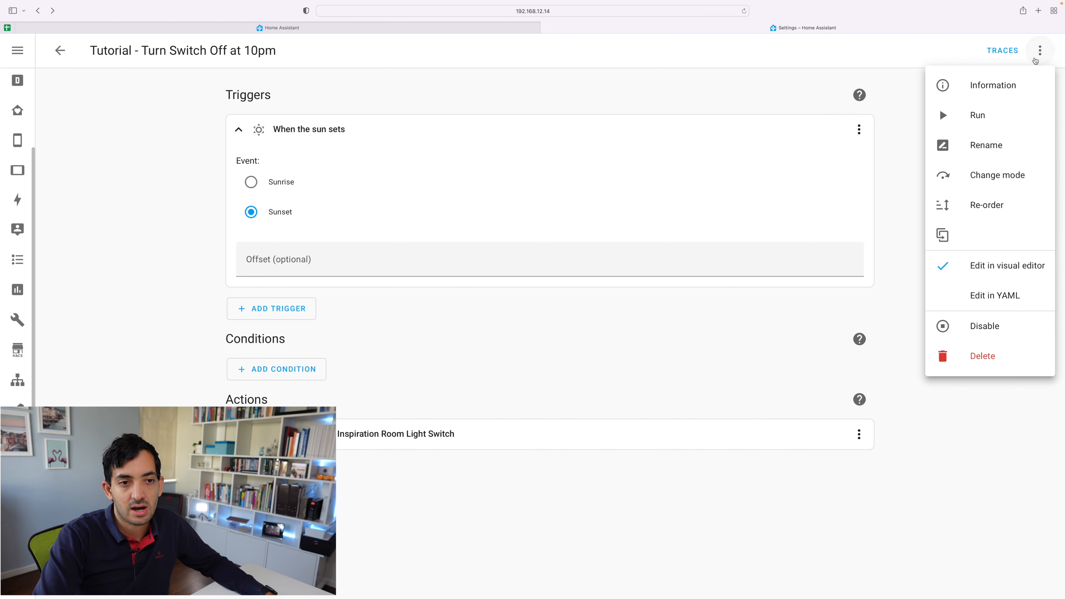
click(994, 296)
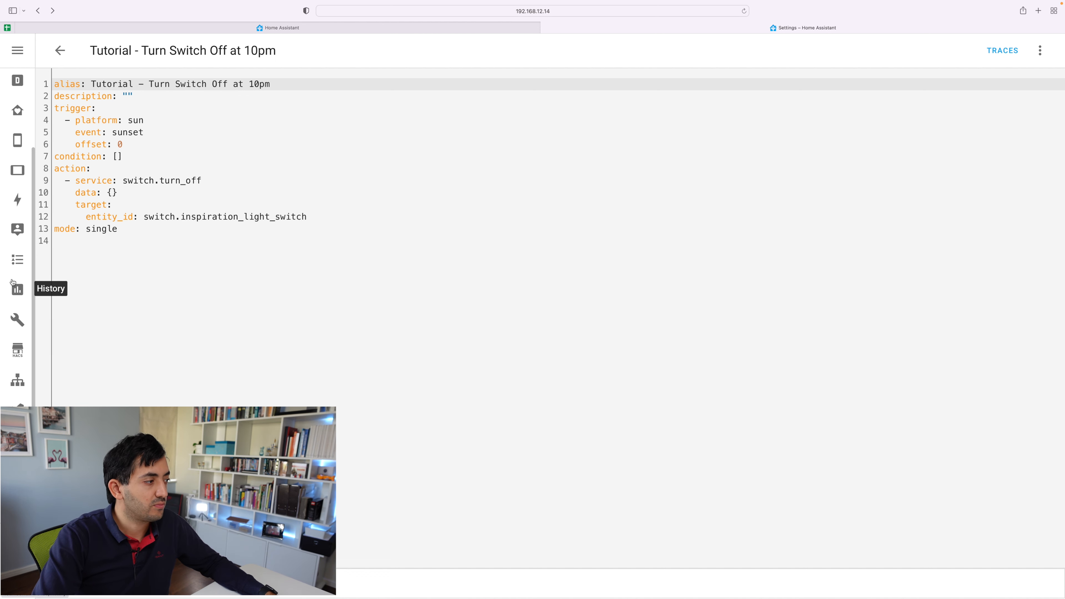
click(17, 320)
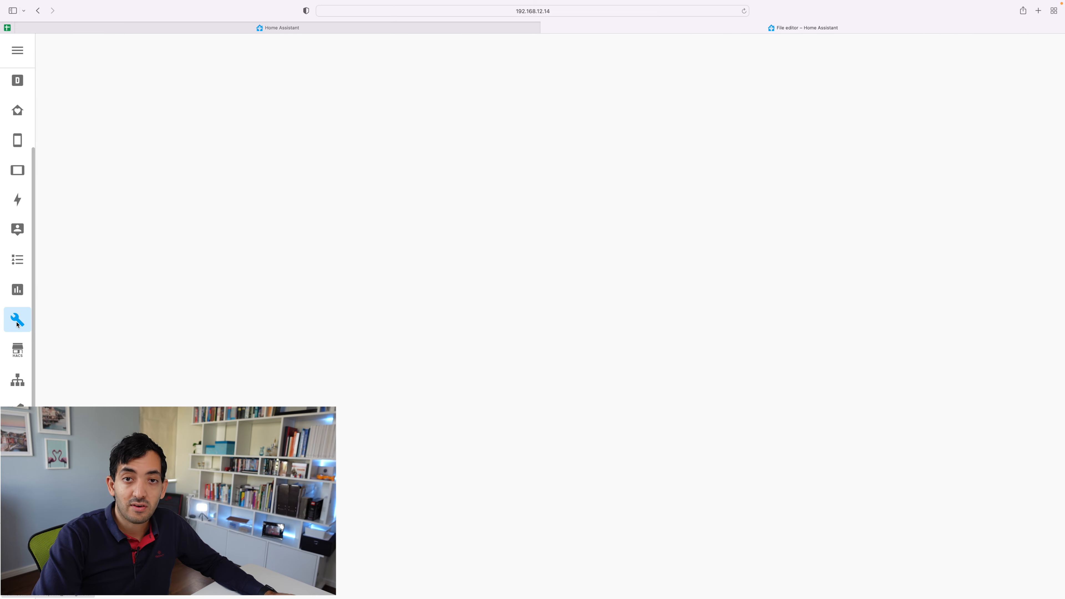
Open automations.yaml from the file browser and scroll to the two tutorial automation entries
click(18, 320)
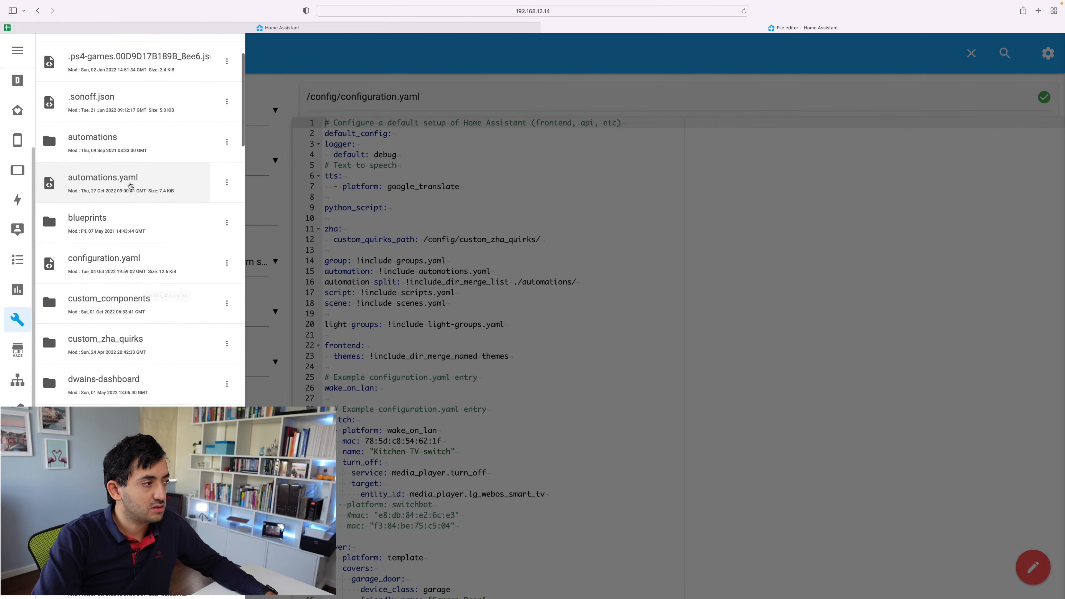
click(103, 177)
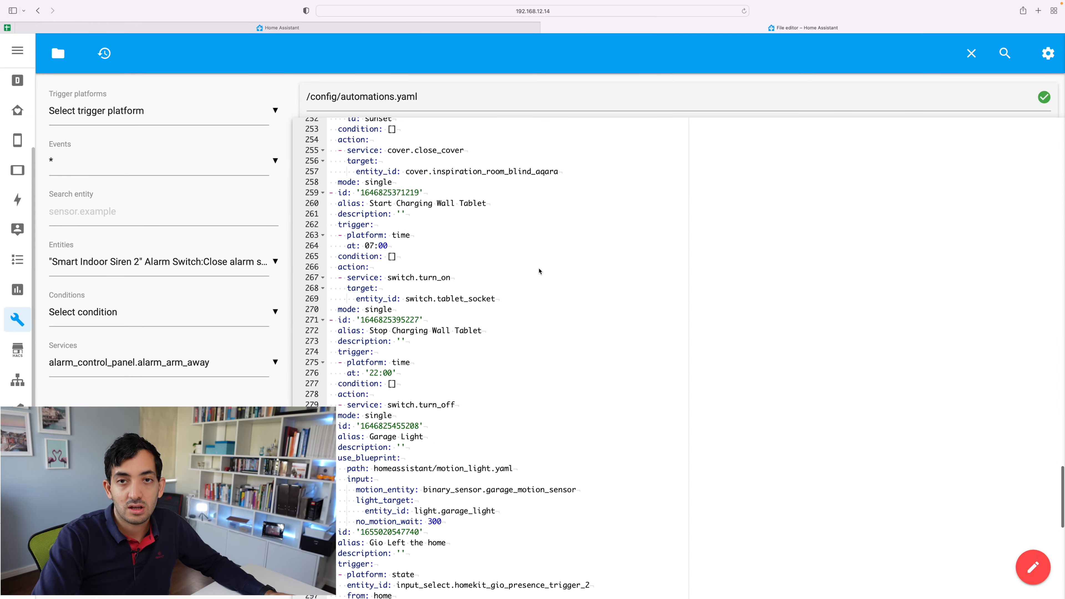
scroll(down, 3)
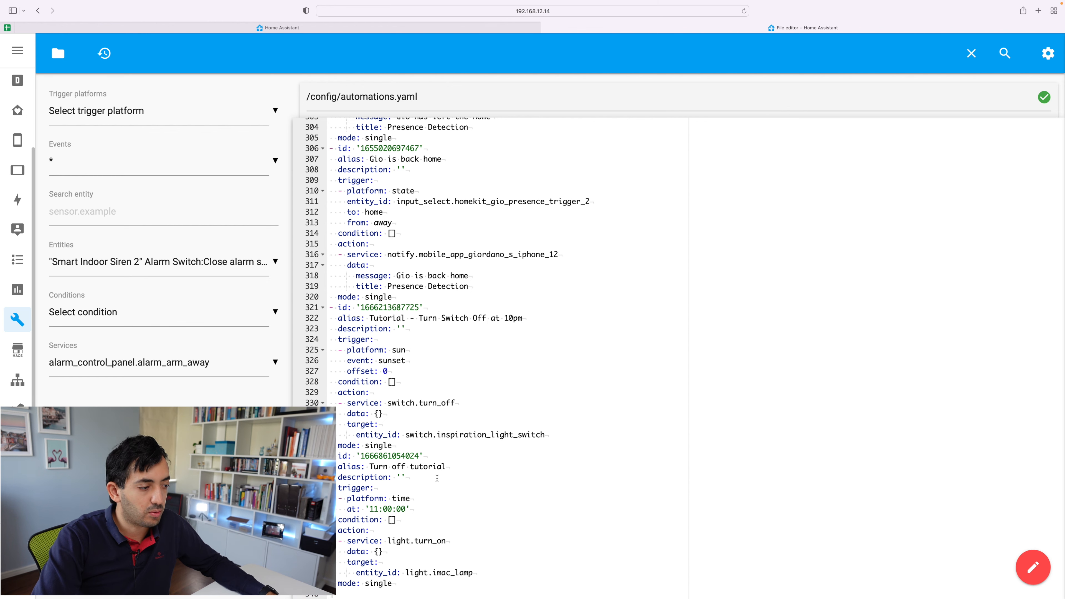
drag(337, 488, 392, 583)
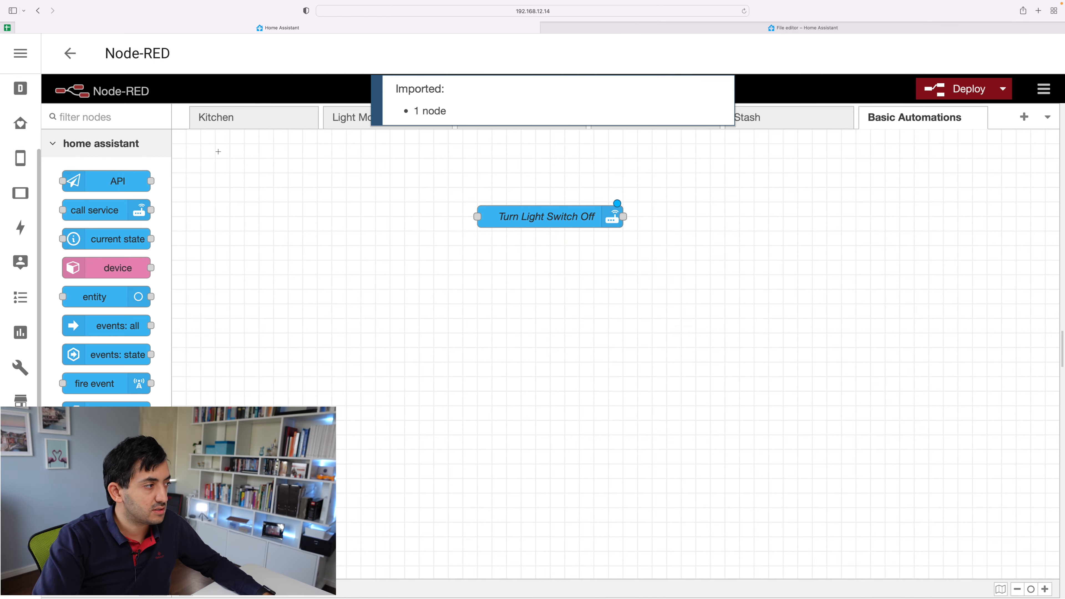
Add an events: state node watching the Sun entity with an If state value, saved and wired to Turn Light Switch Off
scroll(down, 3)
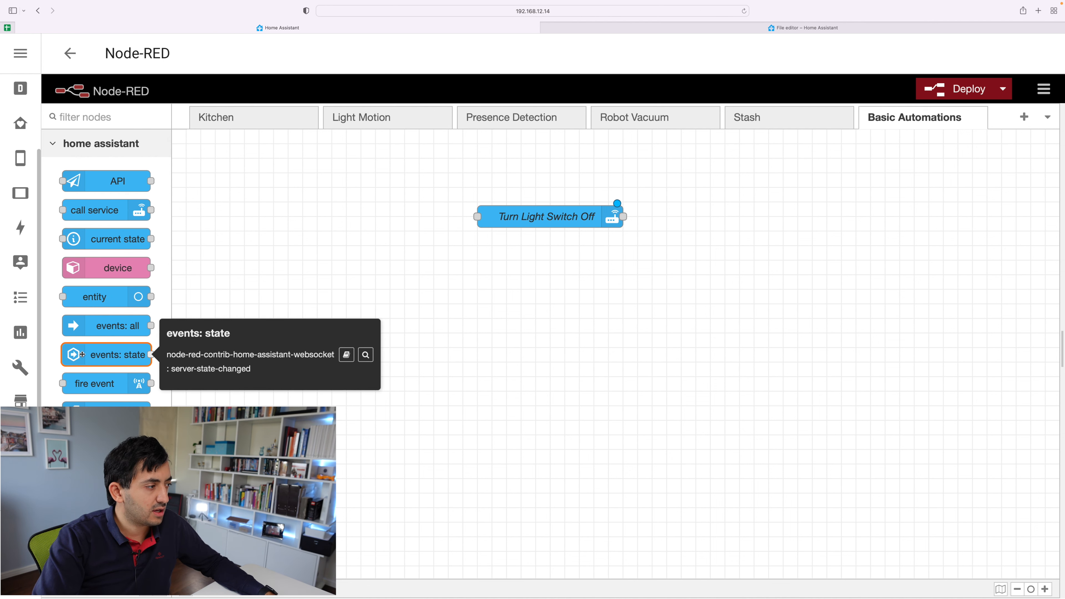
drag(106, 354, 354, 217)
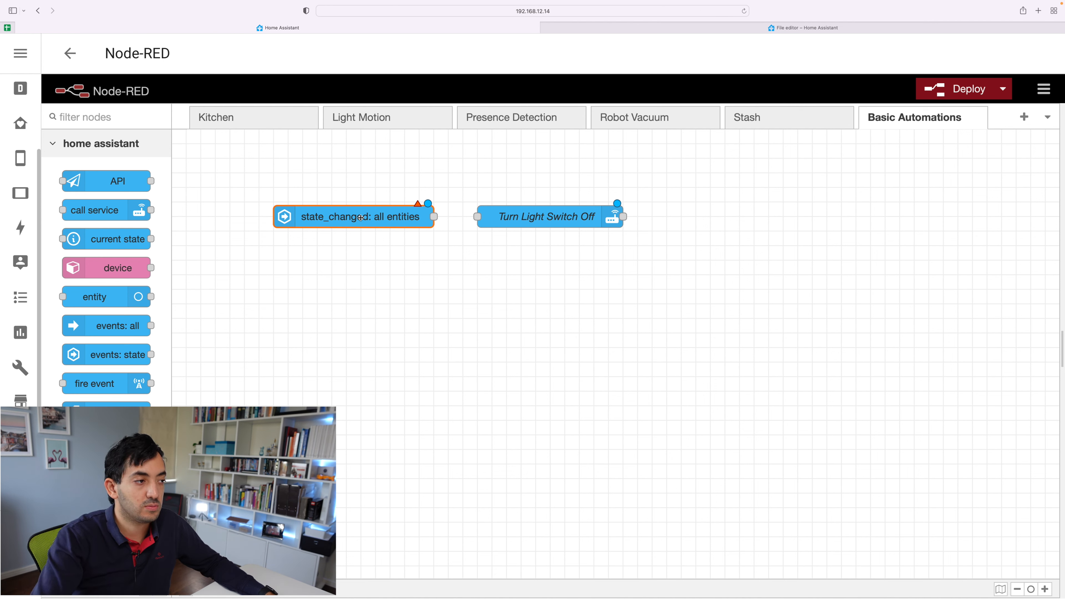
double_click(358, 217)
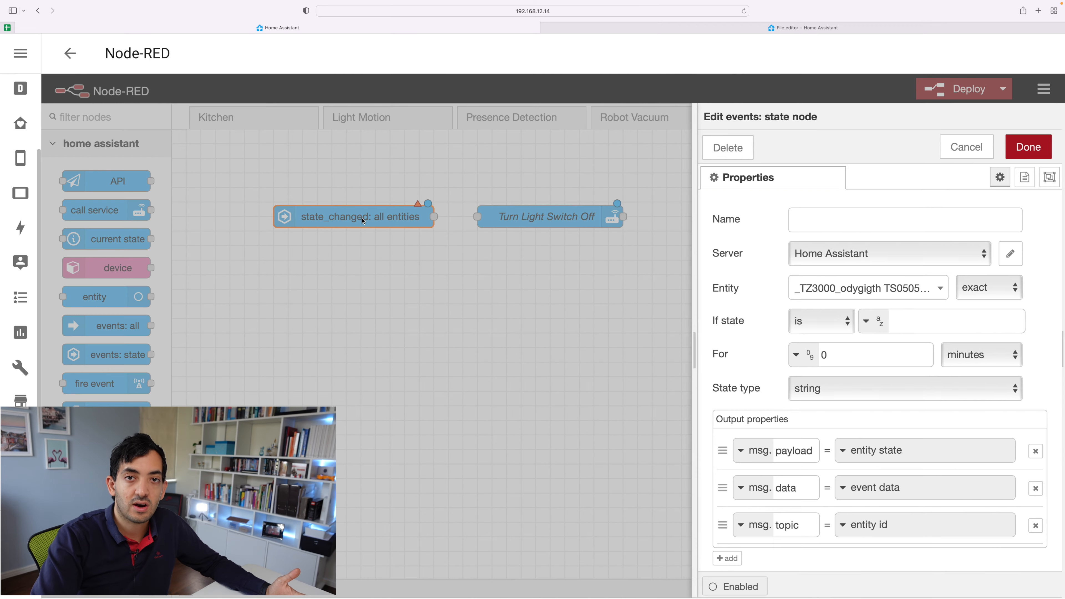
click(866, 287)
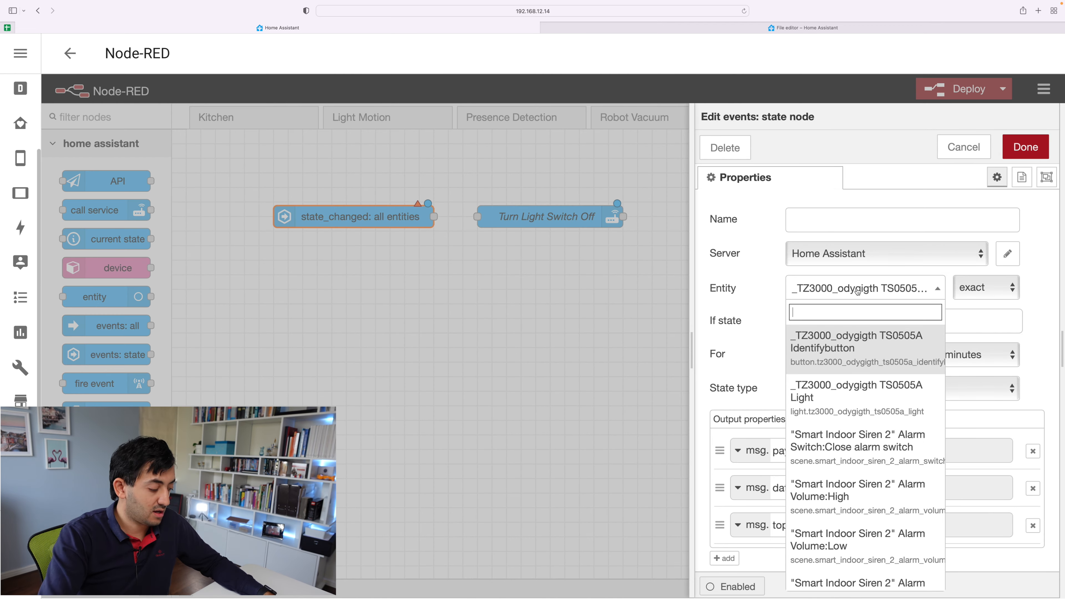
text(sun)
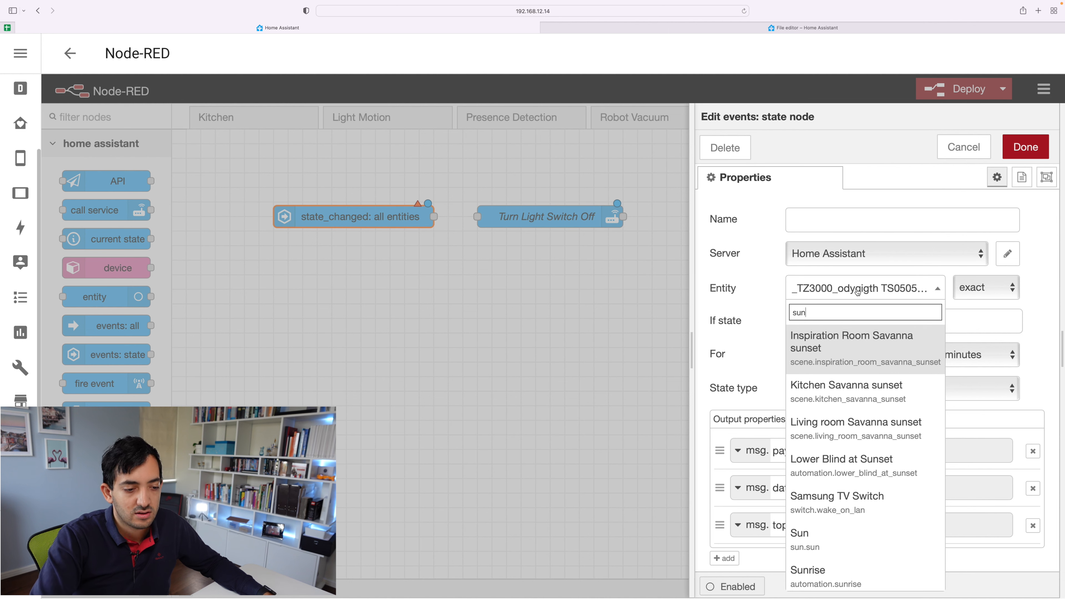
click(799, 533)
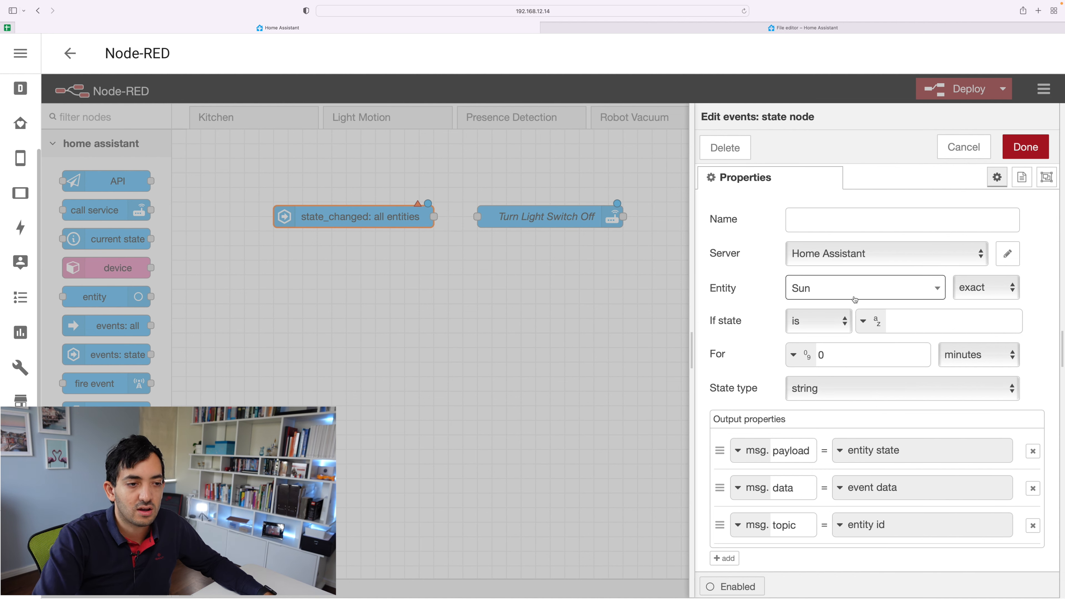
click(951, 320)
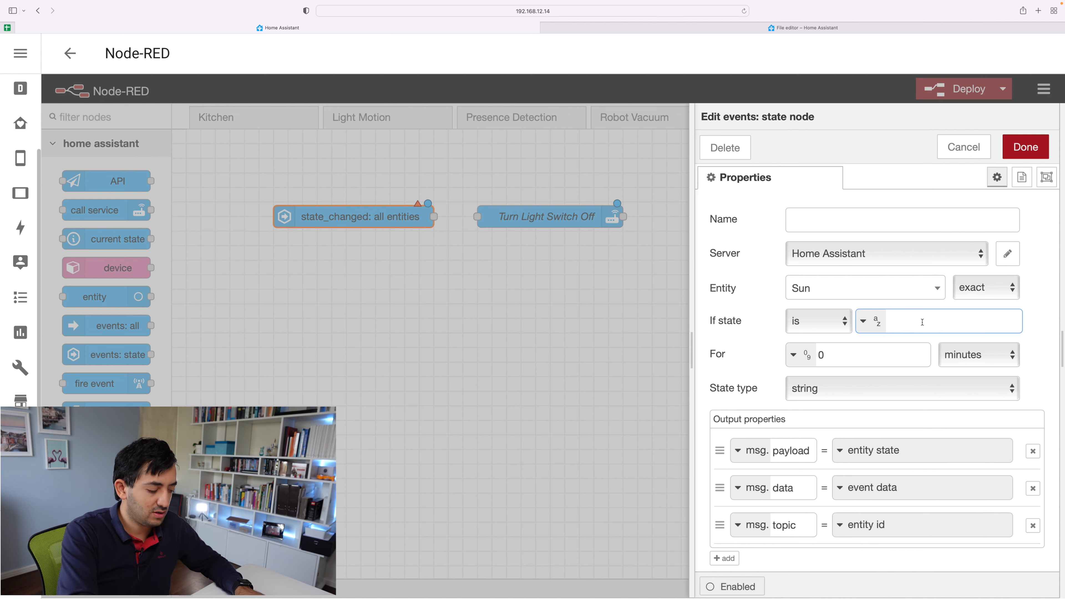
text(sunris)
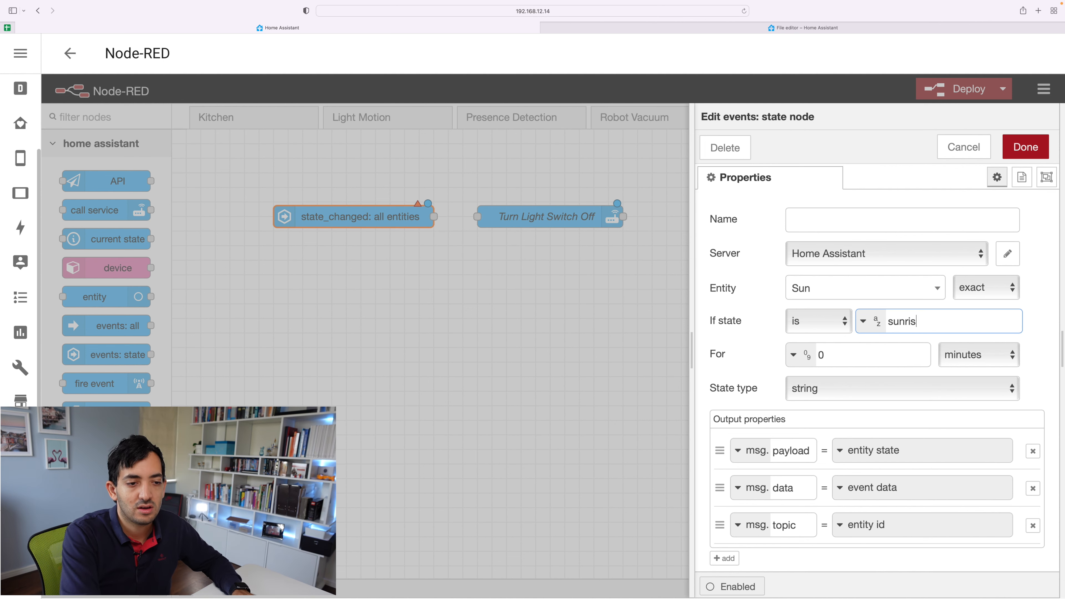
click(1024, 146)
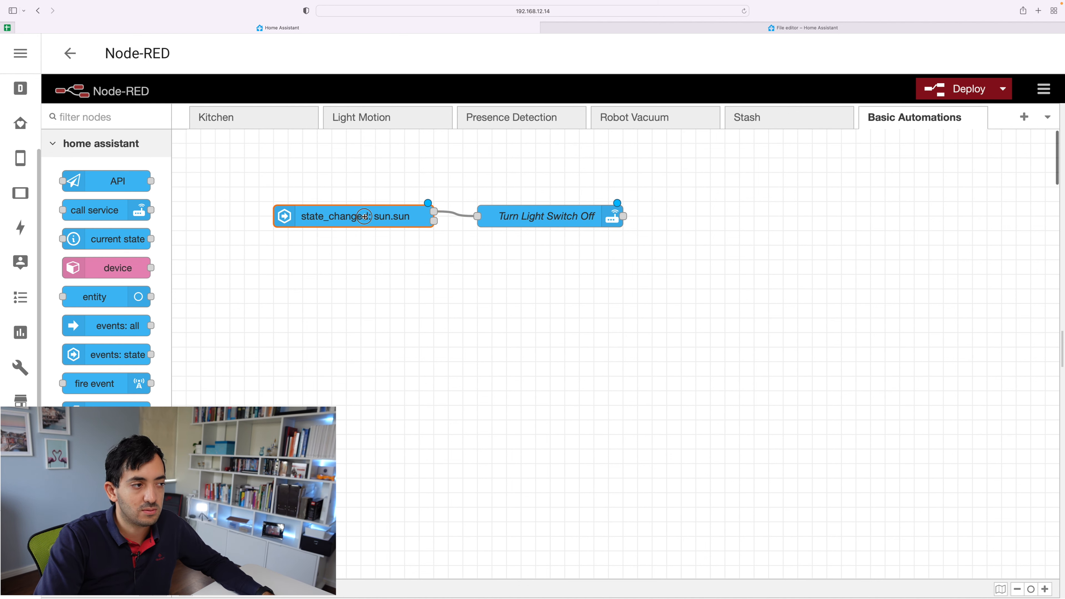
double_click(353, 216)
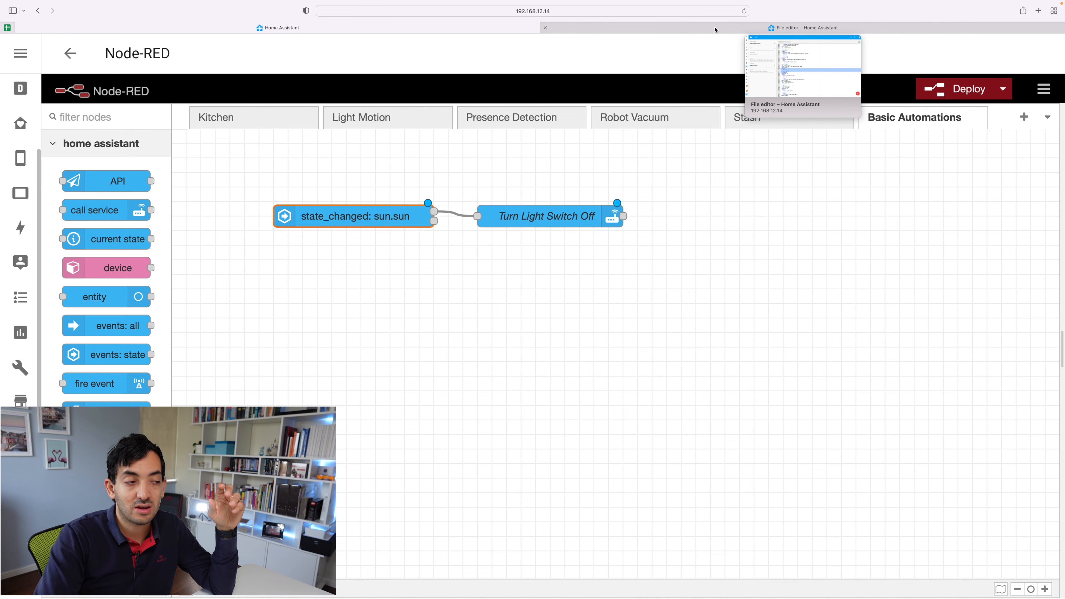
click(803, 28)
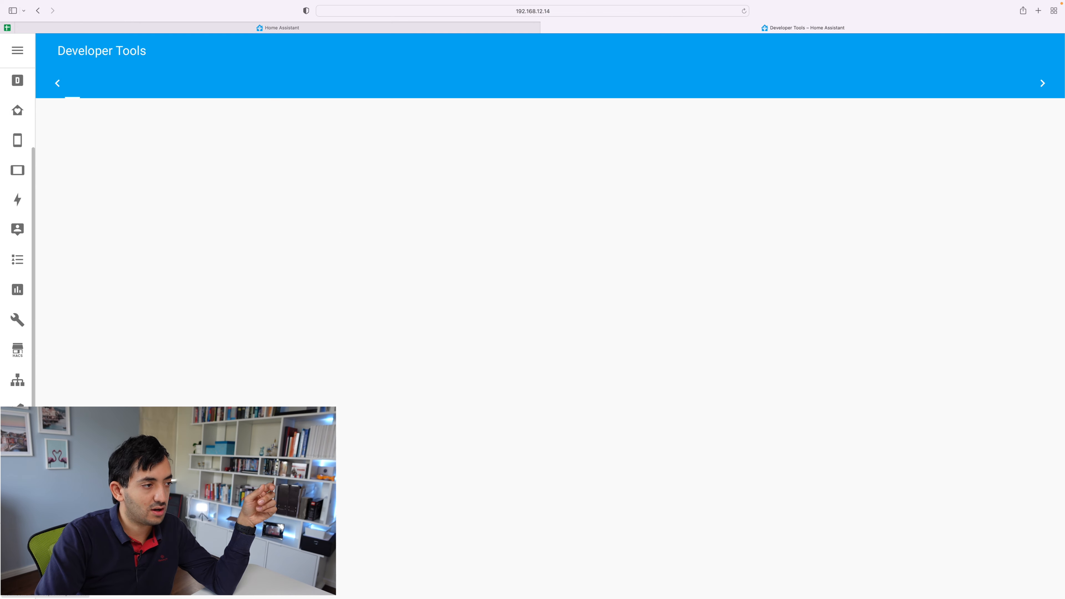
click(113, 83)
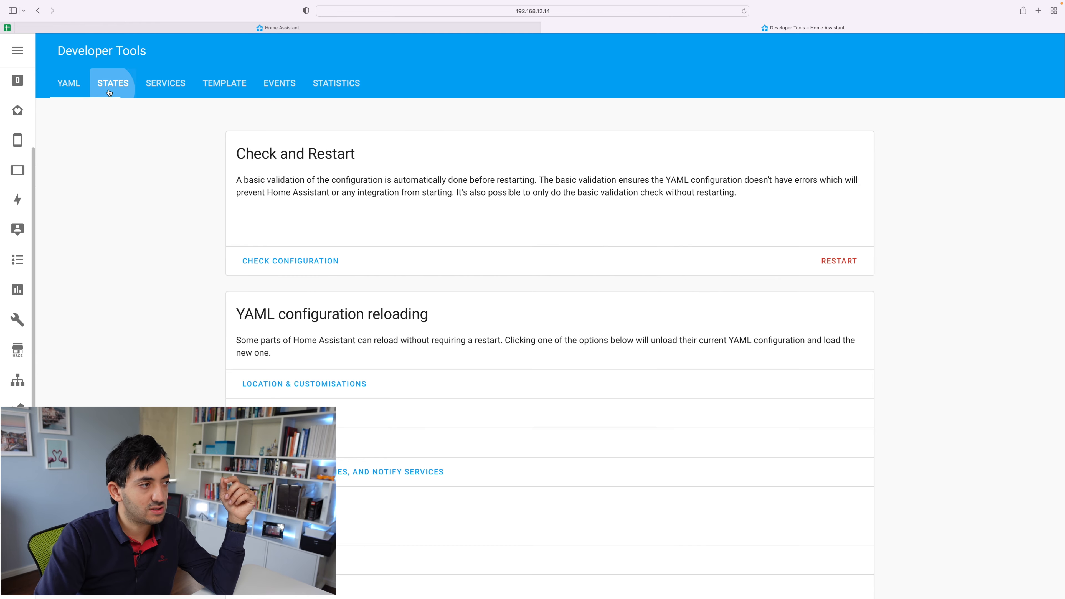
click(113, 82)
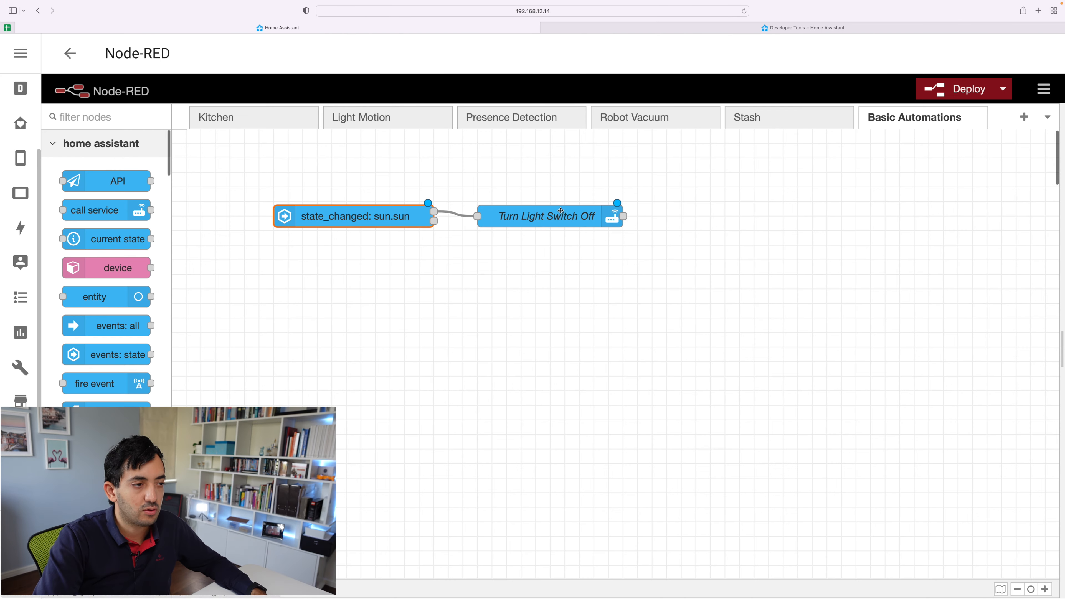
Set the sun.sun trigger's If state to 'is not' above_horizon, save it, and copy the node
double_click(353, 216)
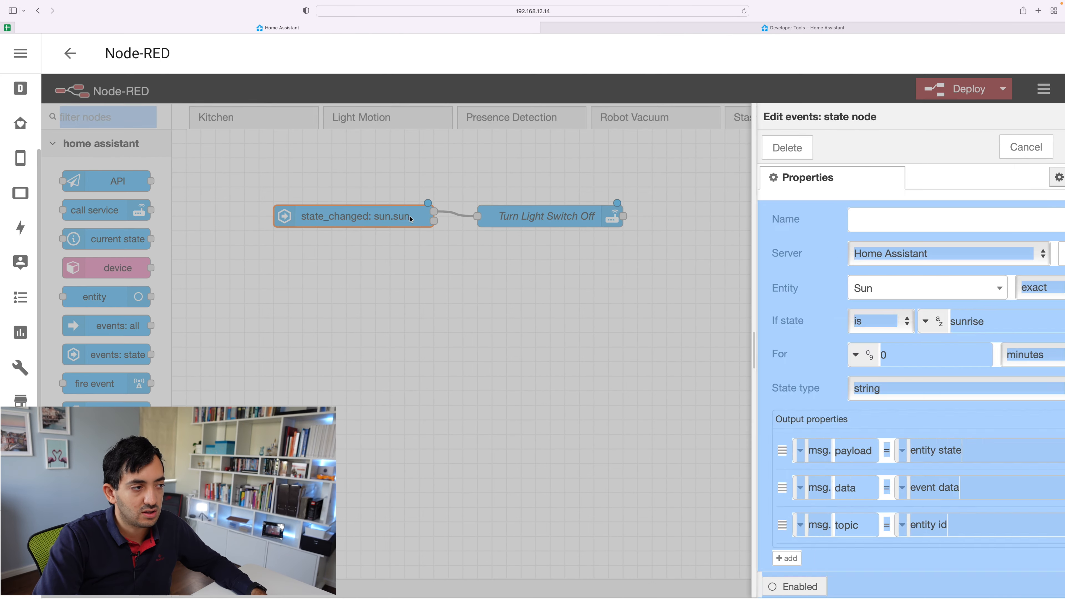
text(above_horizon)
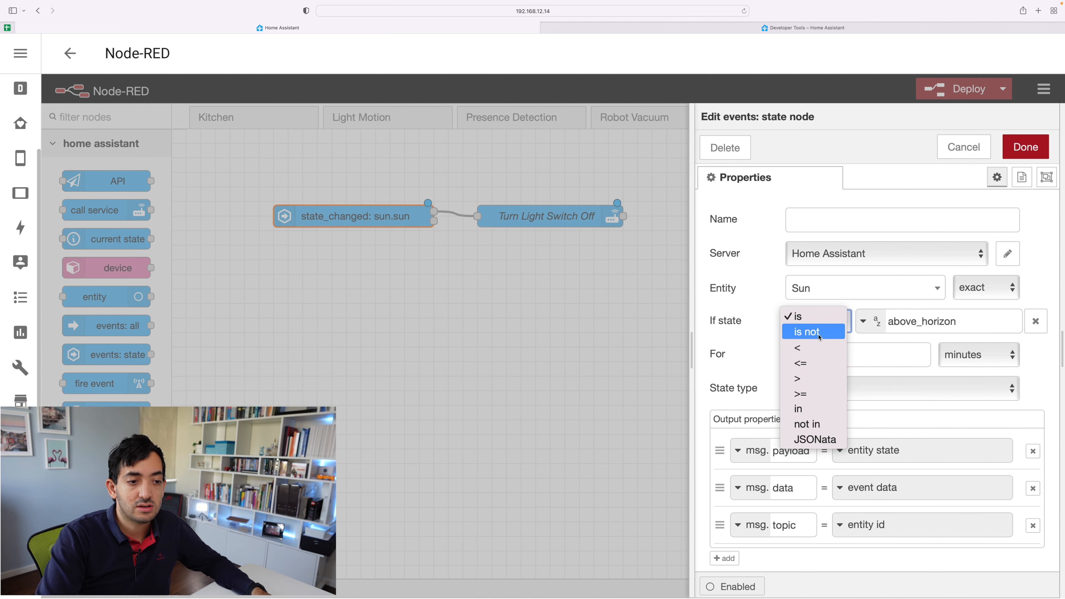
click(807, 332)
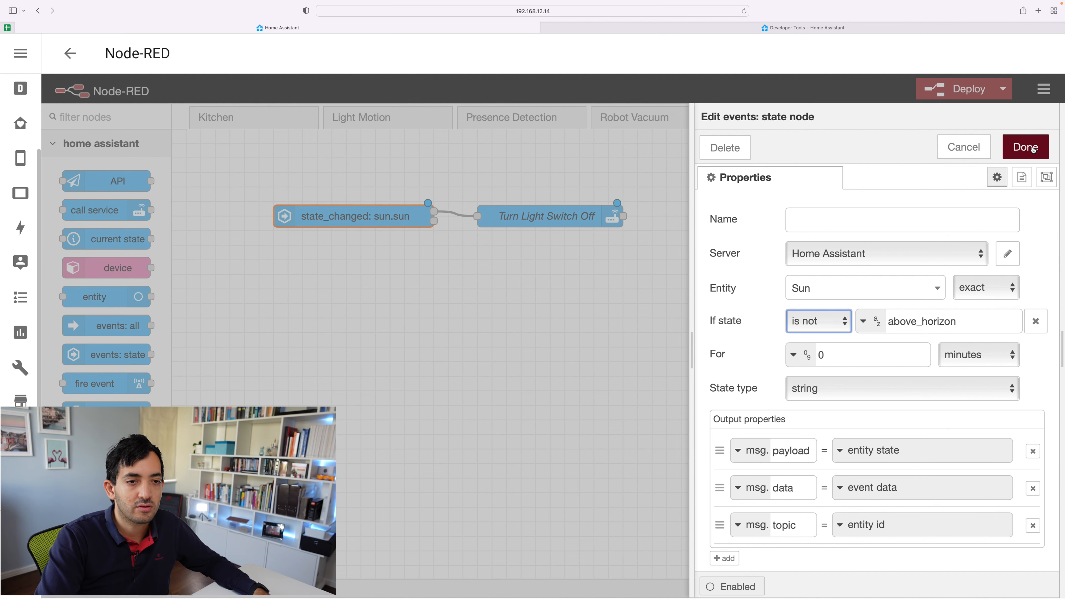
click(1025, 146)
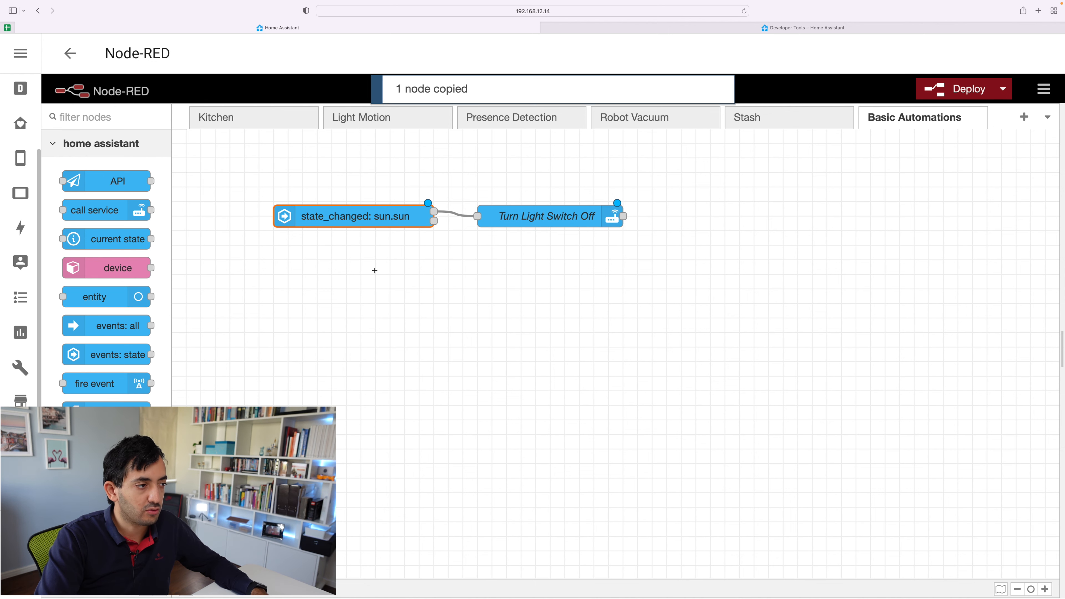
key(cmd+v)
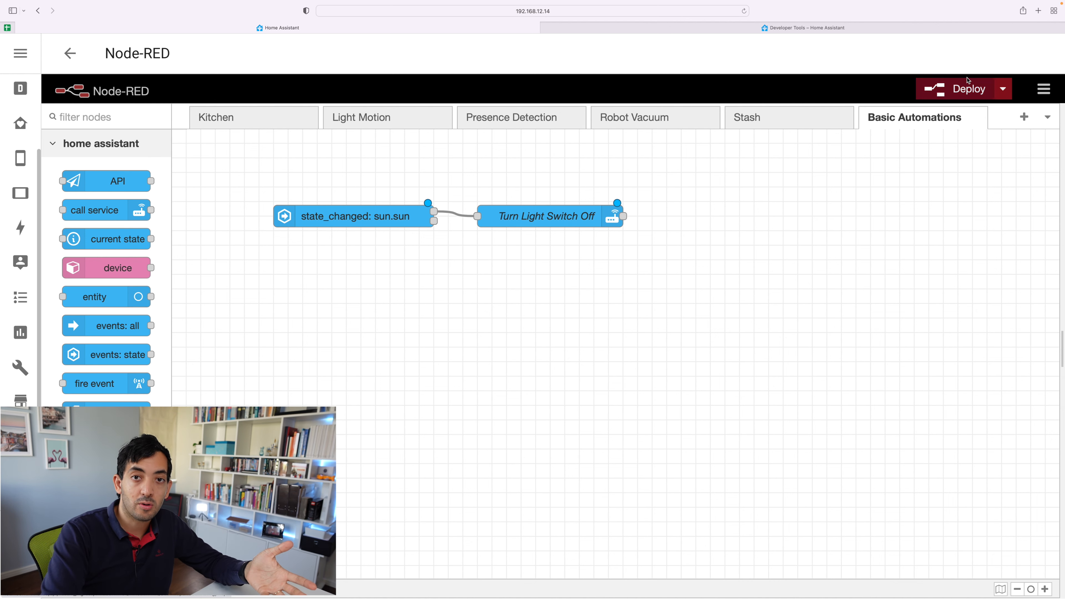
click(353, 216)
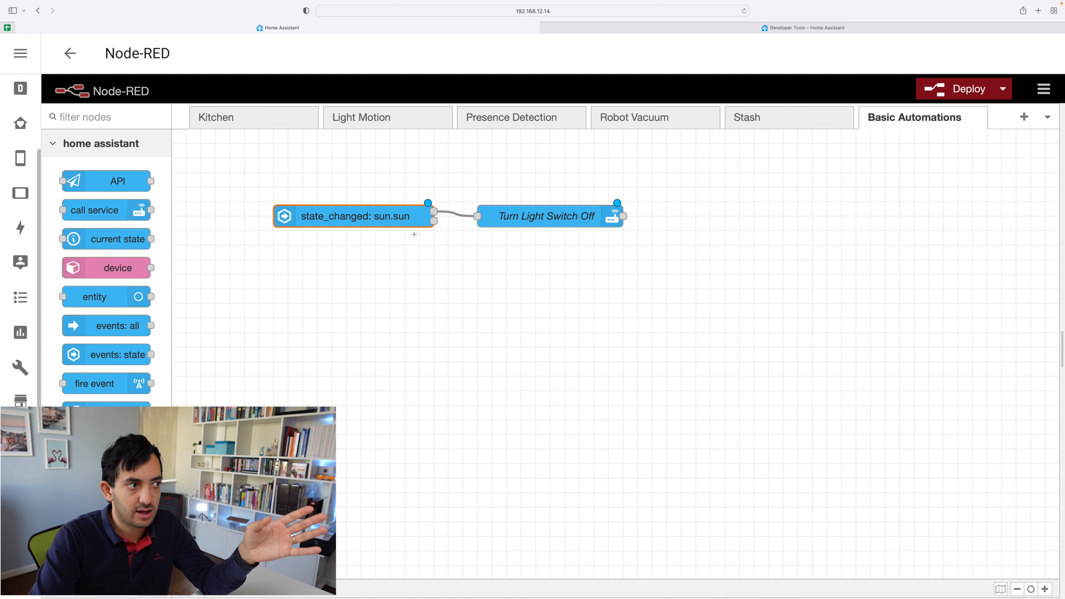
Change the trigger to watch Garage Motion Sensor with If state 'is' a new value, and move it below the switch node
double_click(353, 216)
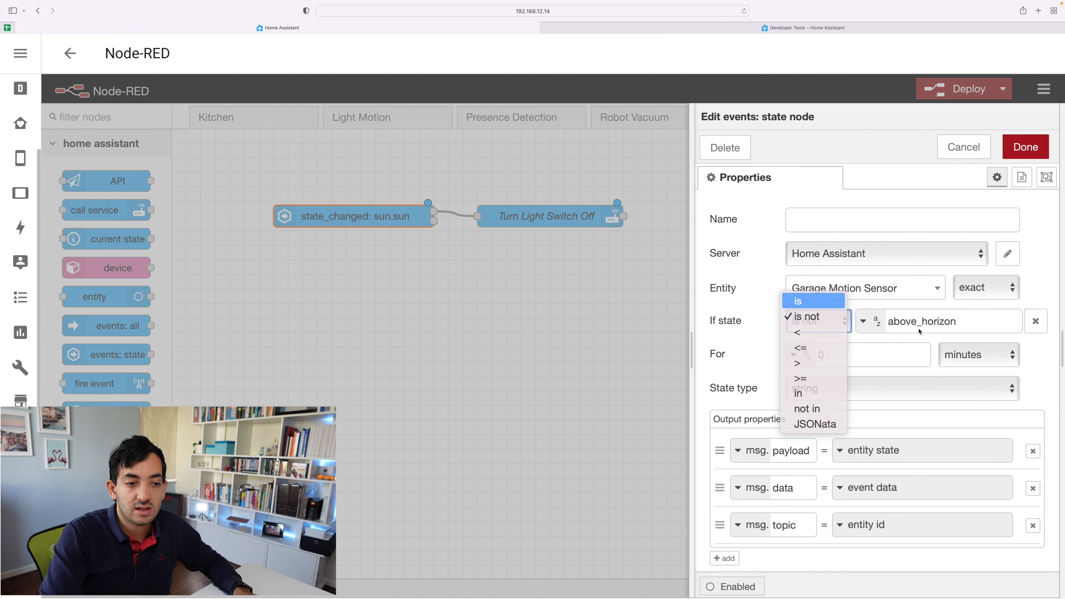
click(798, 300)
text(on)
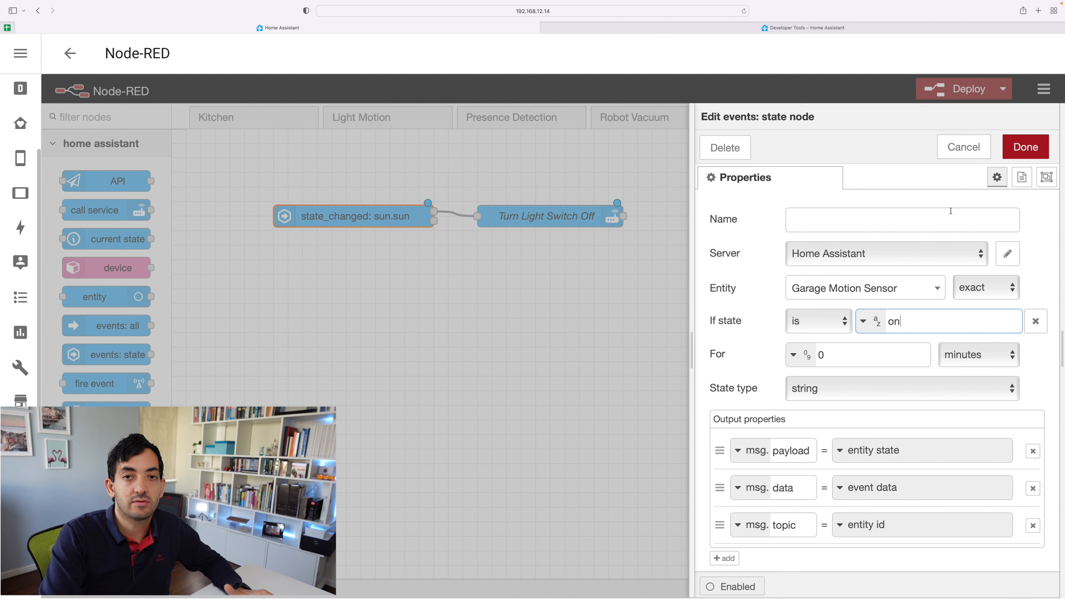
text(of)
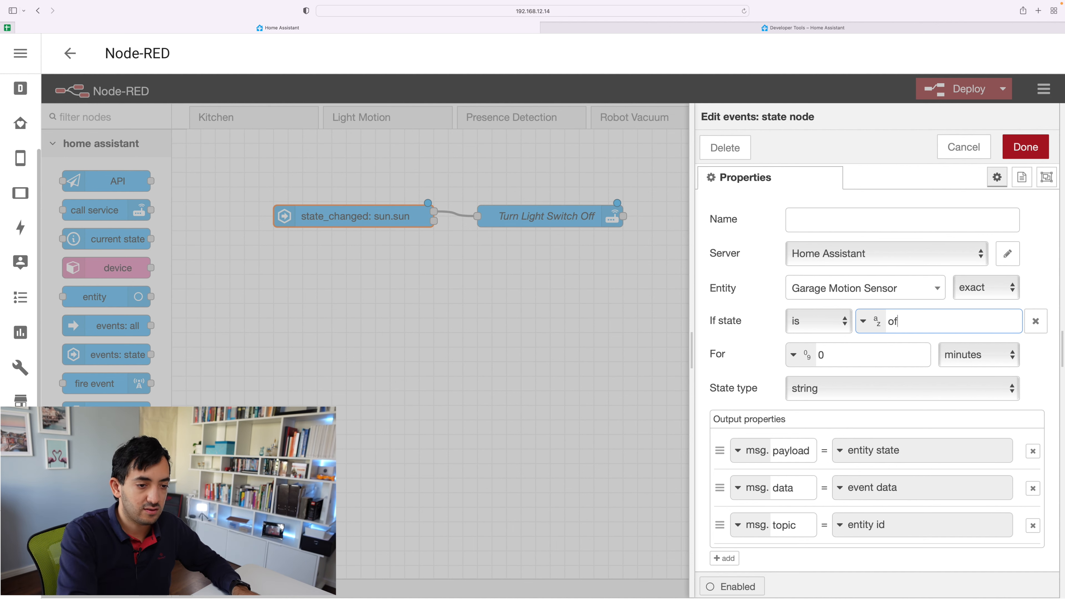
click(1025, 147)
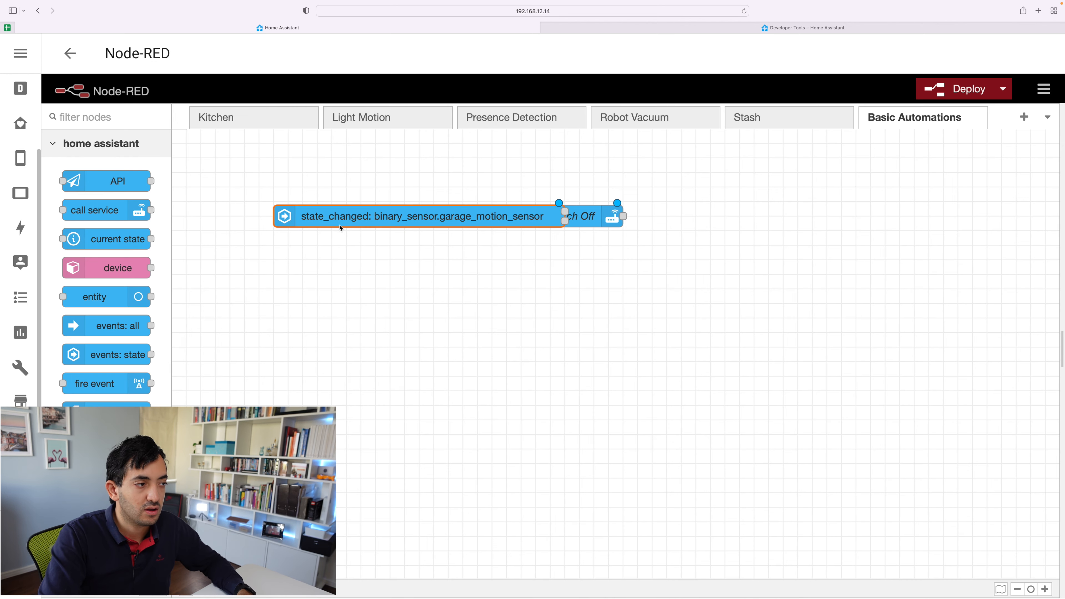
drag(417, 215, 394, 288)
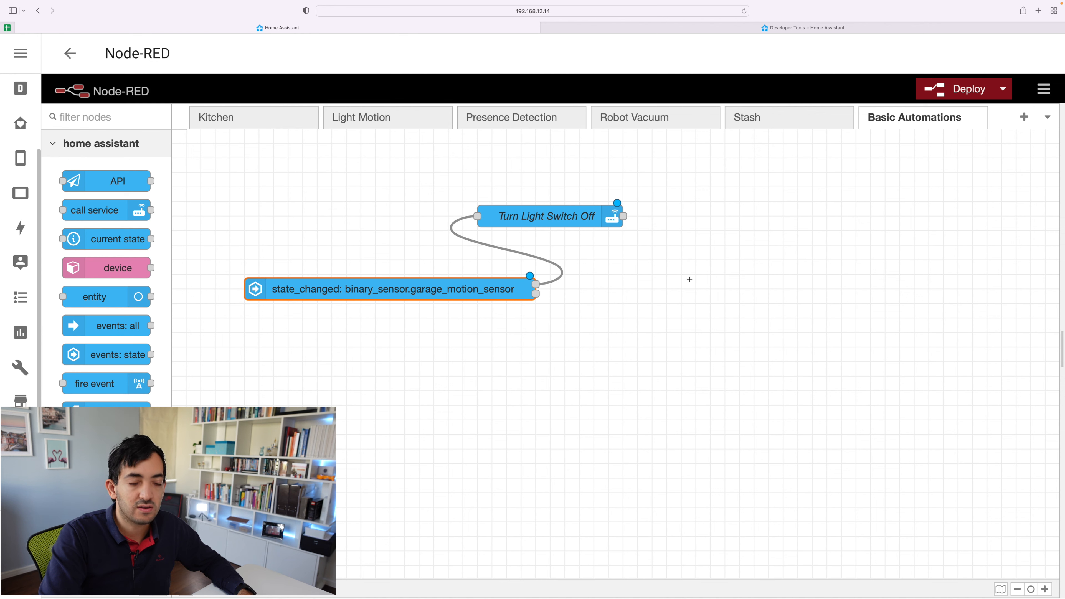
mouse_move(922, 117)
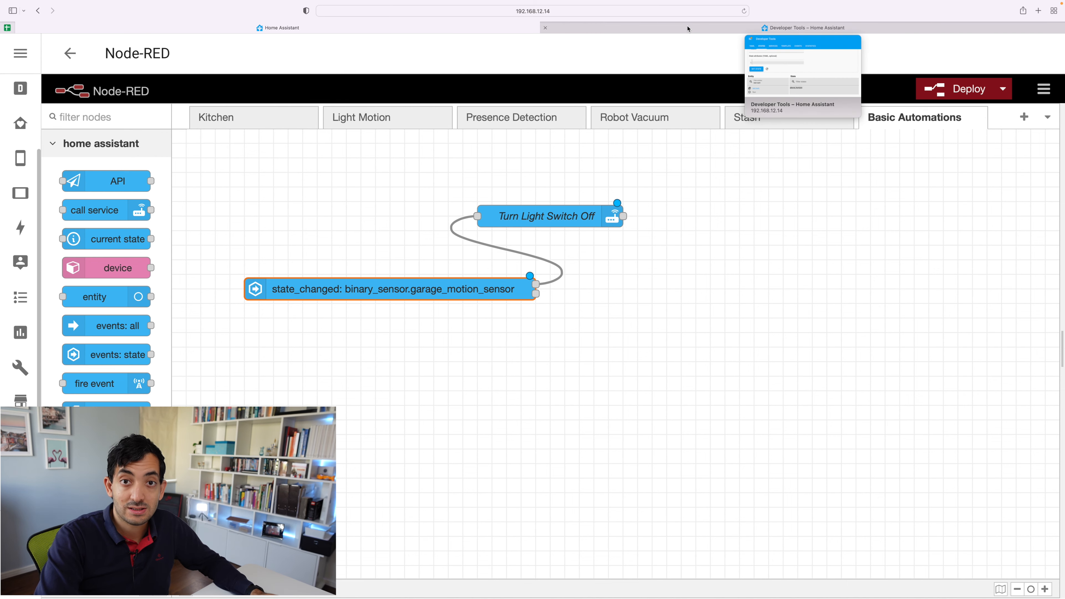
Back in the automation editor, delete the 'When the sun sets' trigger and confirm
click(1017, 193)
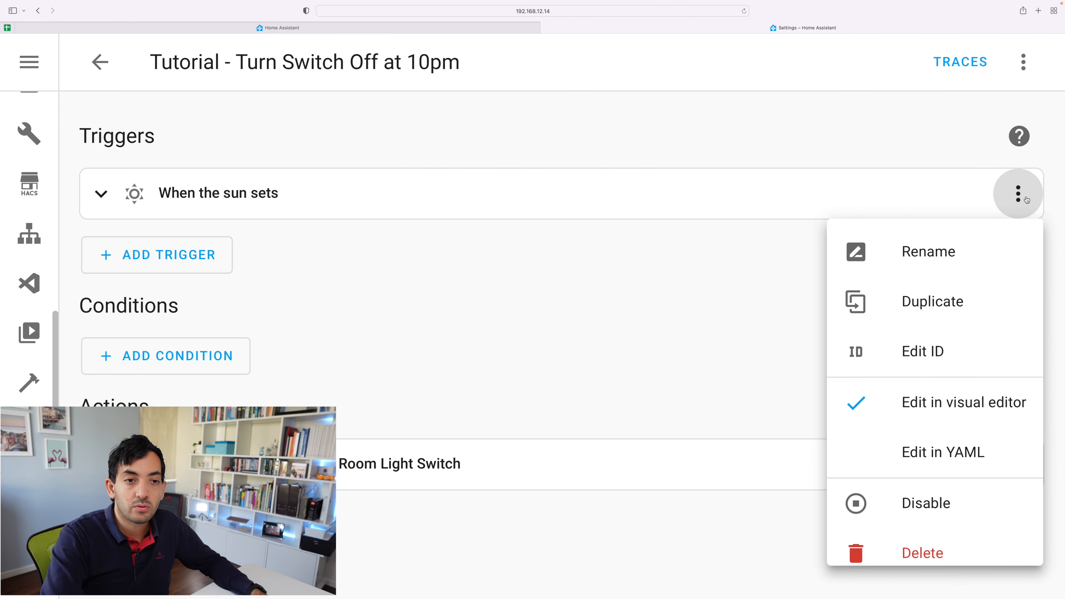
click(922, 552)
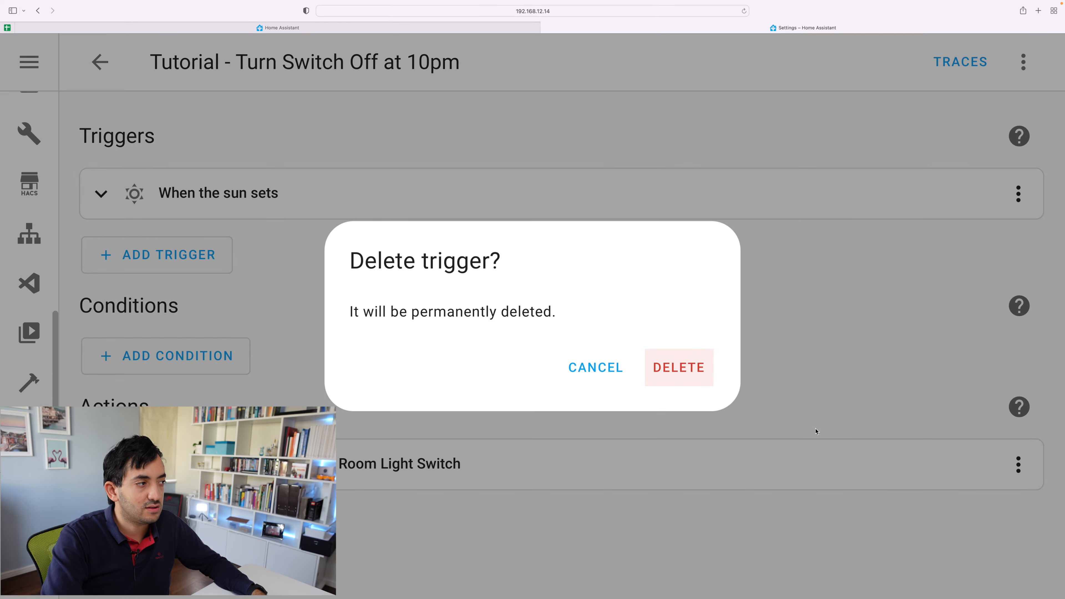
click(678, 367)
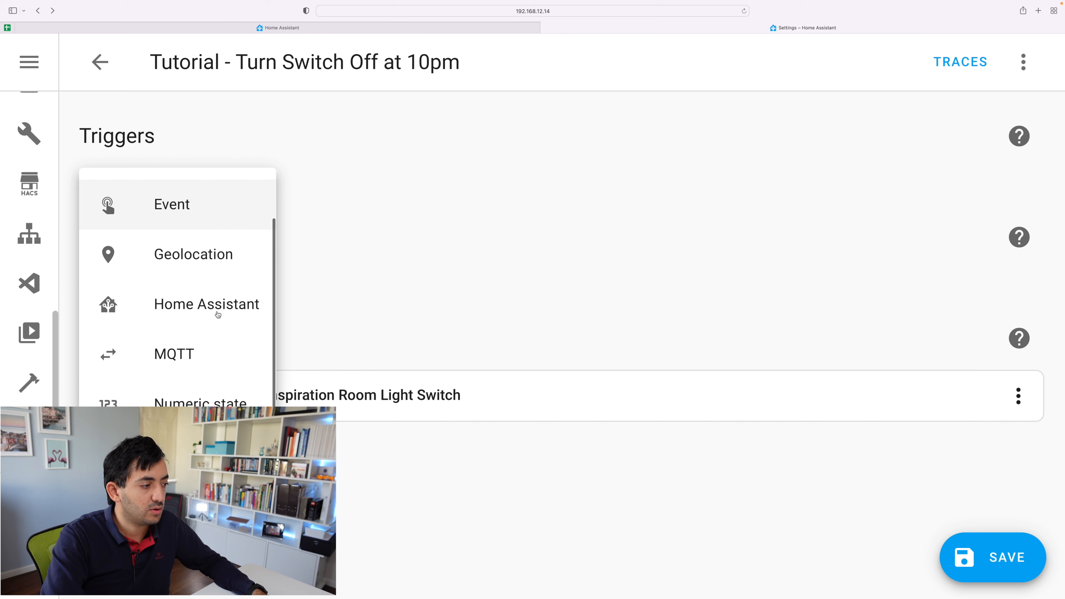
scroll(down, 3)
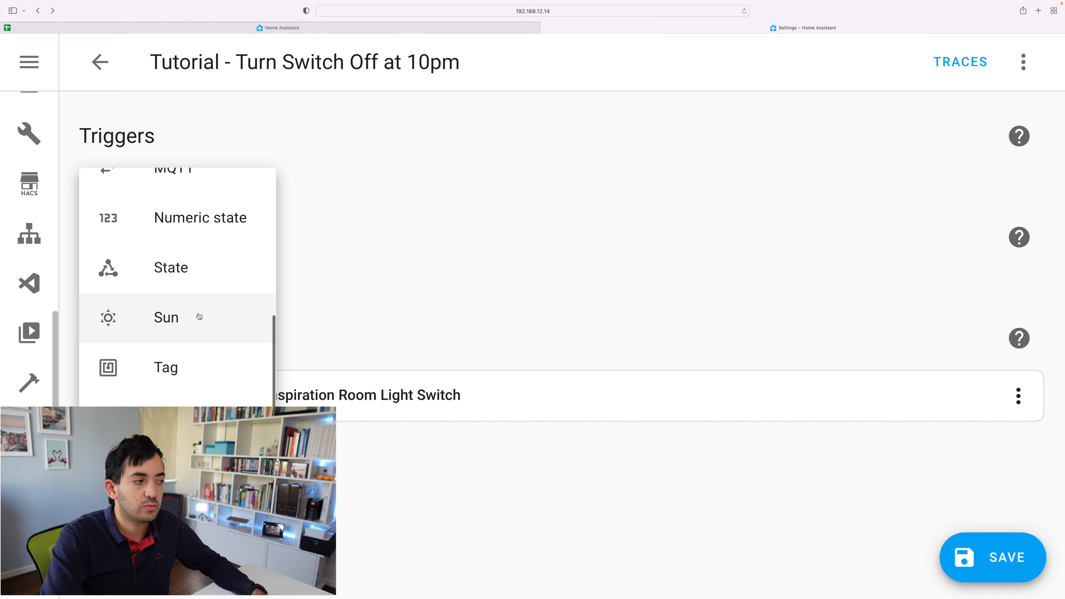
Add a State trigger on Garage Detections: Motion with its From state set to off
click(170, 266)
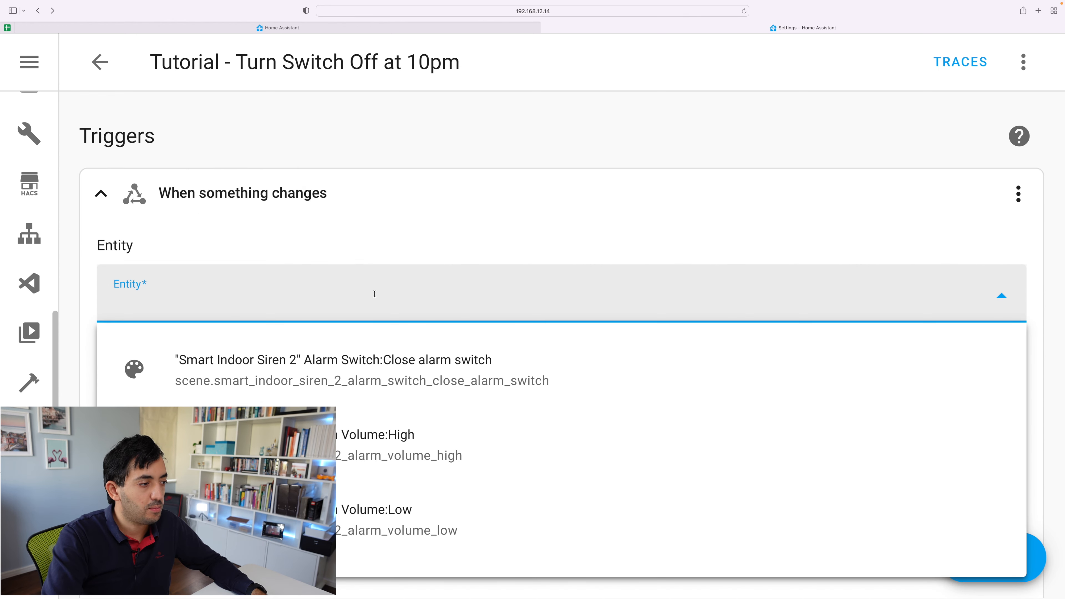
text(motion)
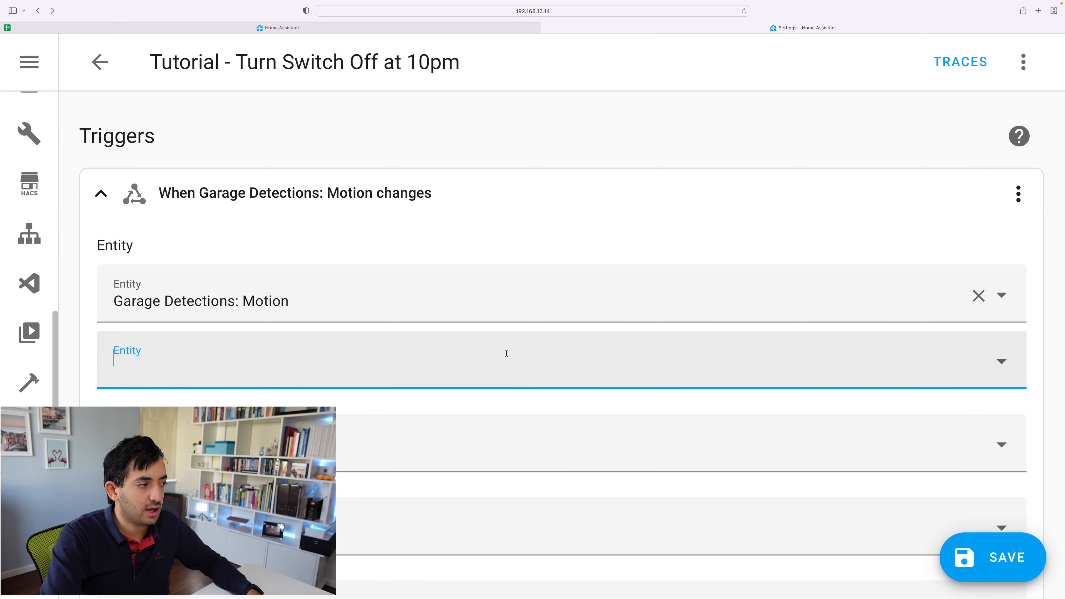
click(506, 360)
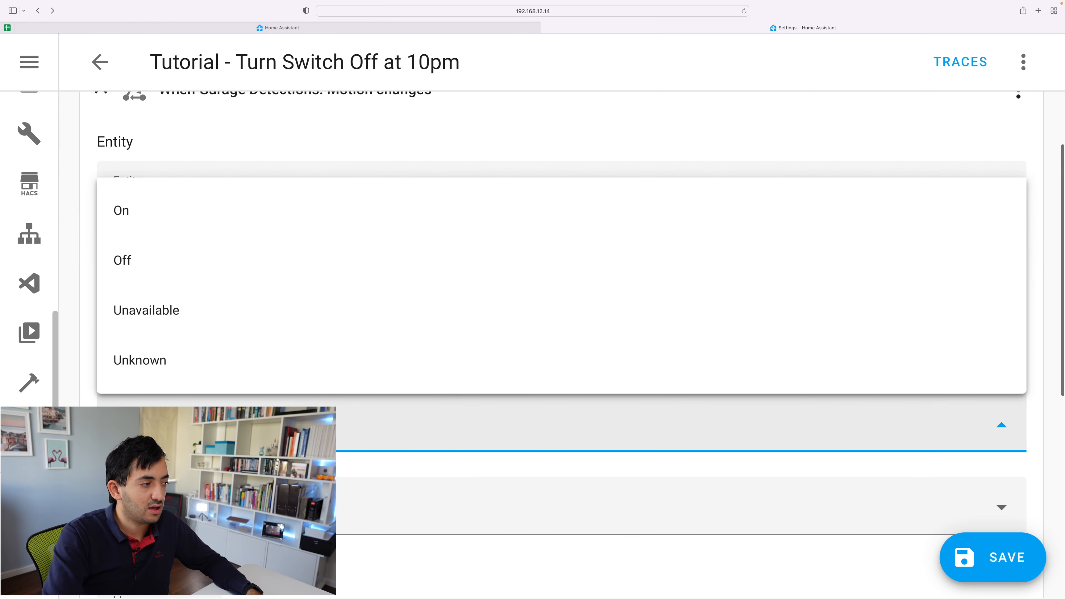
click(120, 209)
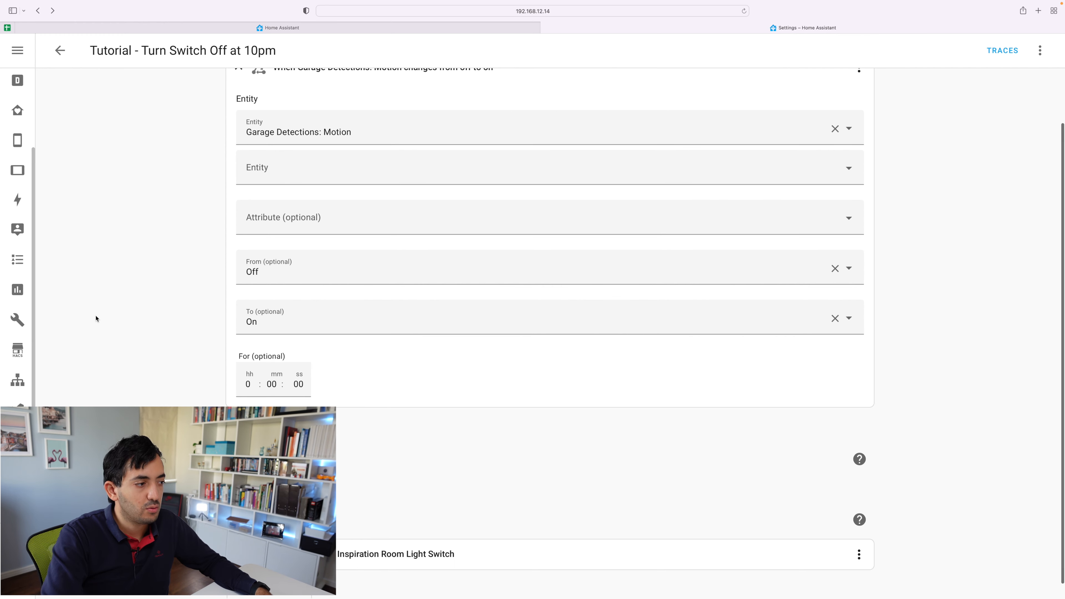
Enter 05 seconds in the trigger's For duration so motion must stay on for 5 seconds
click(248, 383)
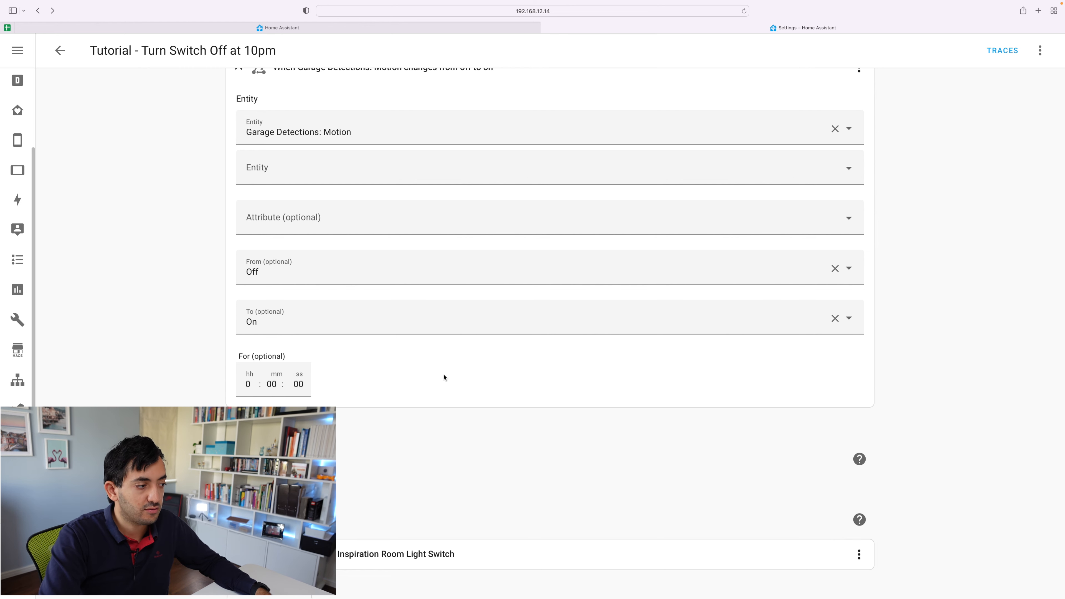
mouse_move(551, 351)
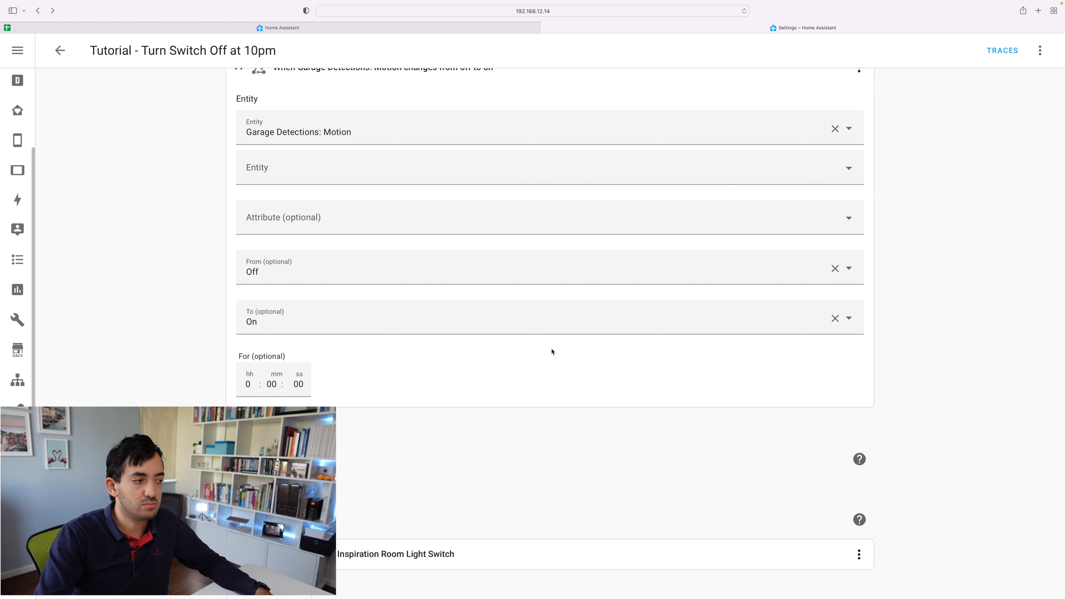
click(298, 384)
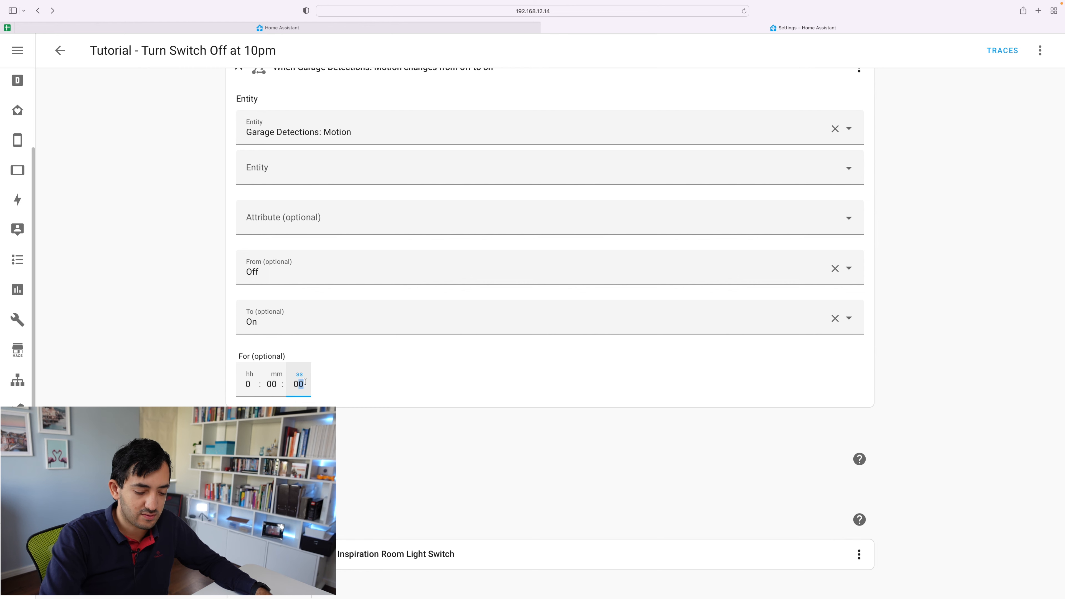
text(05)
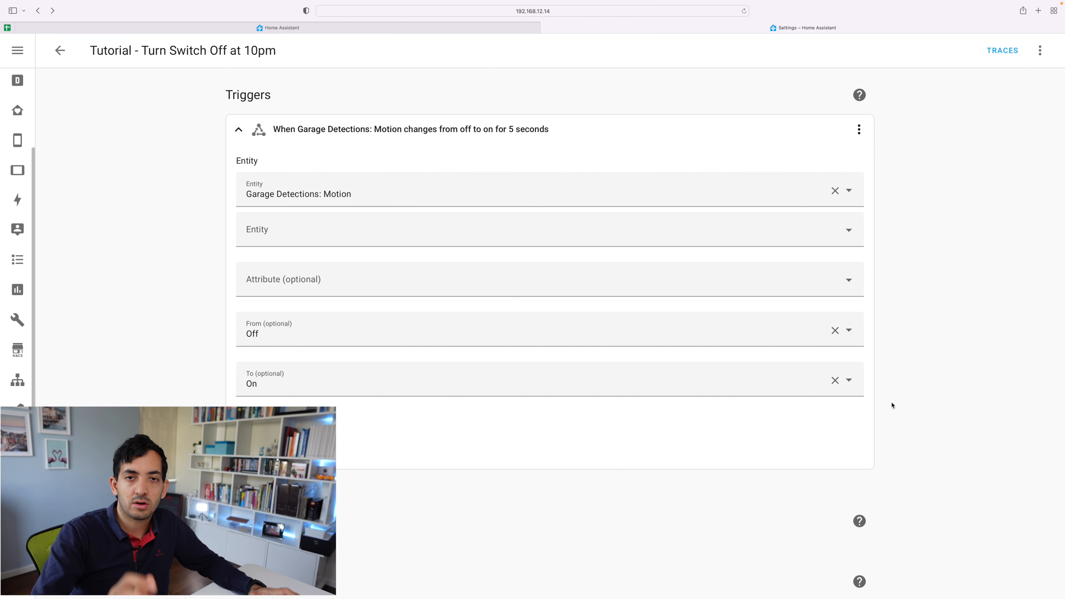
scroll(down, 3)
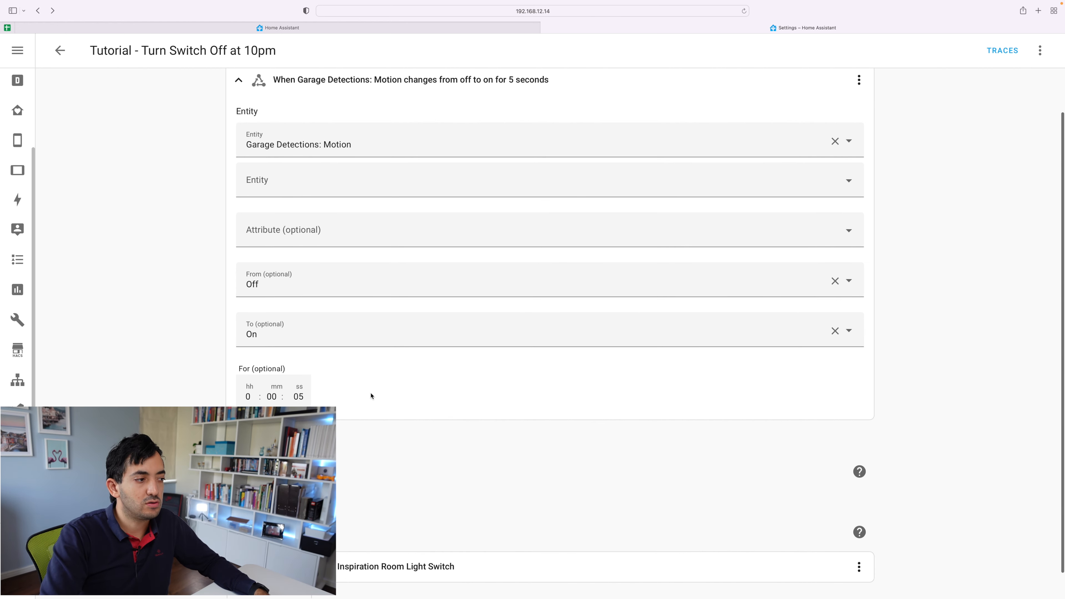
mouse_move(296, 305)
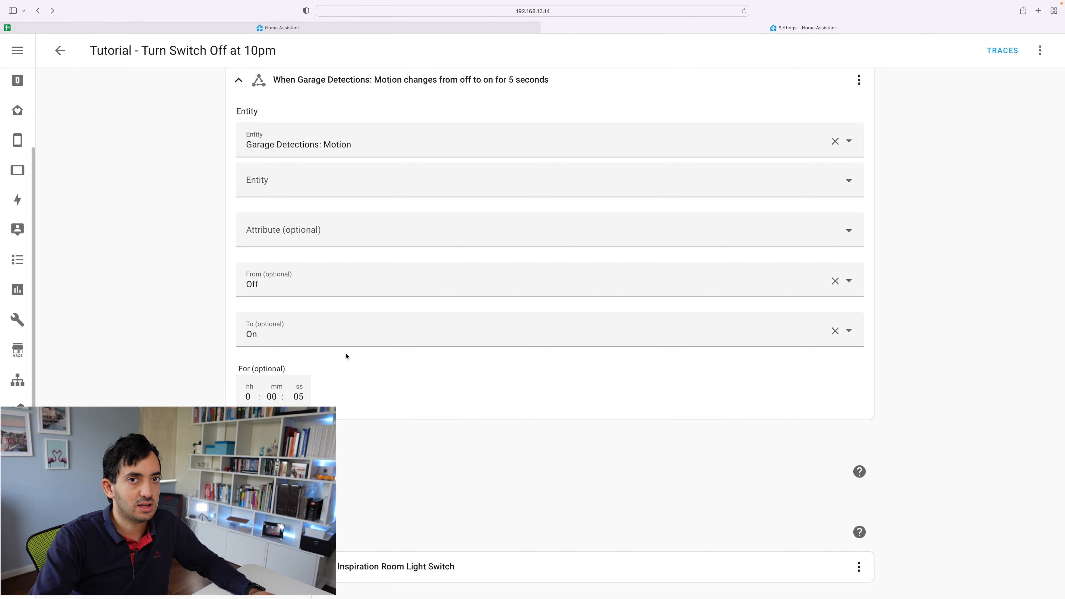
mouse_move(464, 251)
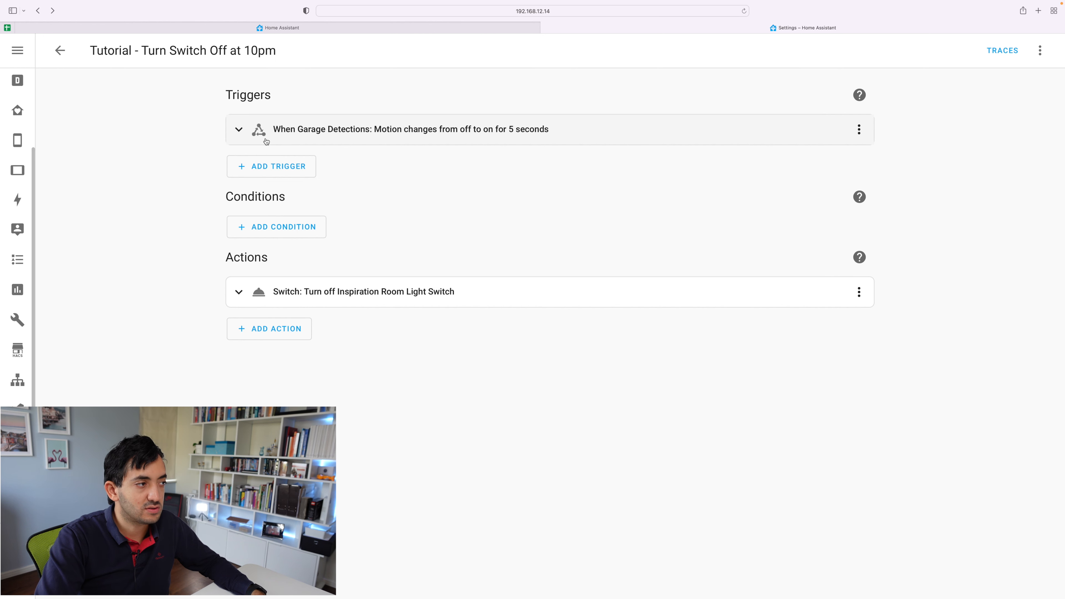
mouse_move(315, 132)
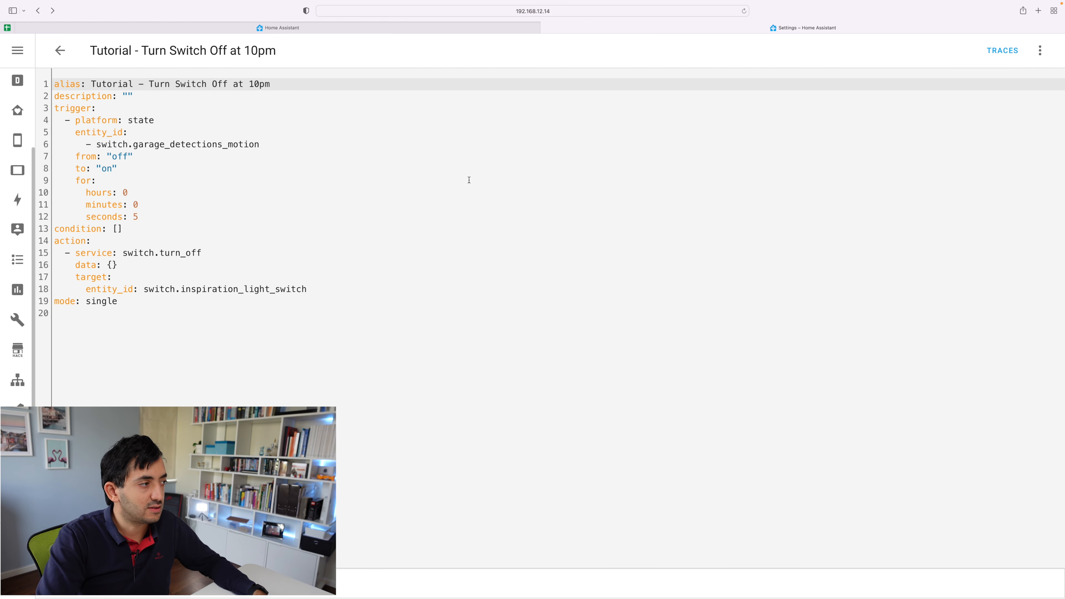
Expand the garage motion trigger's details and keep its from-state as off
drag(68, 121, 134, 156)
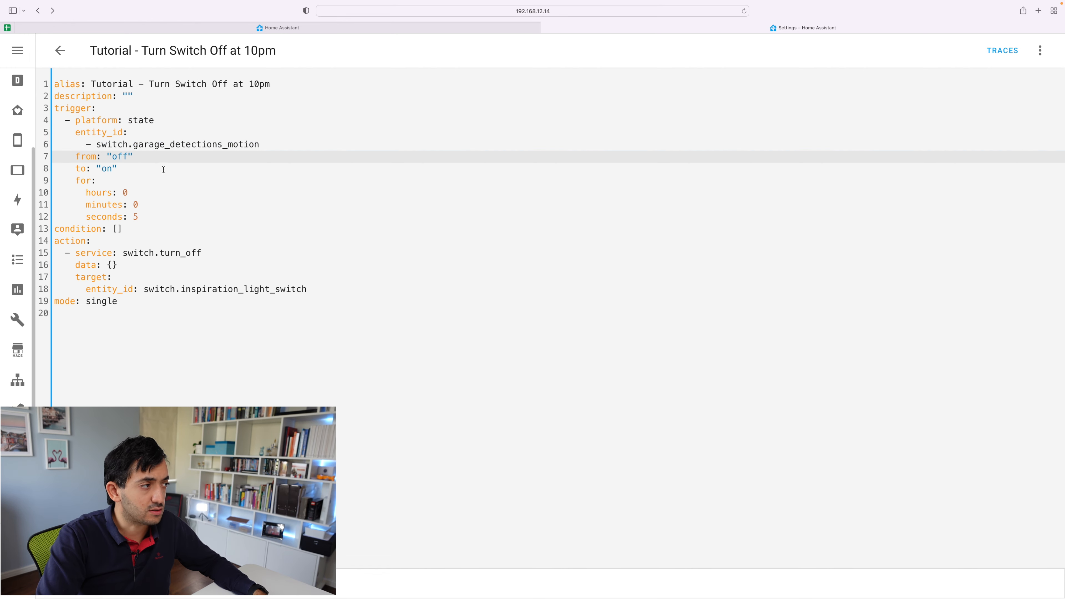
mouse_move(60, 51)
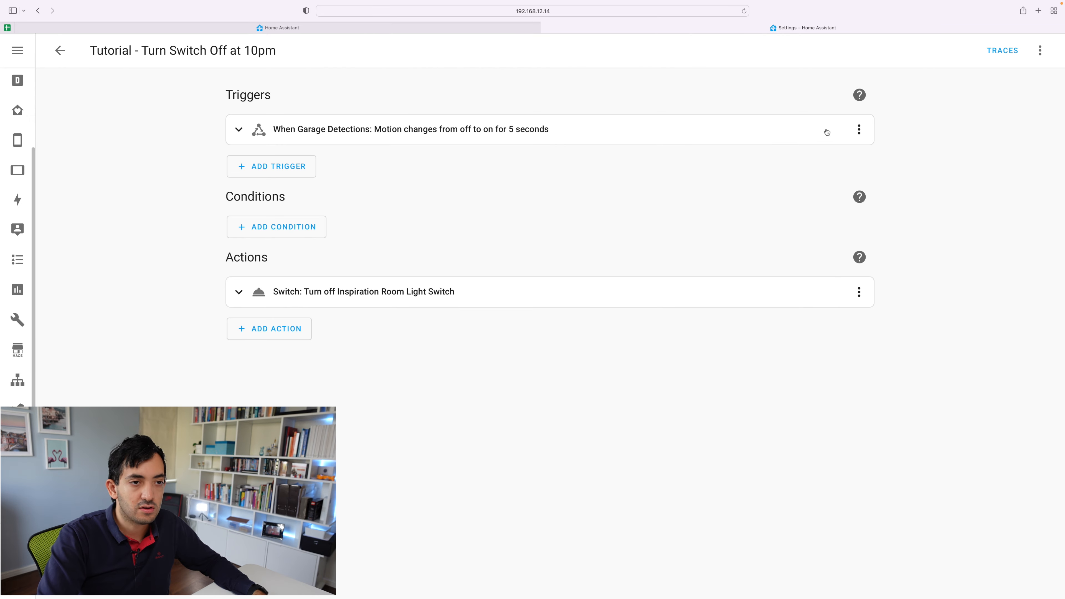
click(858, 129)
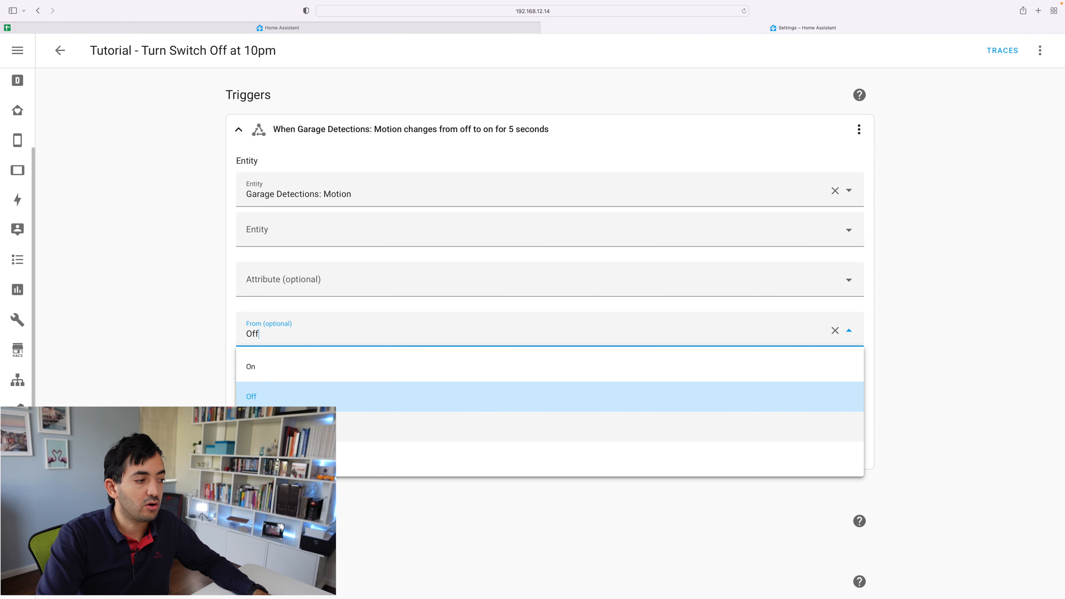
click(251, 396)
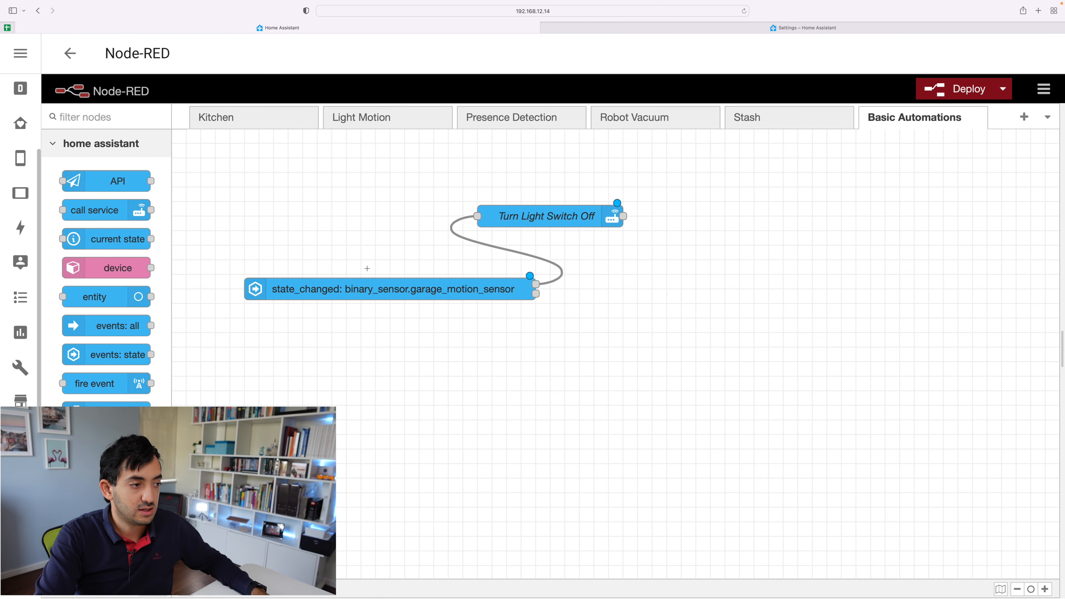
Paste a copy of the garage motion trigger node onto the flow and confirm its settings
key(cmd+v)
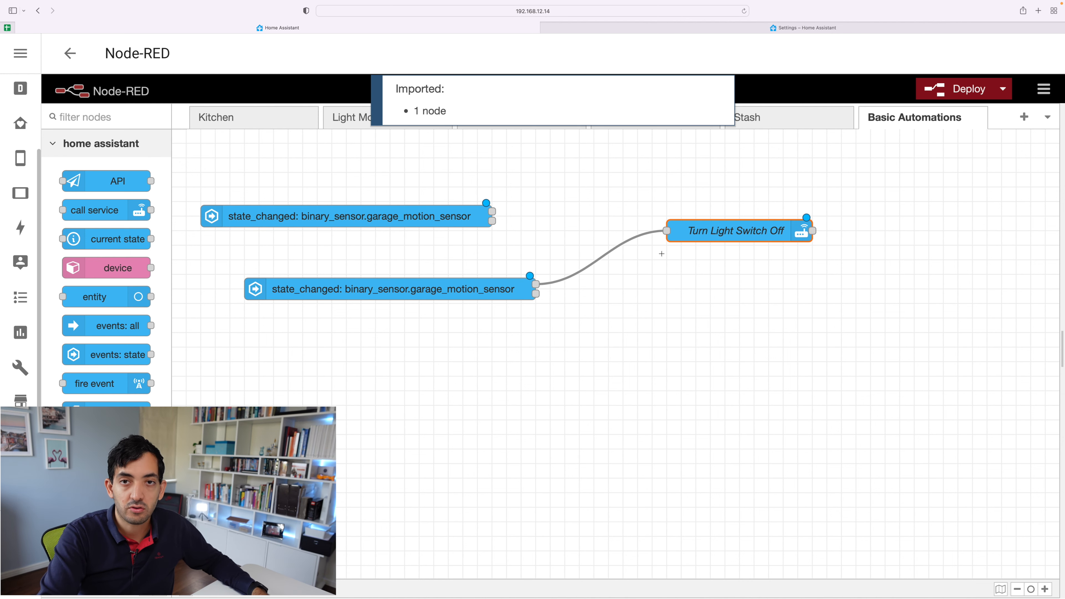
click(347, 215)
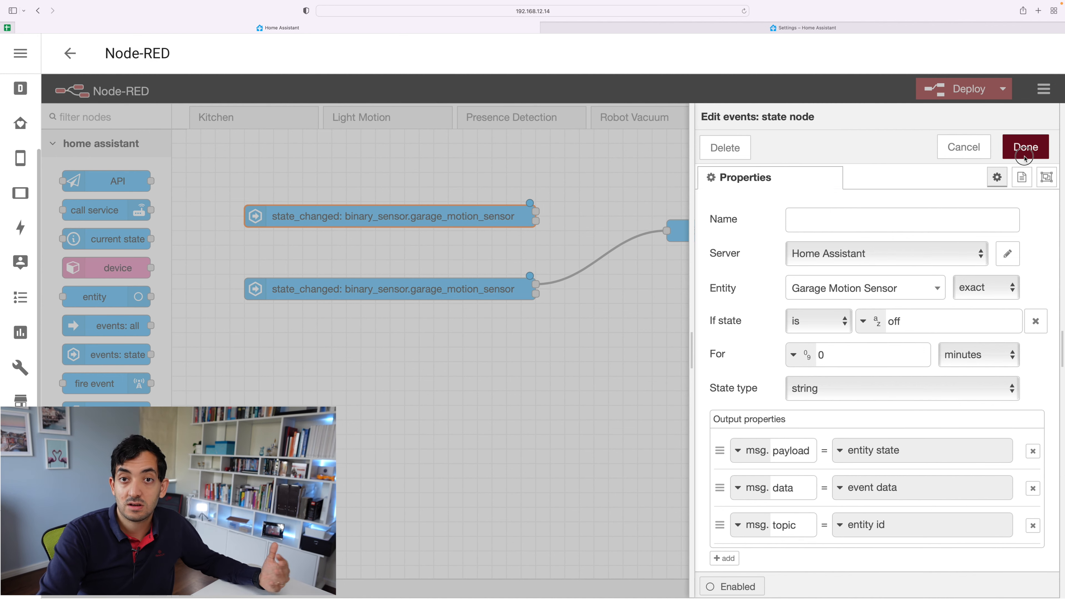
click(1025, 147)
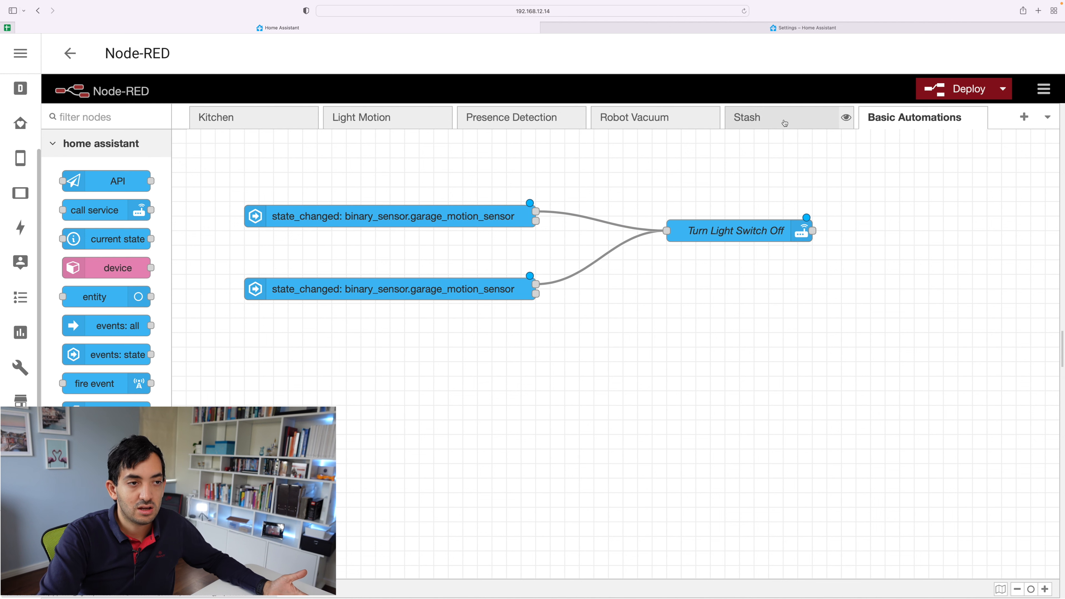
Copy the At 22:00 Everyday inject node from the Stash flow back into Basic Automations
click(747, 117)
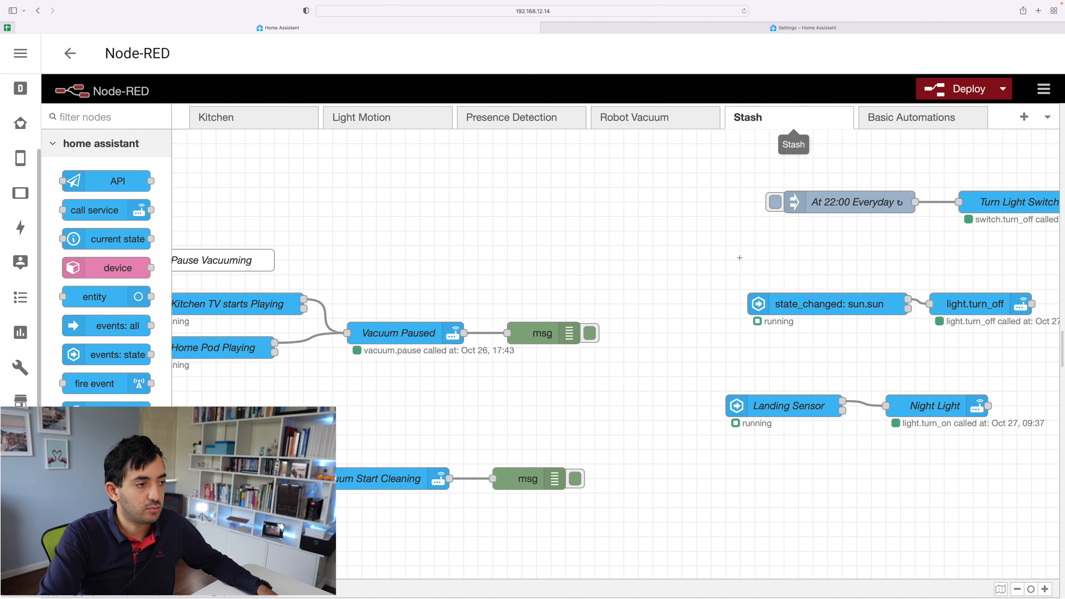
click(849, 202)
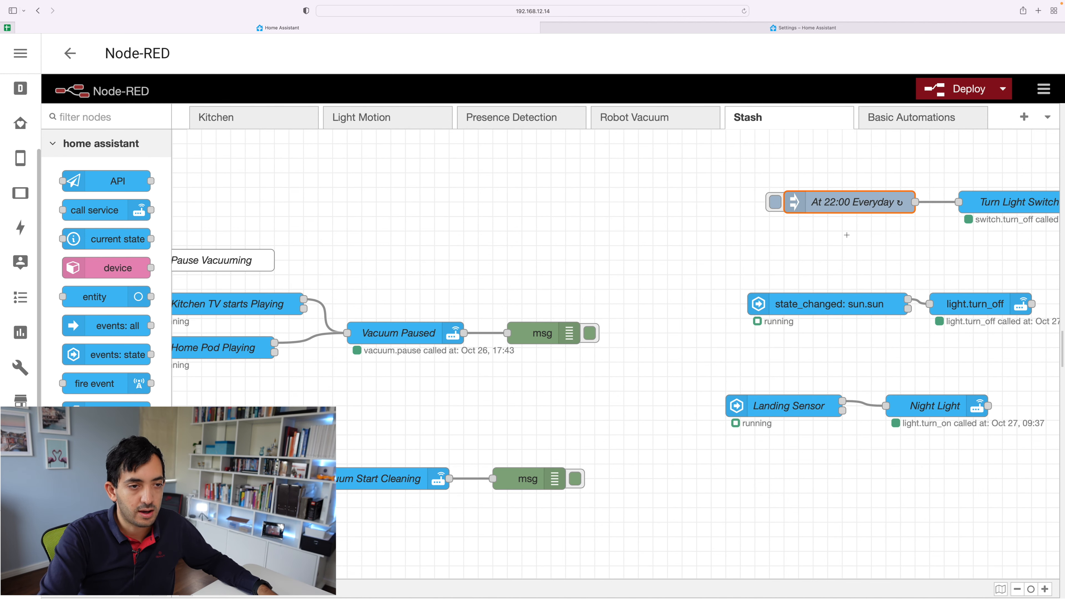
click(913, 117)
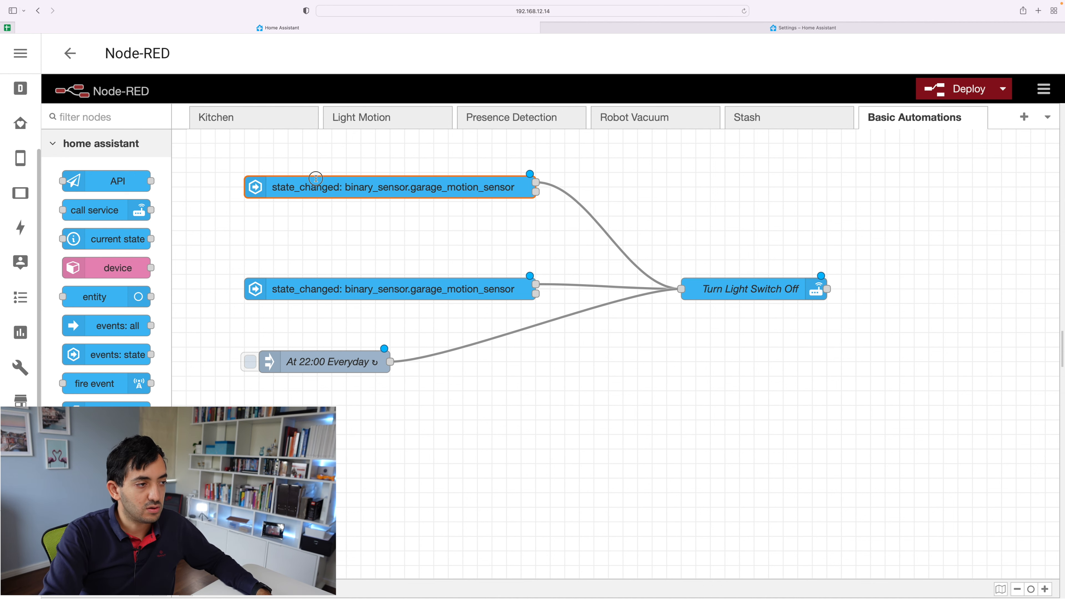
mouse_move(378, 289)
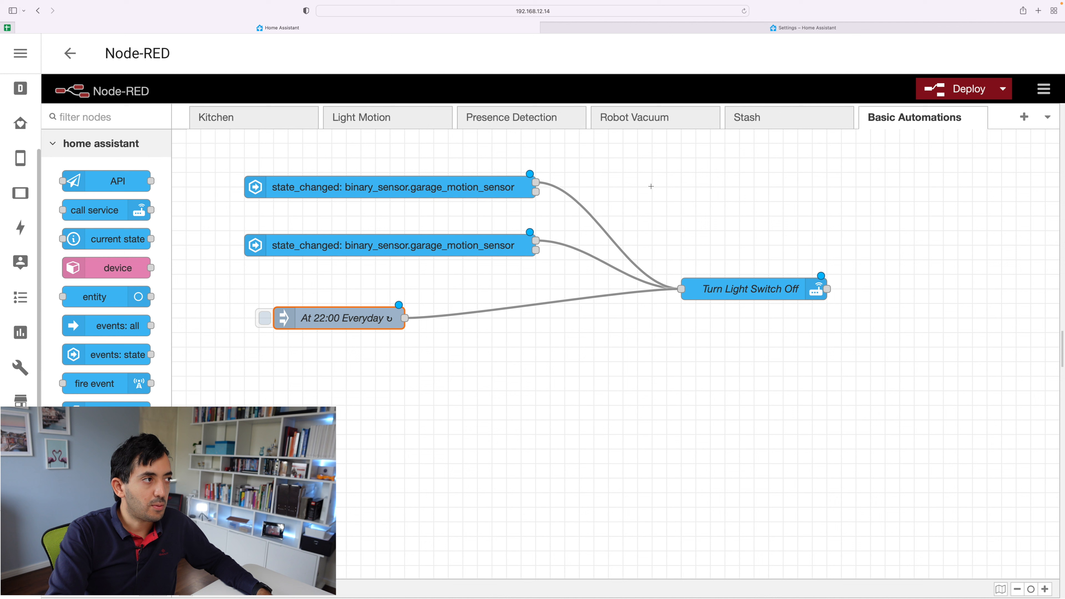
click(802, 28)
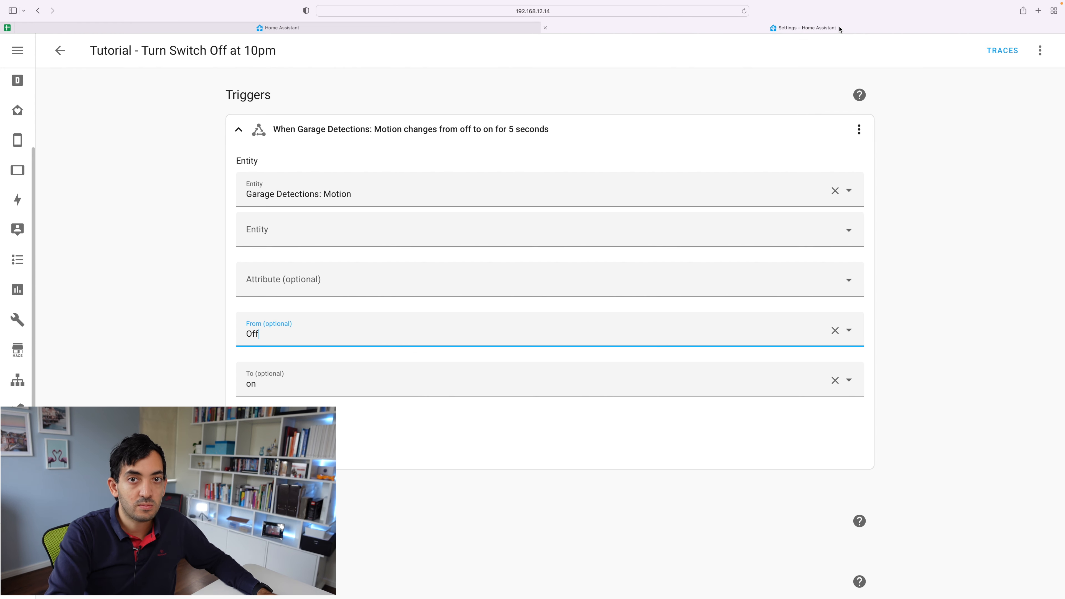
Open the automation's three-dot options menu to switch its configuration to YAML
click(238, 130)
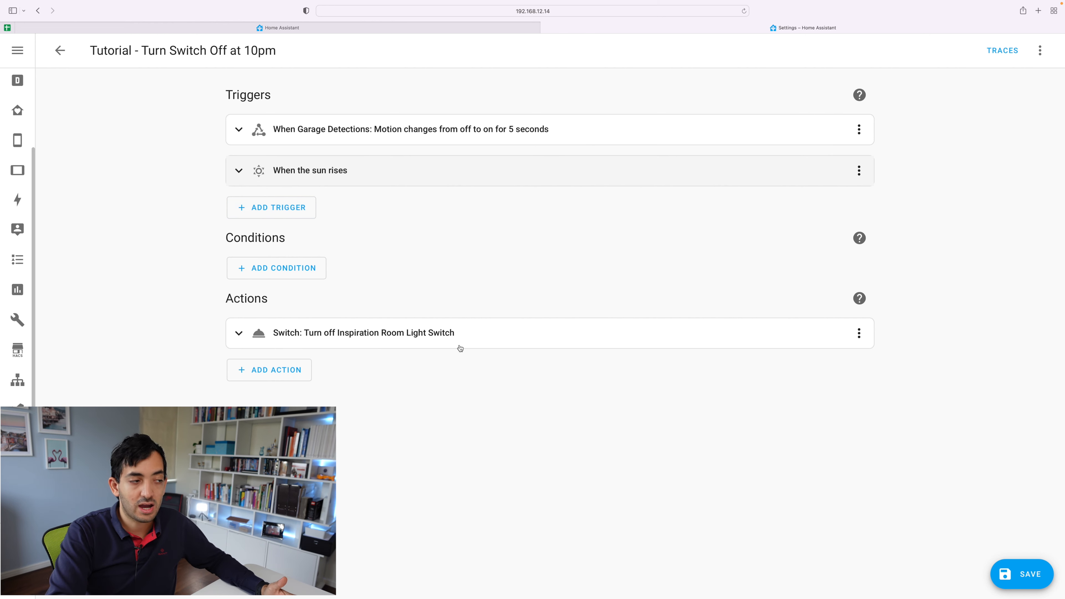
click(1039, 51)
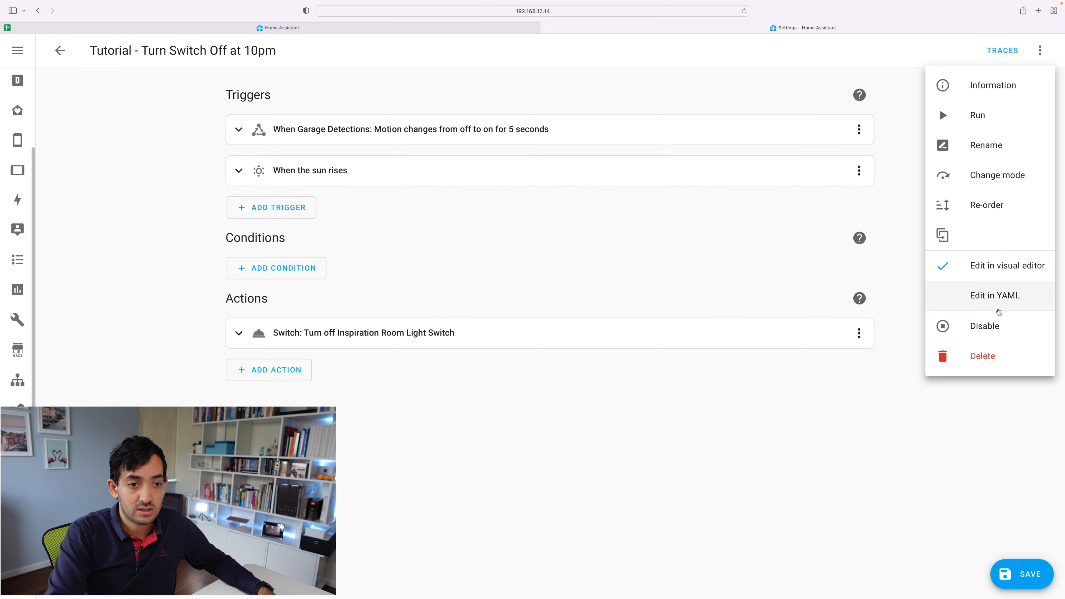
In YAML, duplicate the sun trigger and change the copy from sunrise to sunset
click(995, 295)
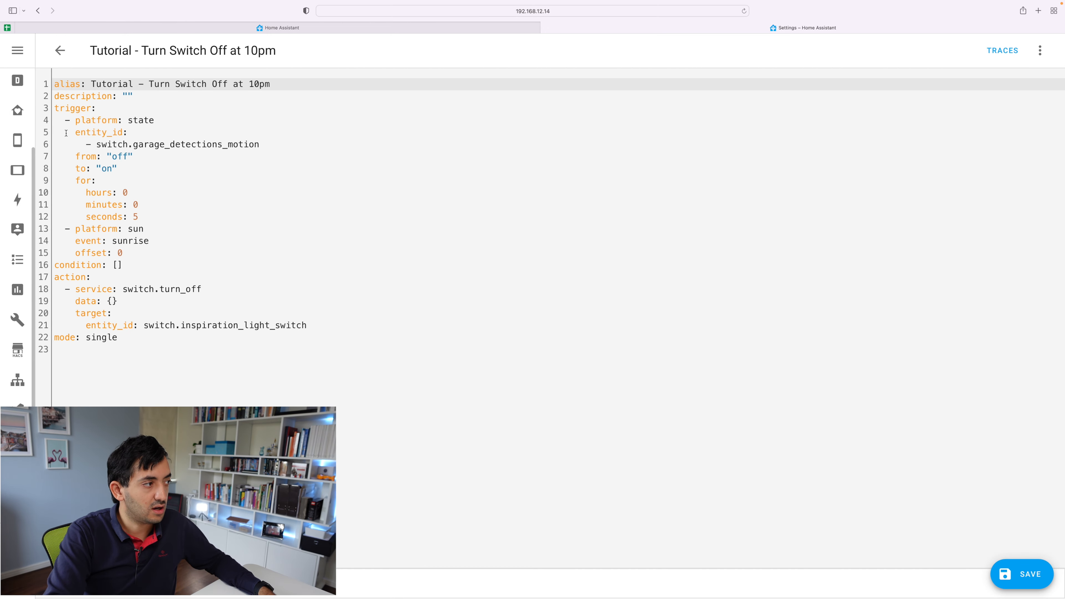
drag(67, 120, 139, 216)
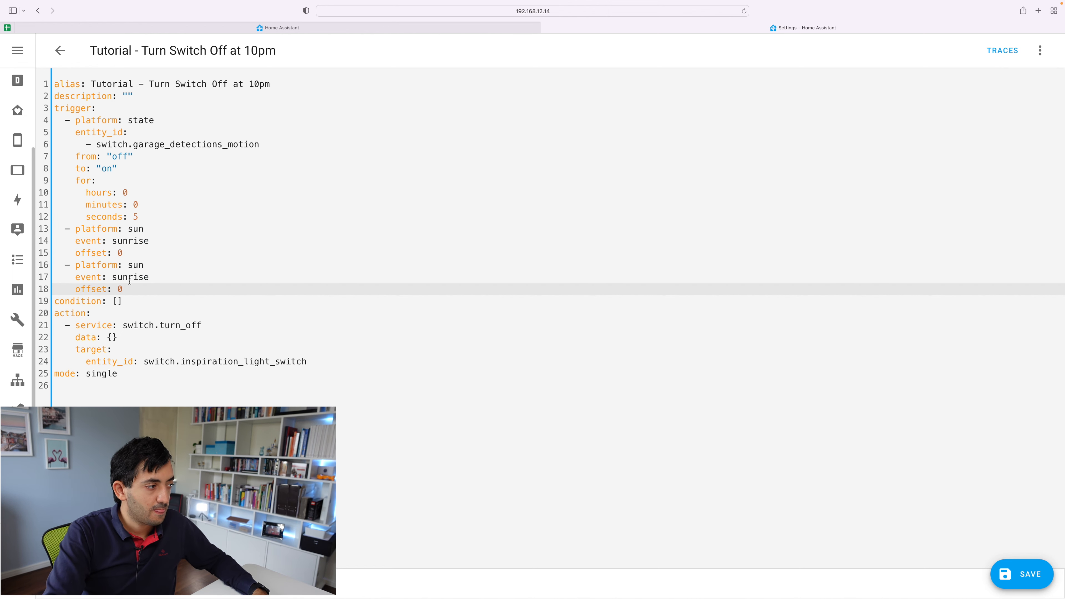
text(sunset)
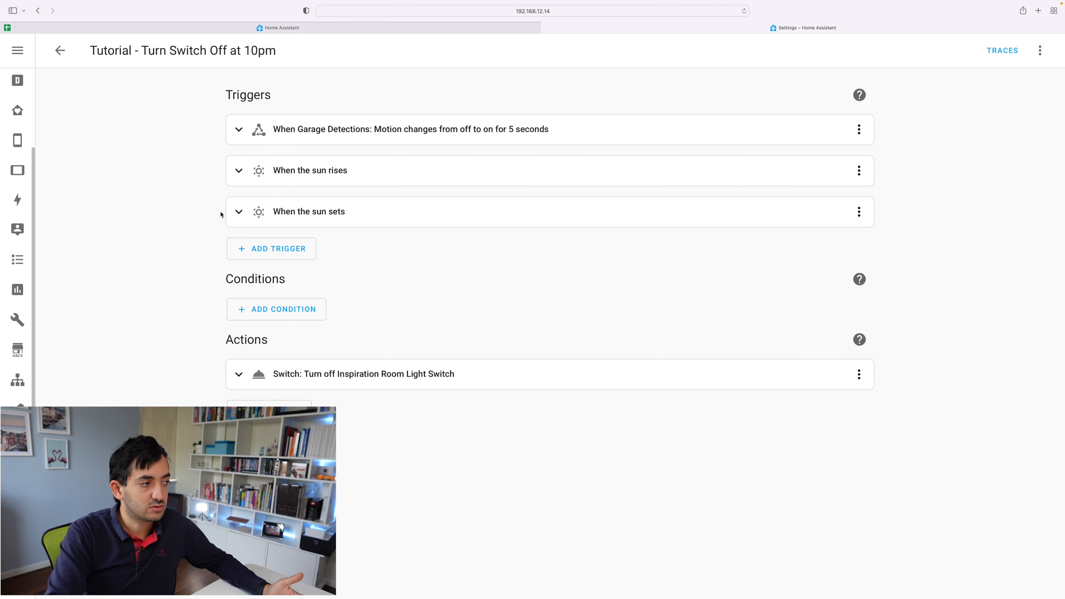
click(238, 211)
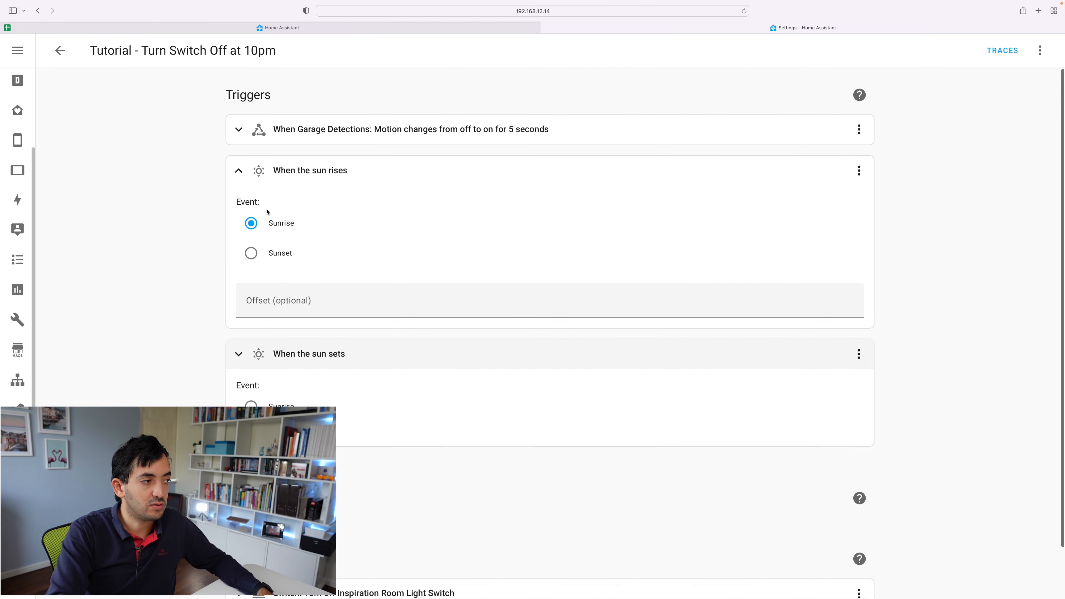
click(239, 169)
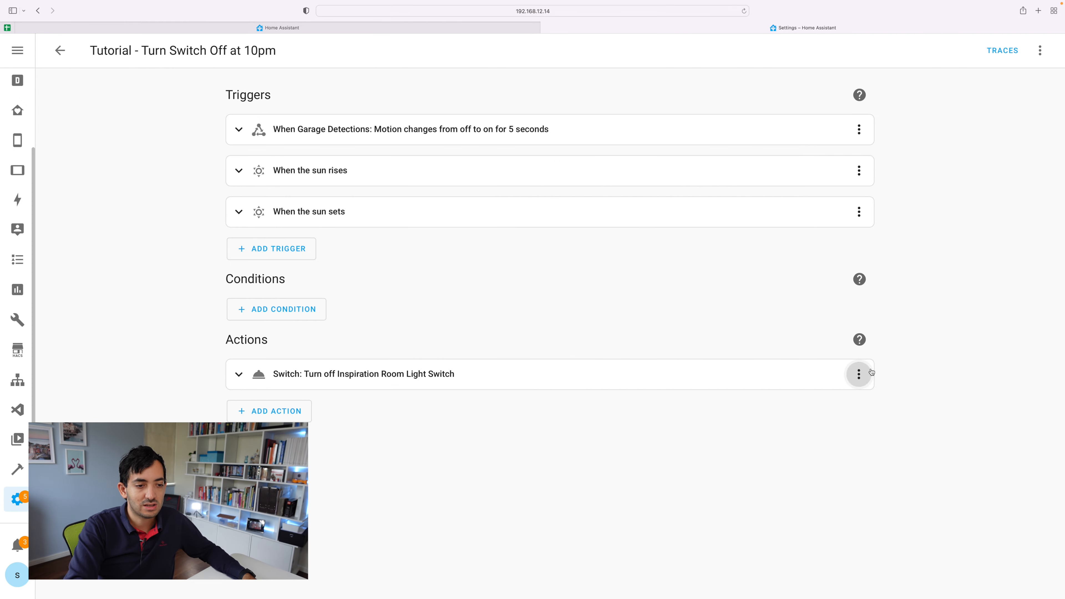
Duplicate the turn-off action and retarget the copy from Inspiration Room Light Switch to Bookcase Lightstrip
click(858, 373)
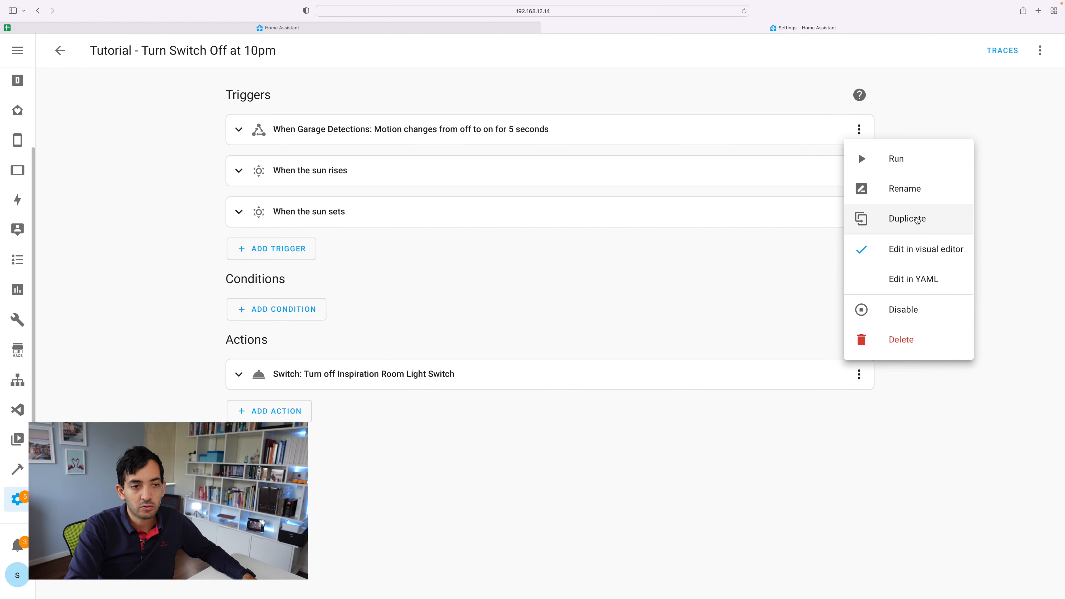
click(907, 218)
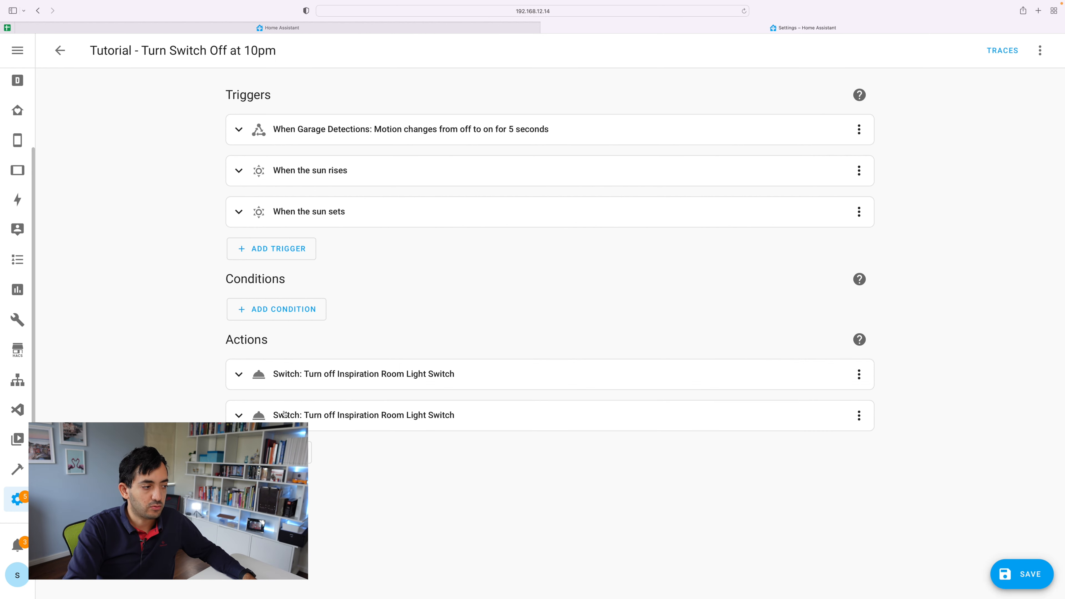
click(239, 415)
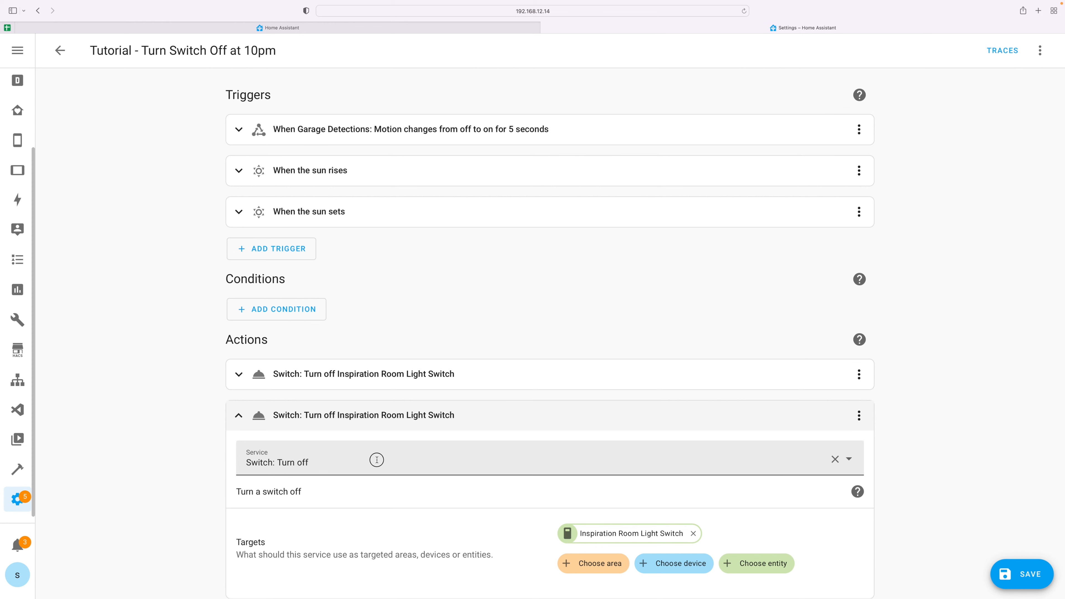
click(476, 462)
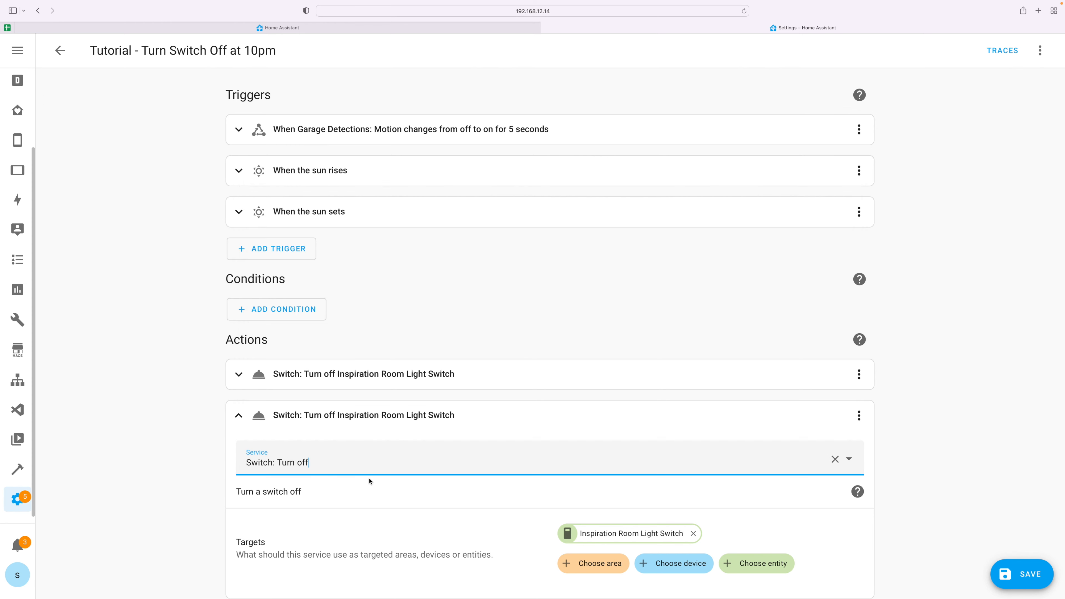
scroll(down, 3)
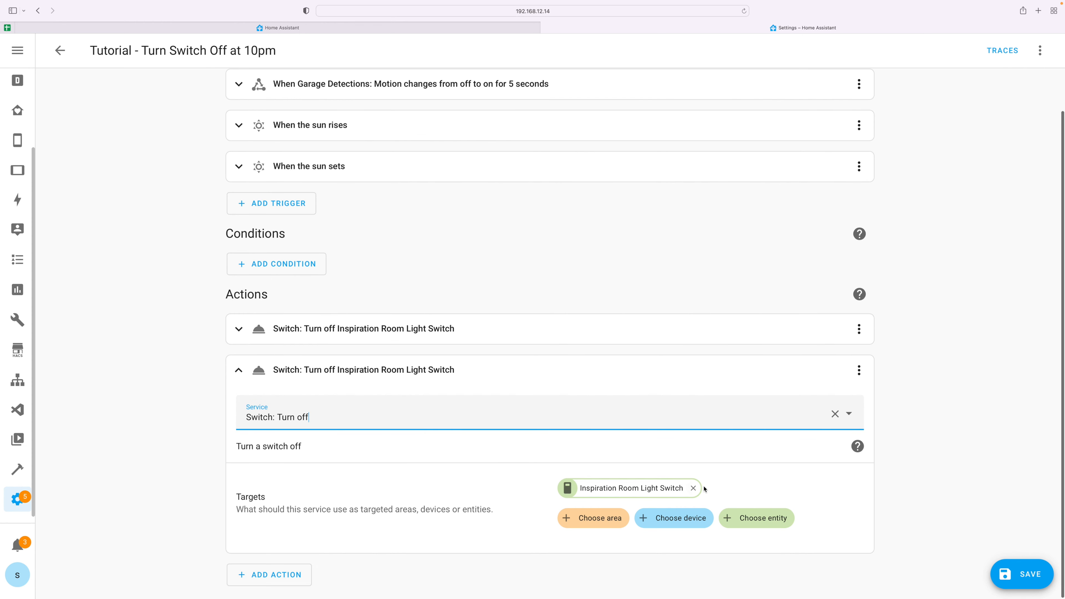
click(756, 517)
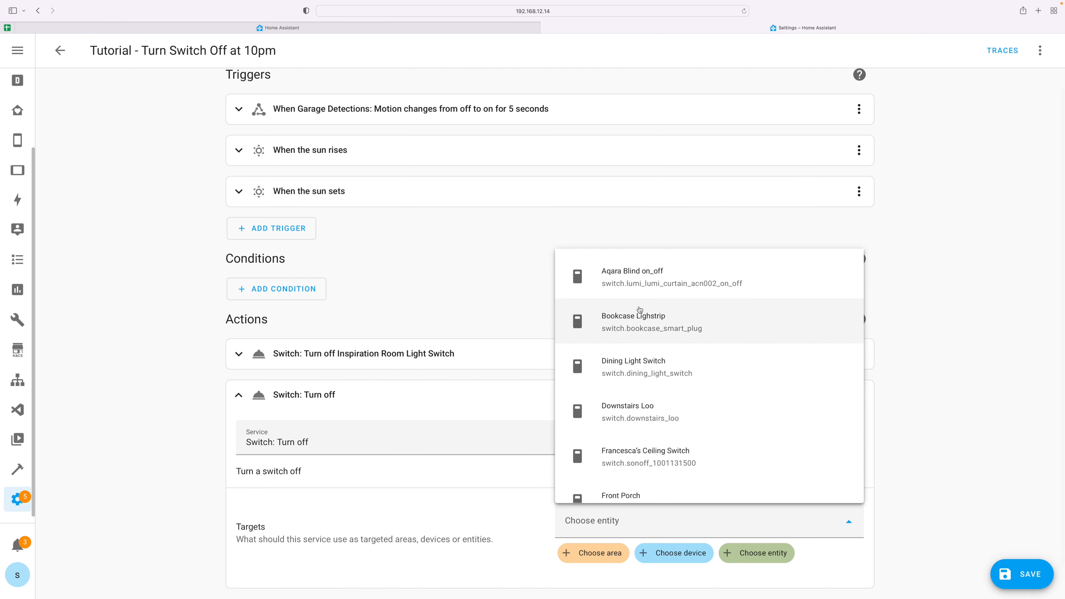
click(632, 321)
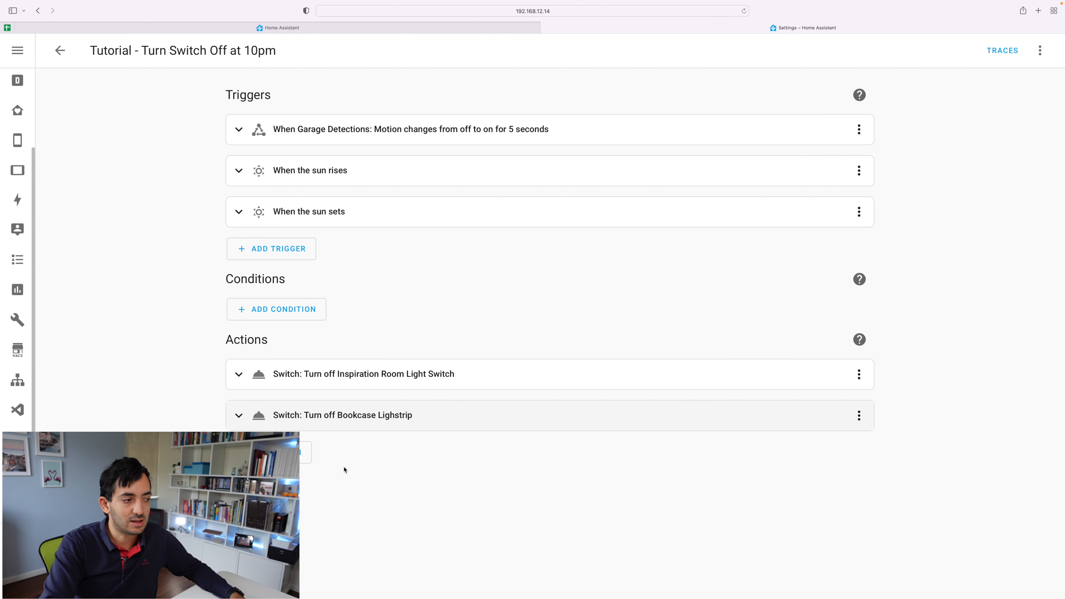
Review the automation via its options menu before returning to Node-RED
click(1039, 50)
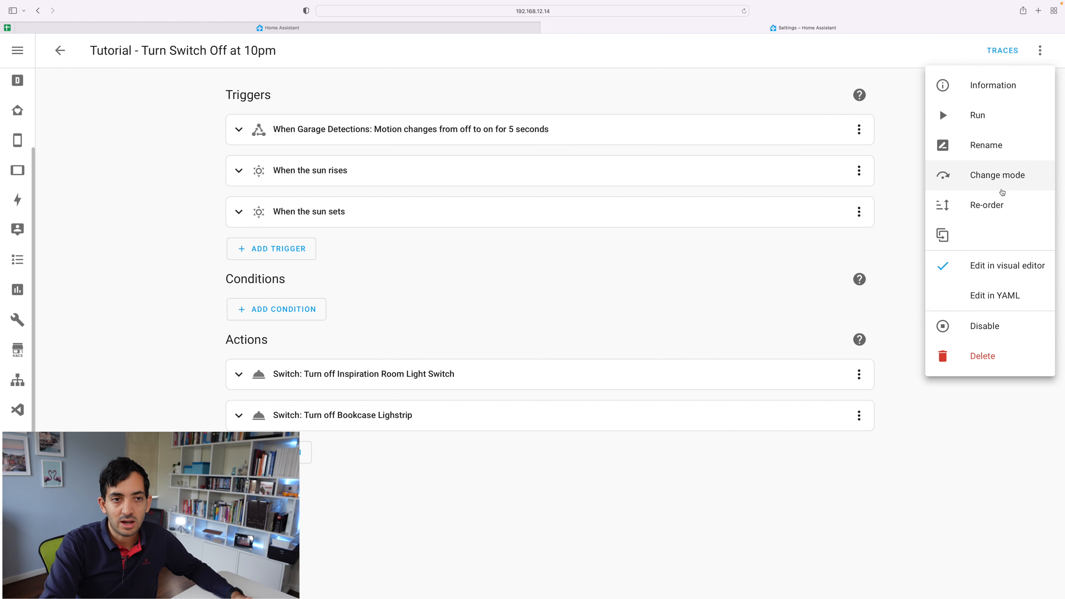
click(993, 295)
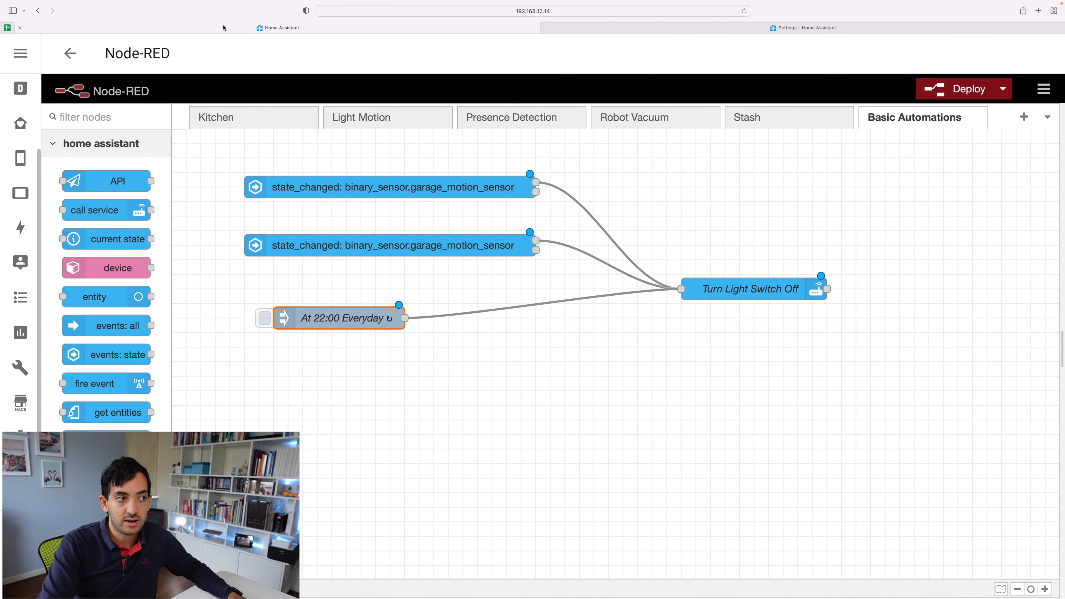
Paste a second Turn Light Switch Off node and wire both garage motion state_changed nodes to it
click(745, 288)
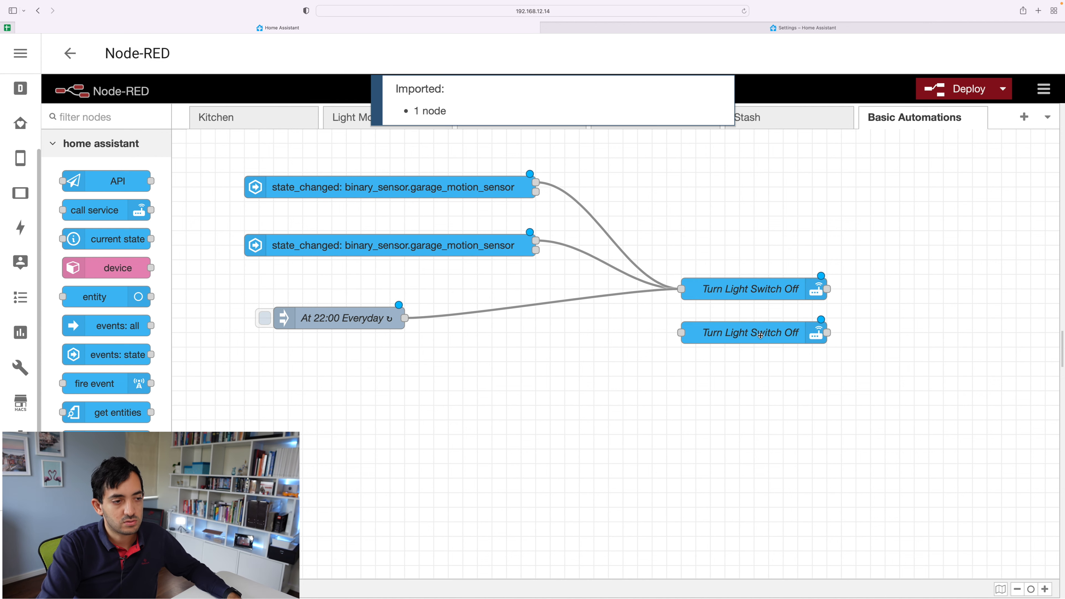
double_click(750, 332)
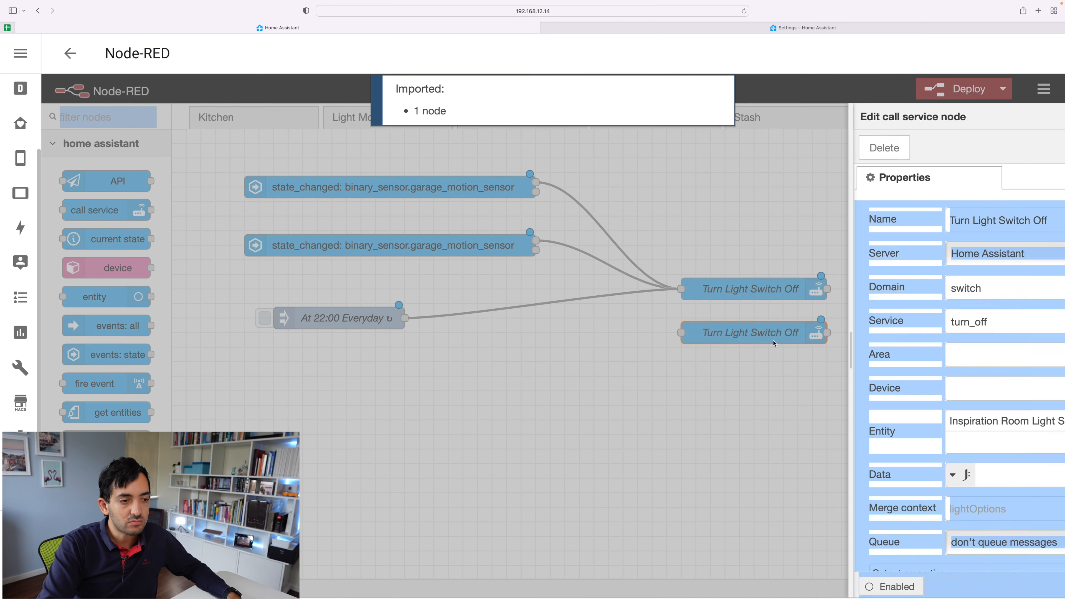
click(1006, 421)
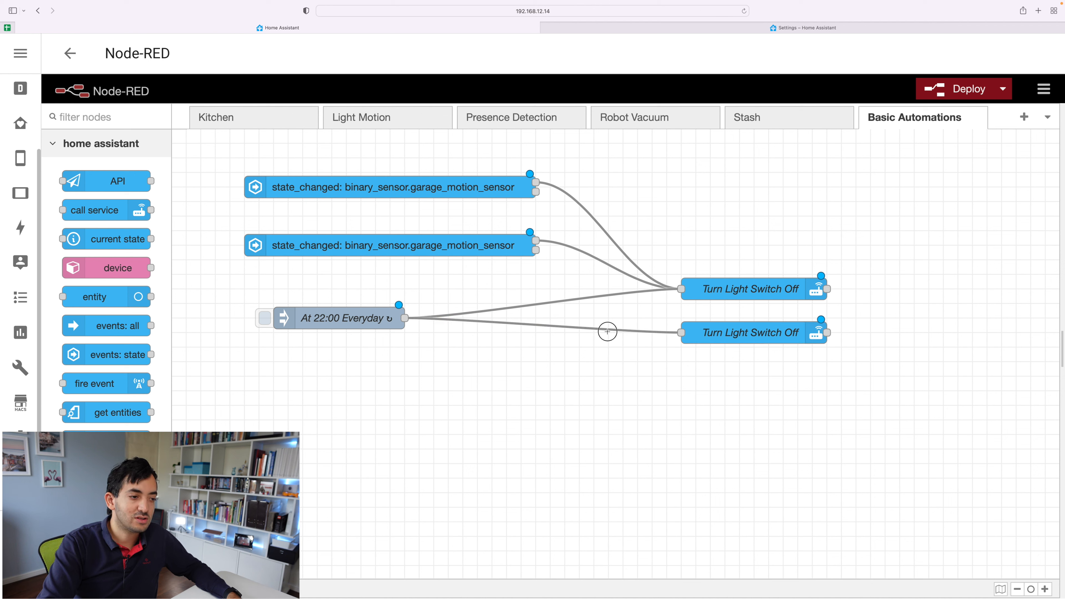
click(607, 333)
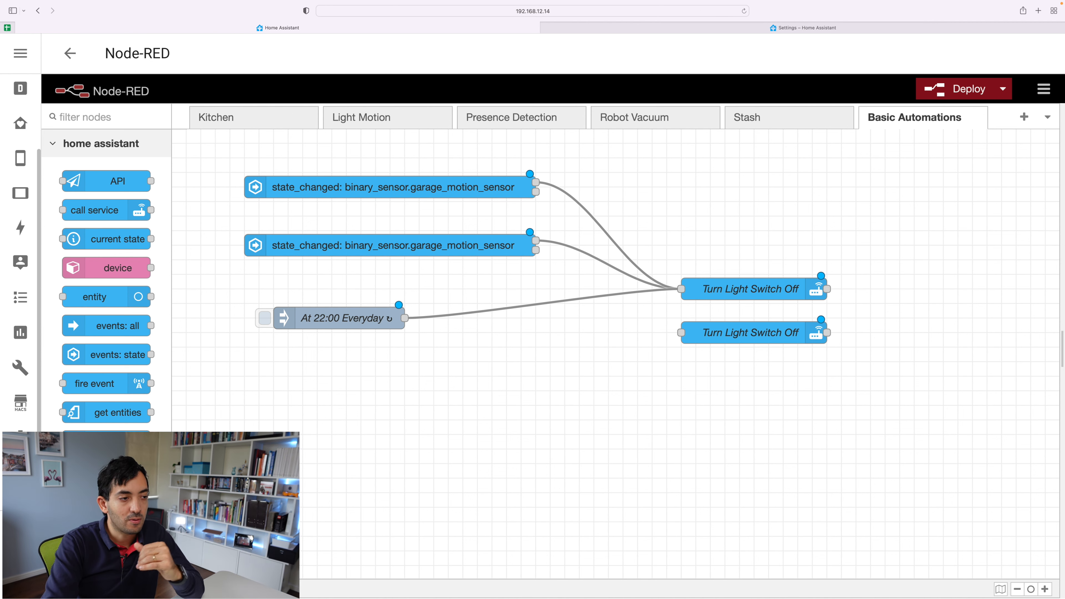
mouse_move(399, 318)
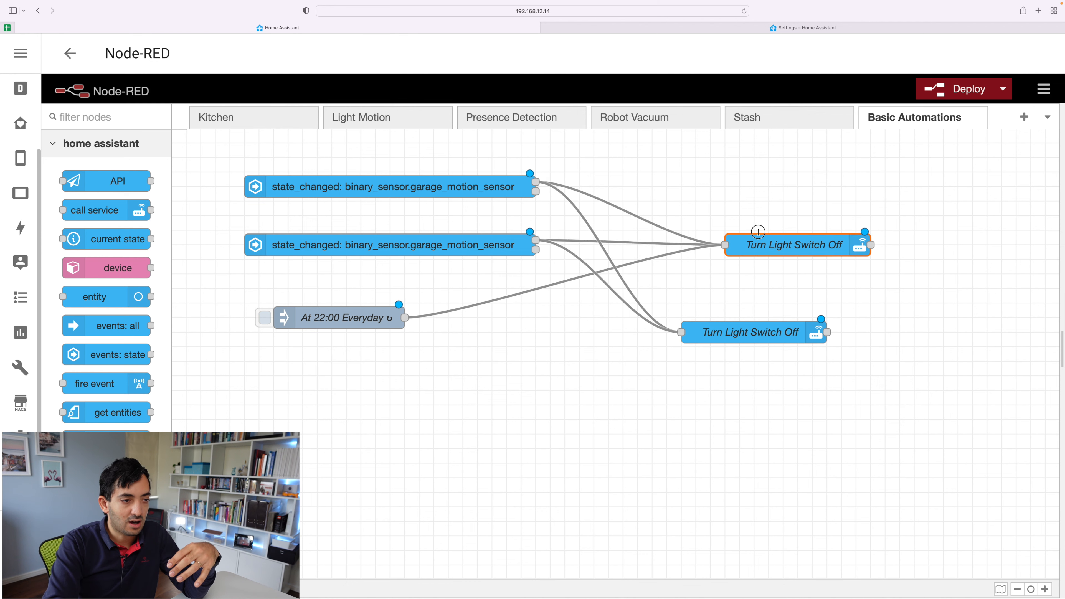
drag(796, 245, 724, 244)
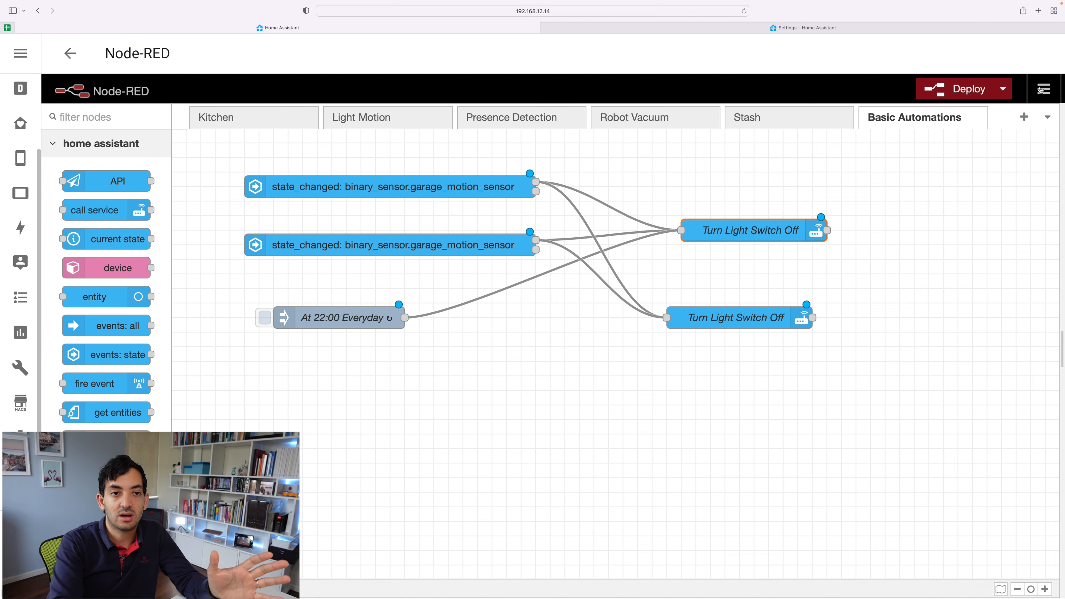
Export the selected Turn Light Switch Off node to view its JSON from the hamburger menu
click(1044, 89)
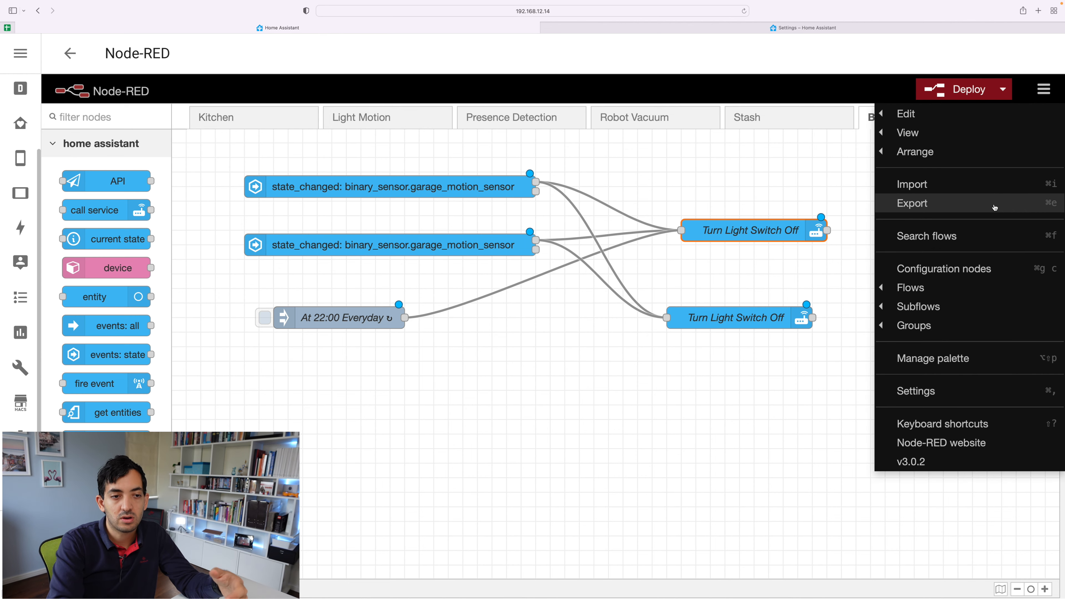
click(912, 203)
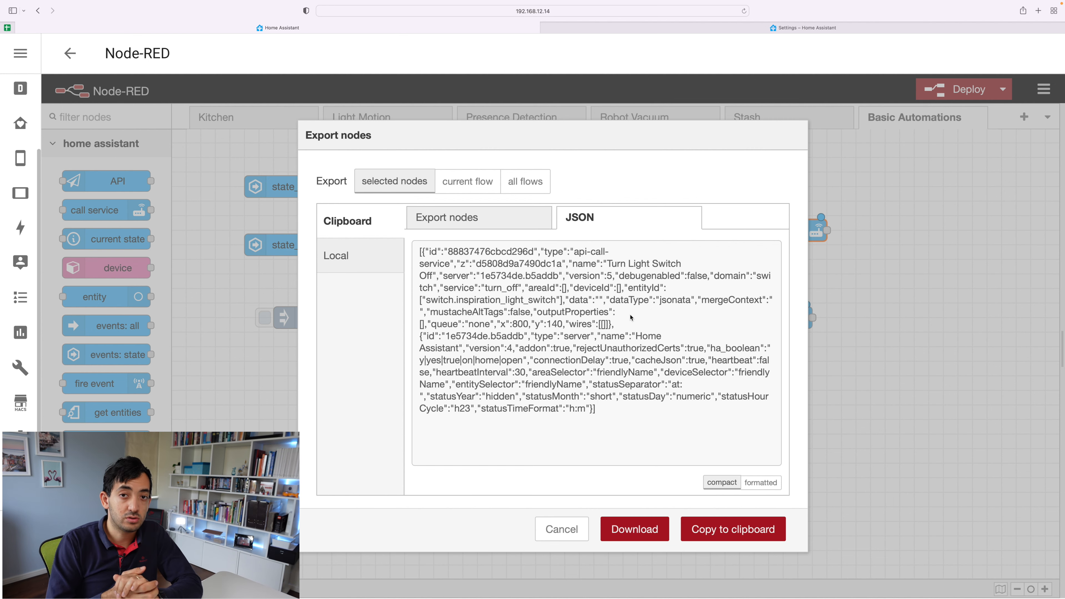
mouse_move(559, 545)
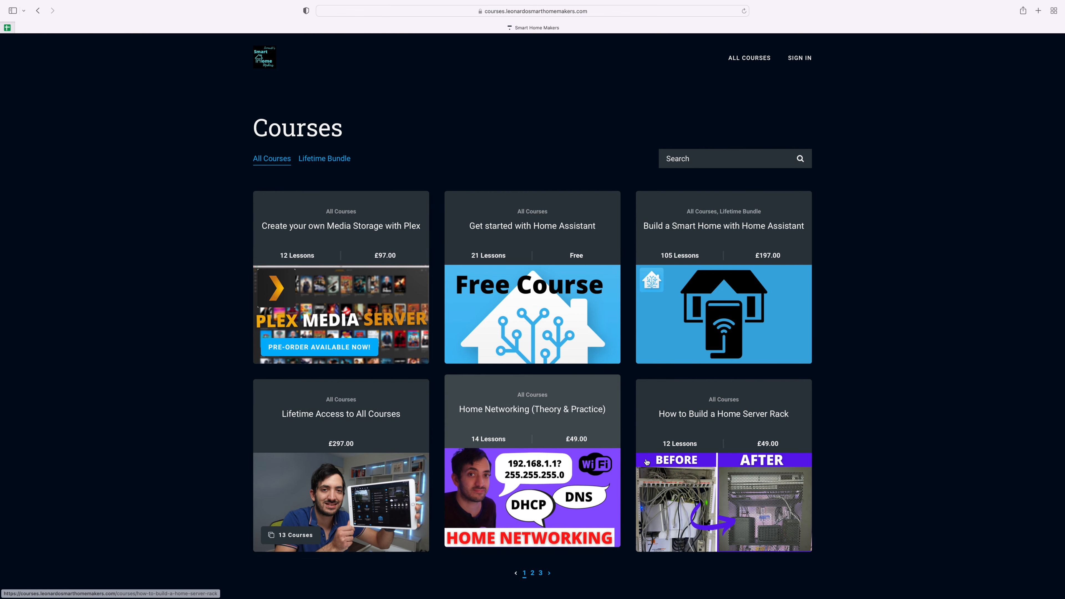
Page through the course catalogue to page 2 and then page 3
click(532, 573)
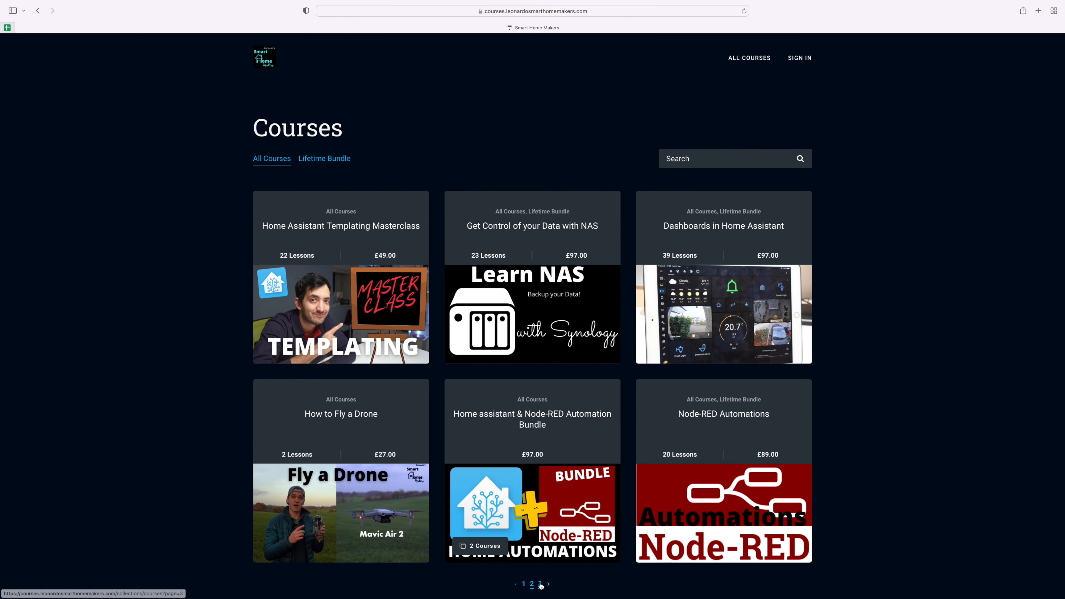
click(540, 584)
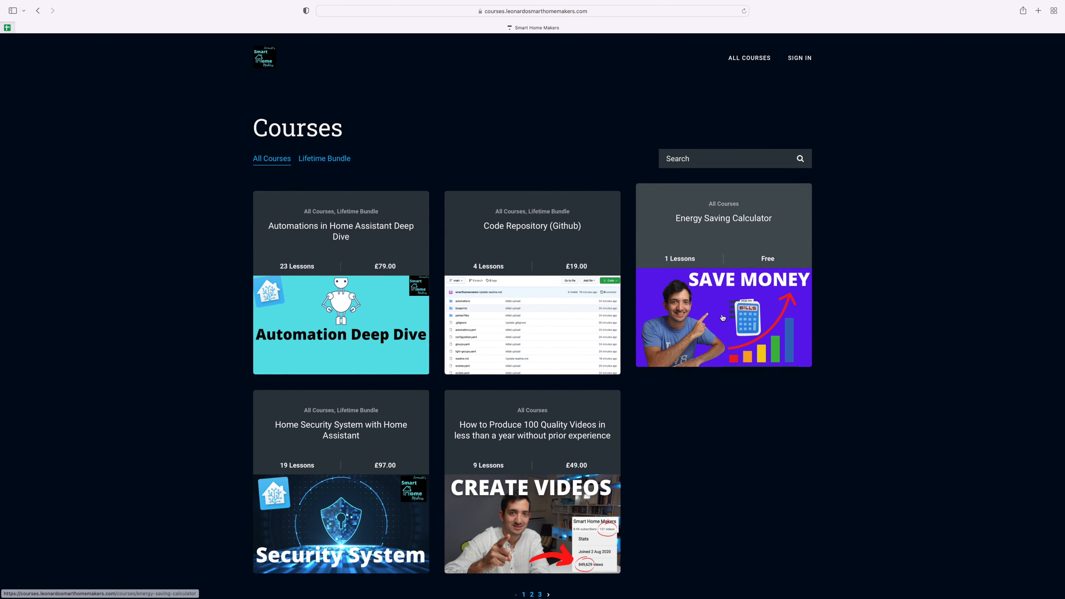